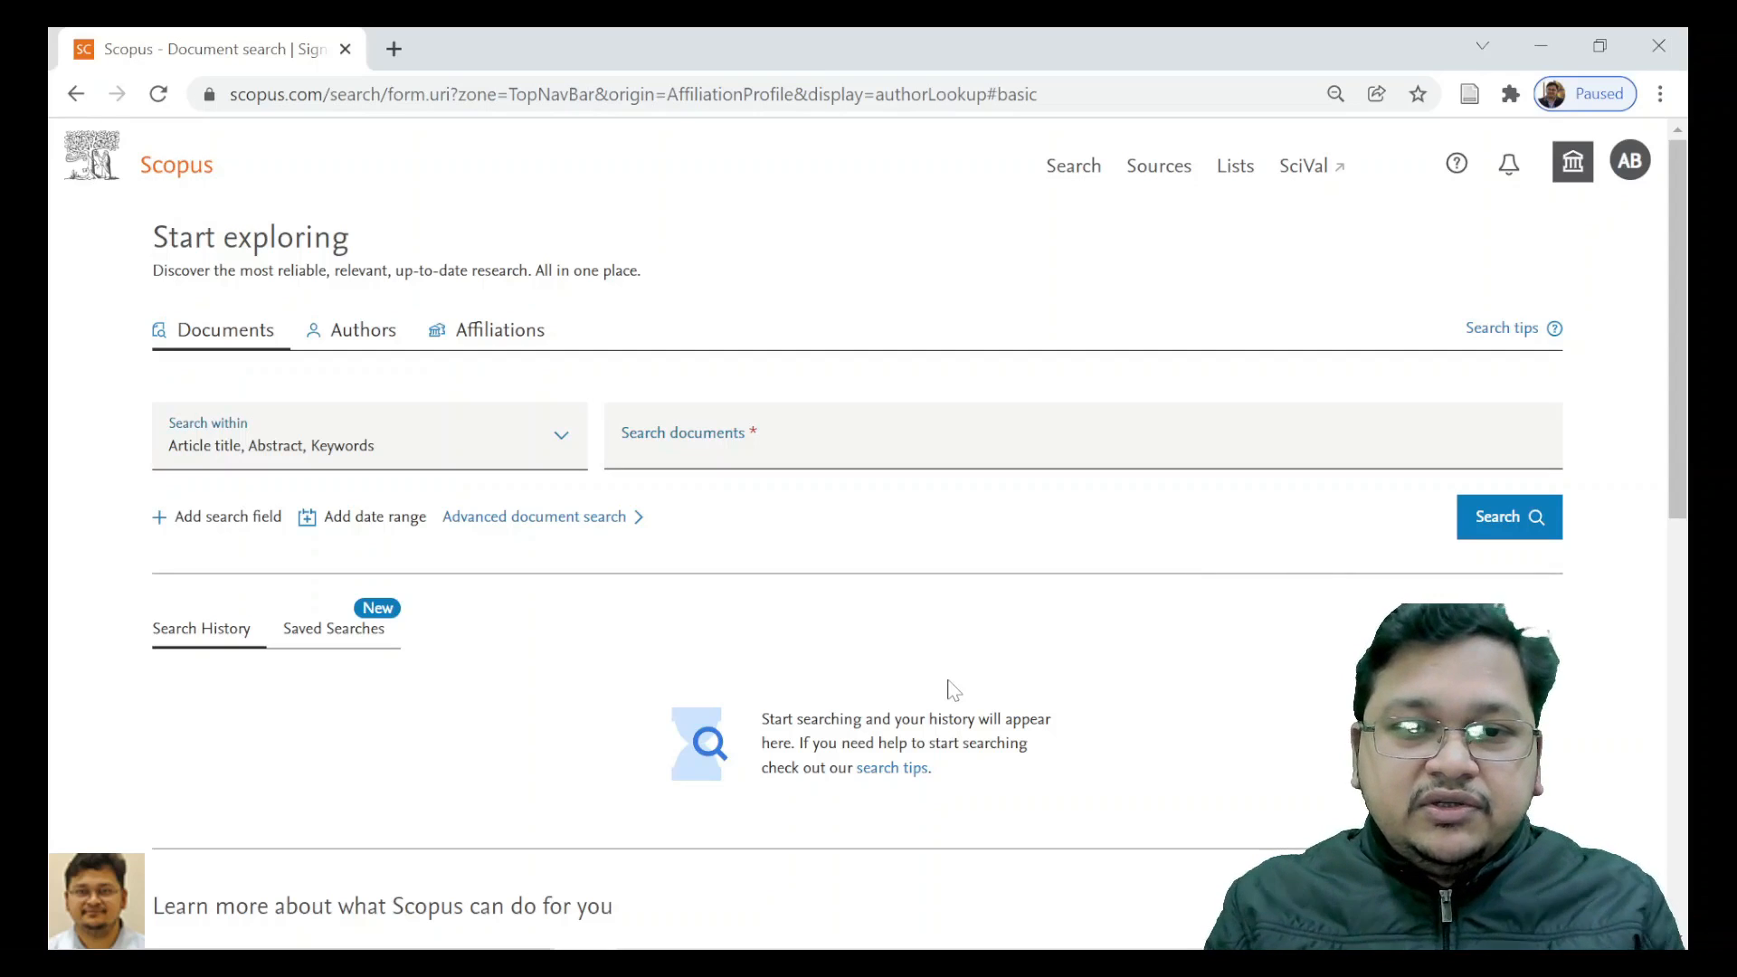
Step: Search affiliations for 'Sikkim' and open the Sikkim Manipal University profile
click(499, 329)
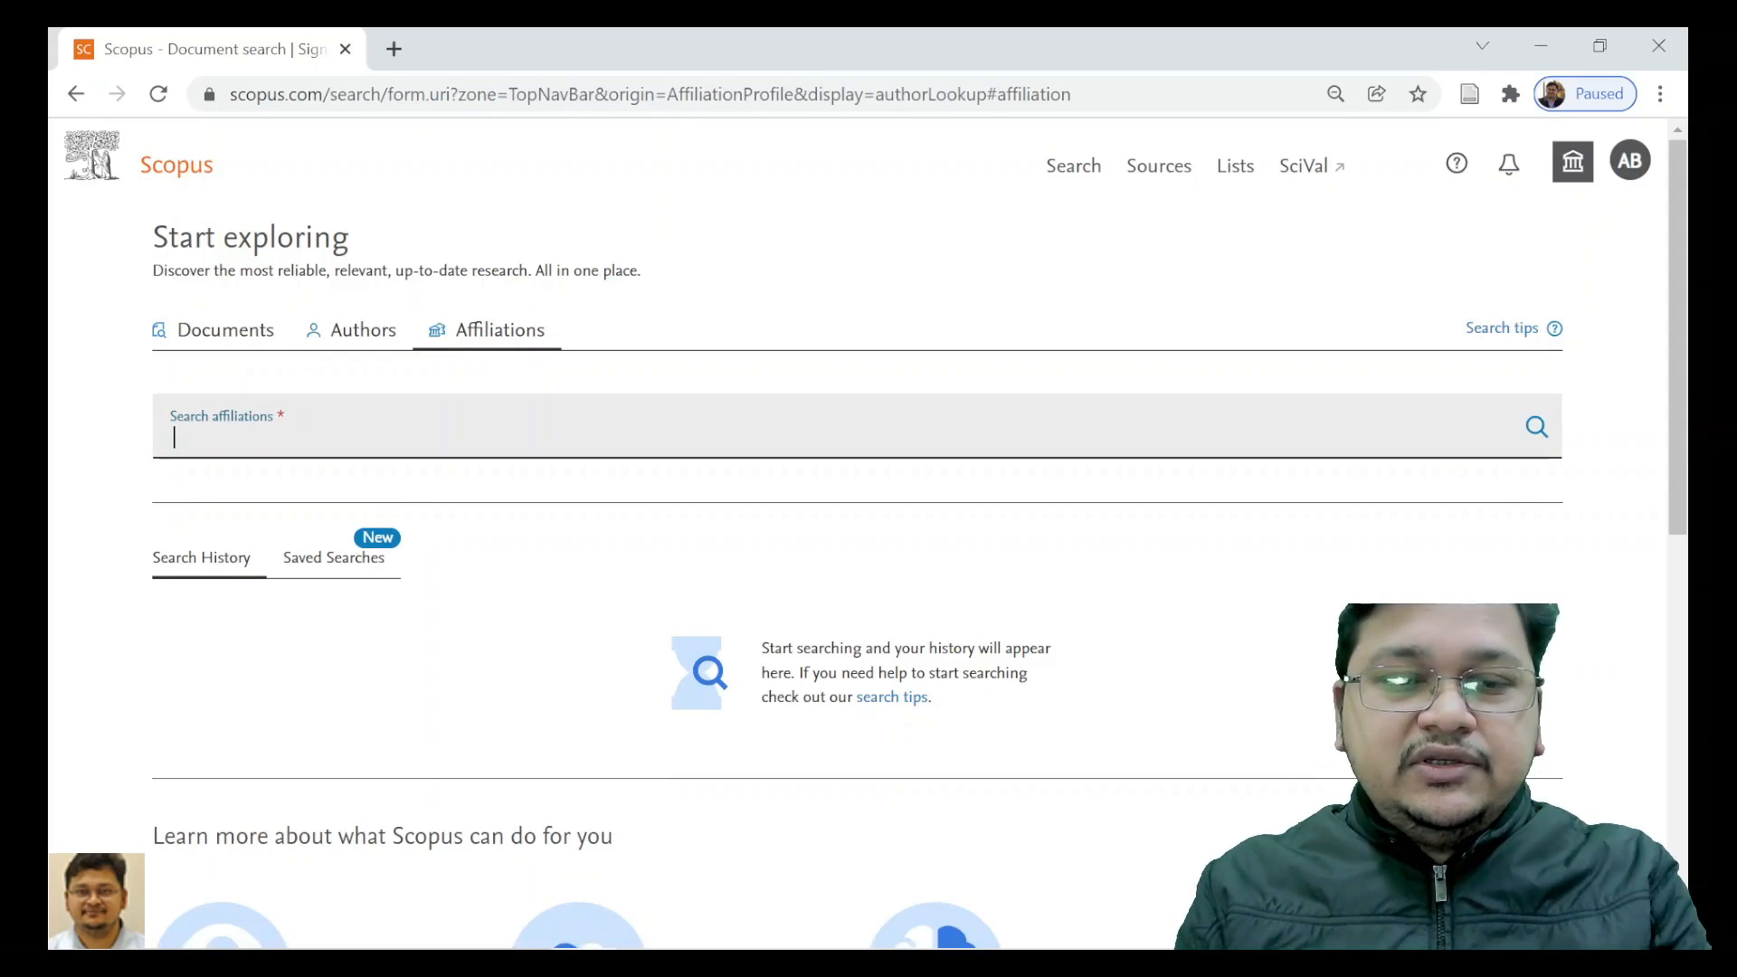
text(Sikkim Man)
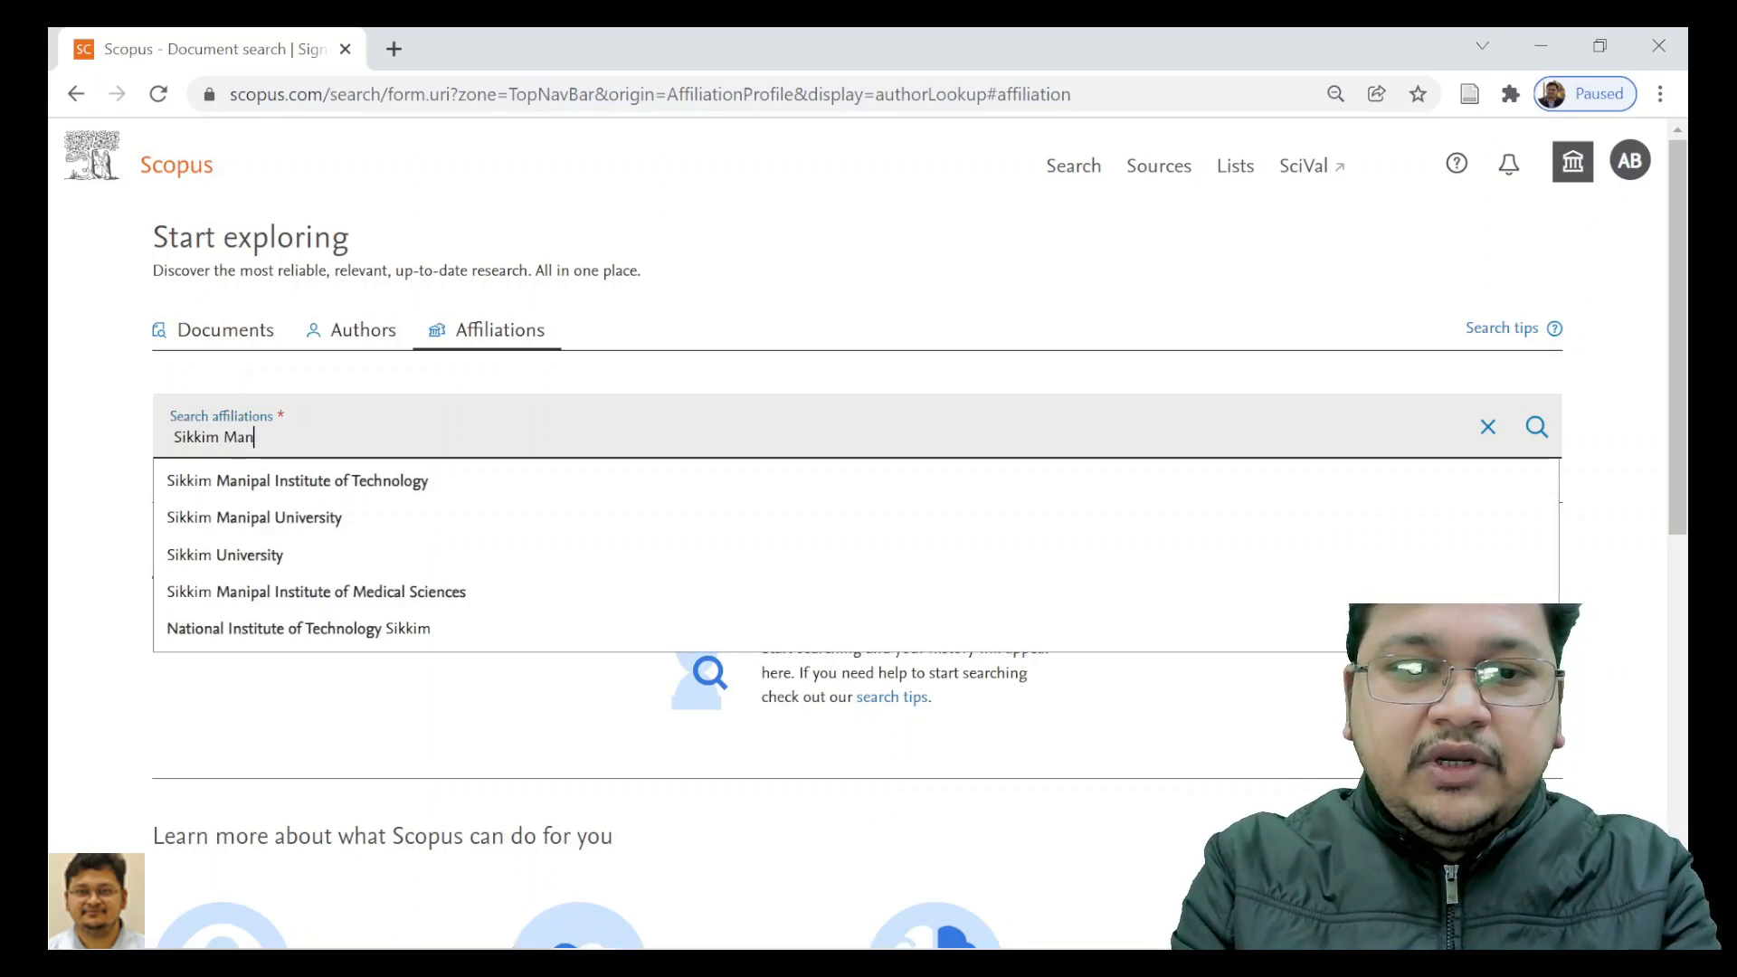
click(253, 518)
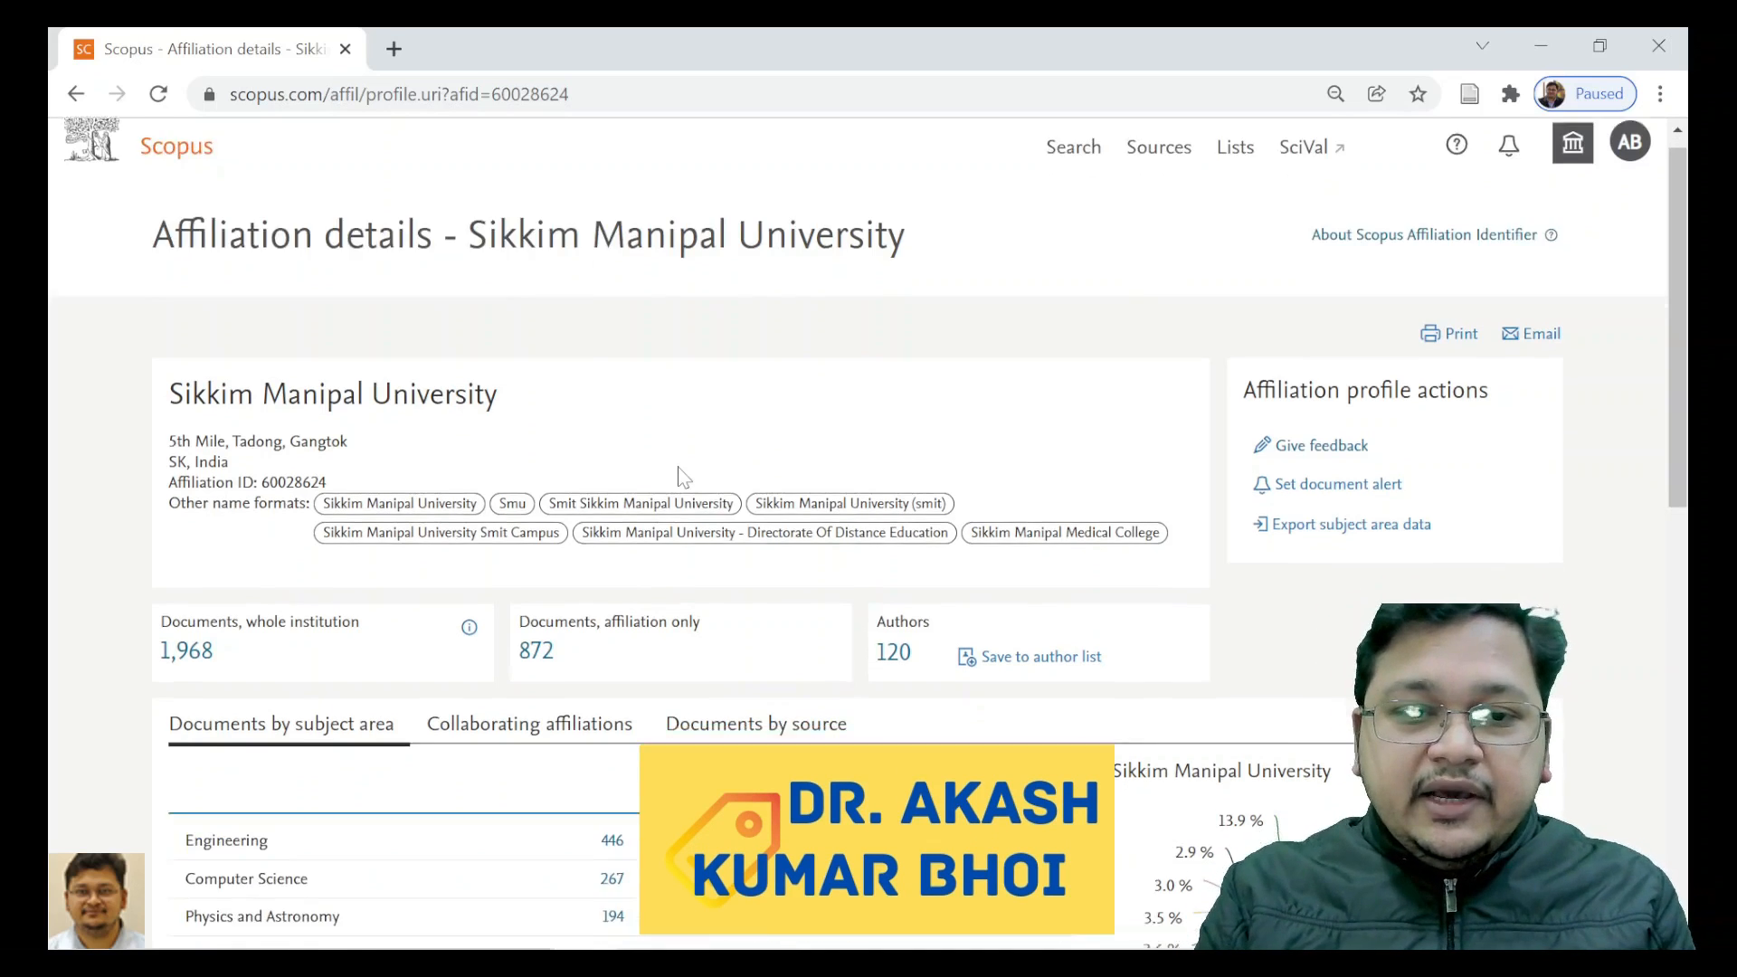
scroll(down, 3)
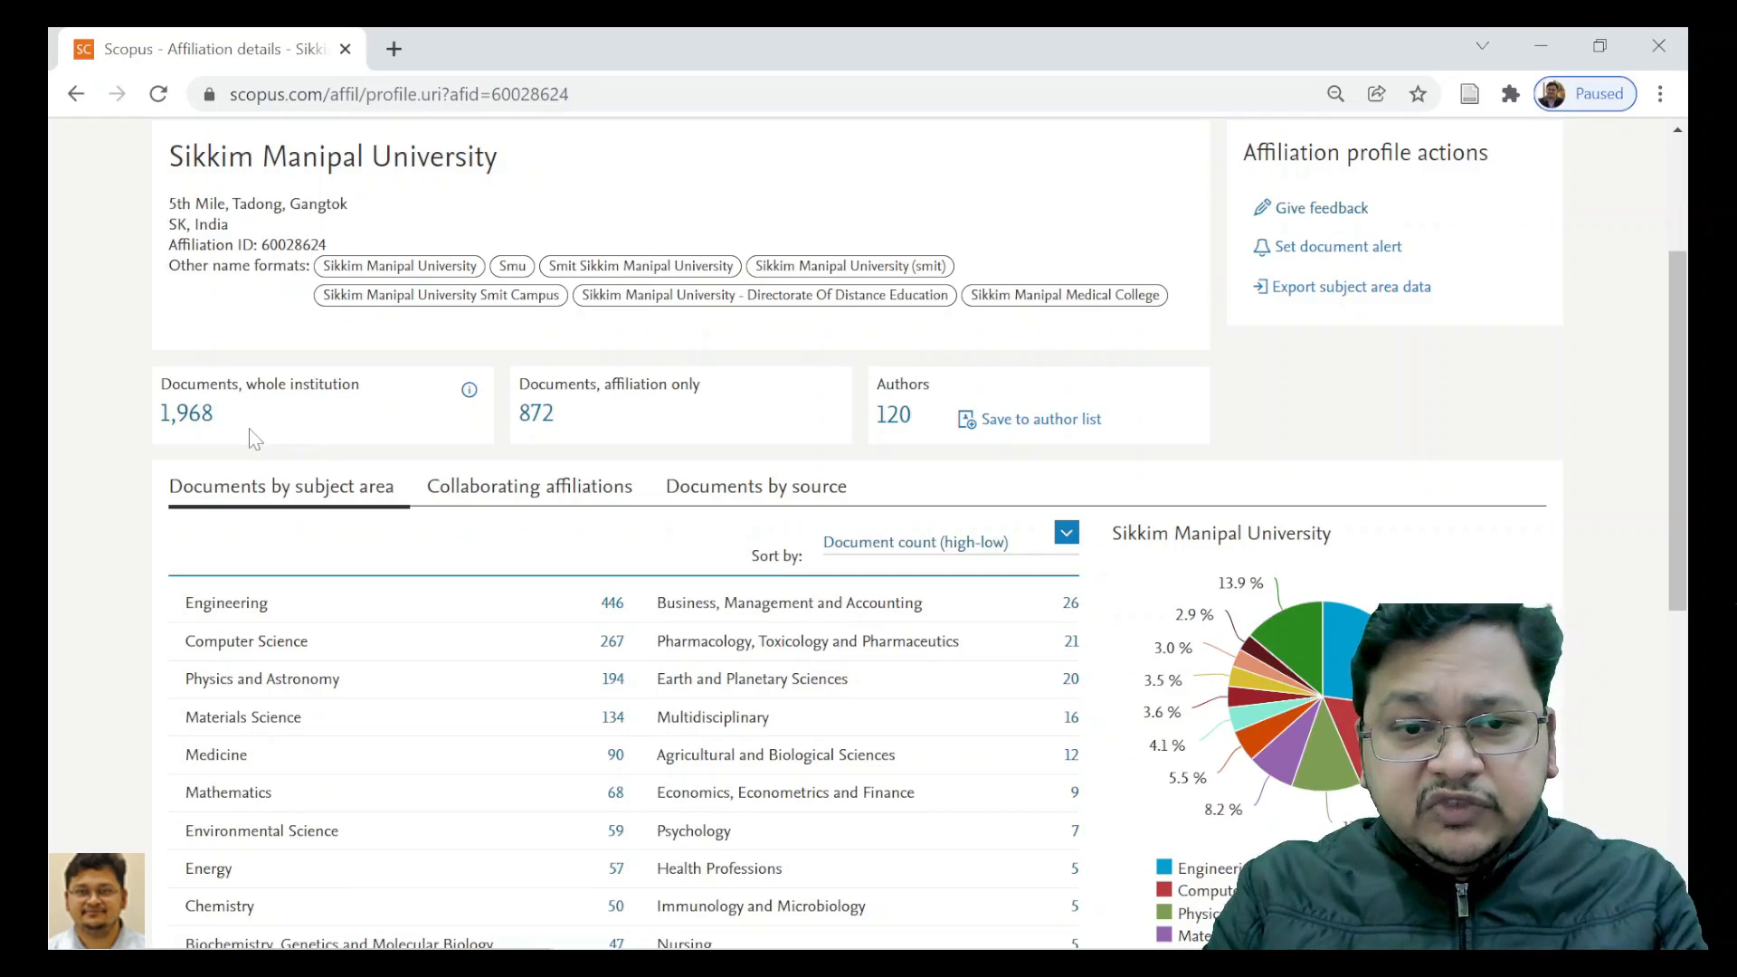
mouse_move(187, 413)
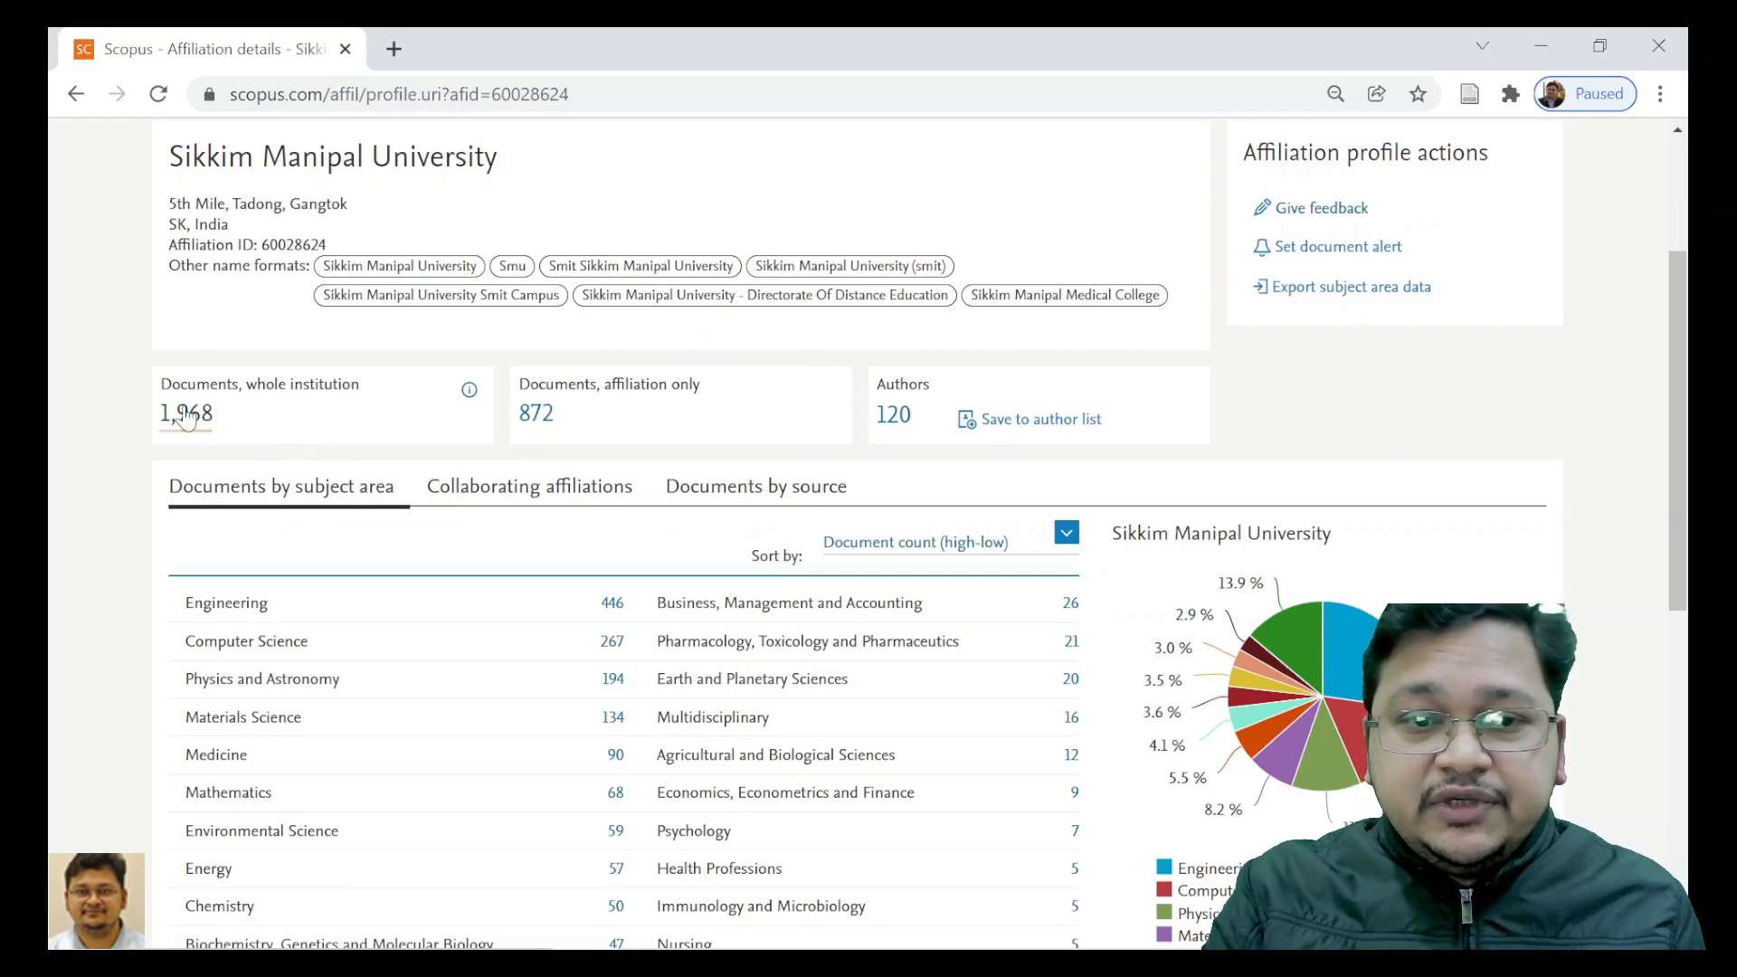
mouse_move(187, 414)
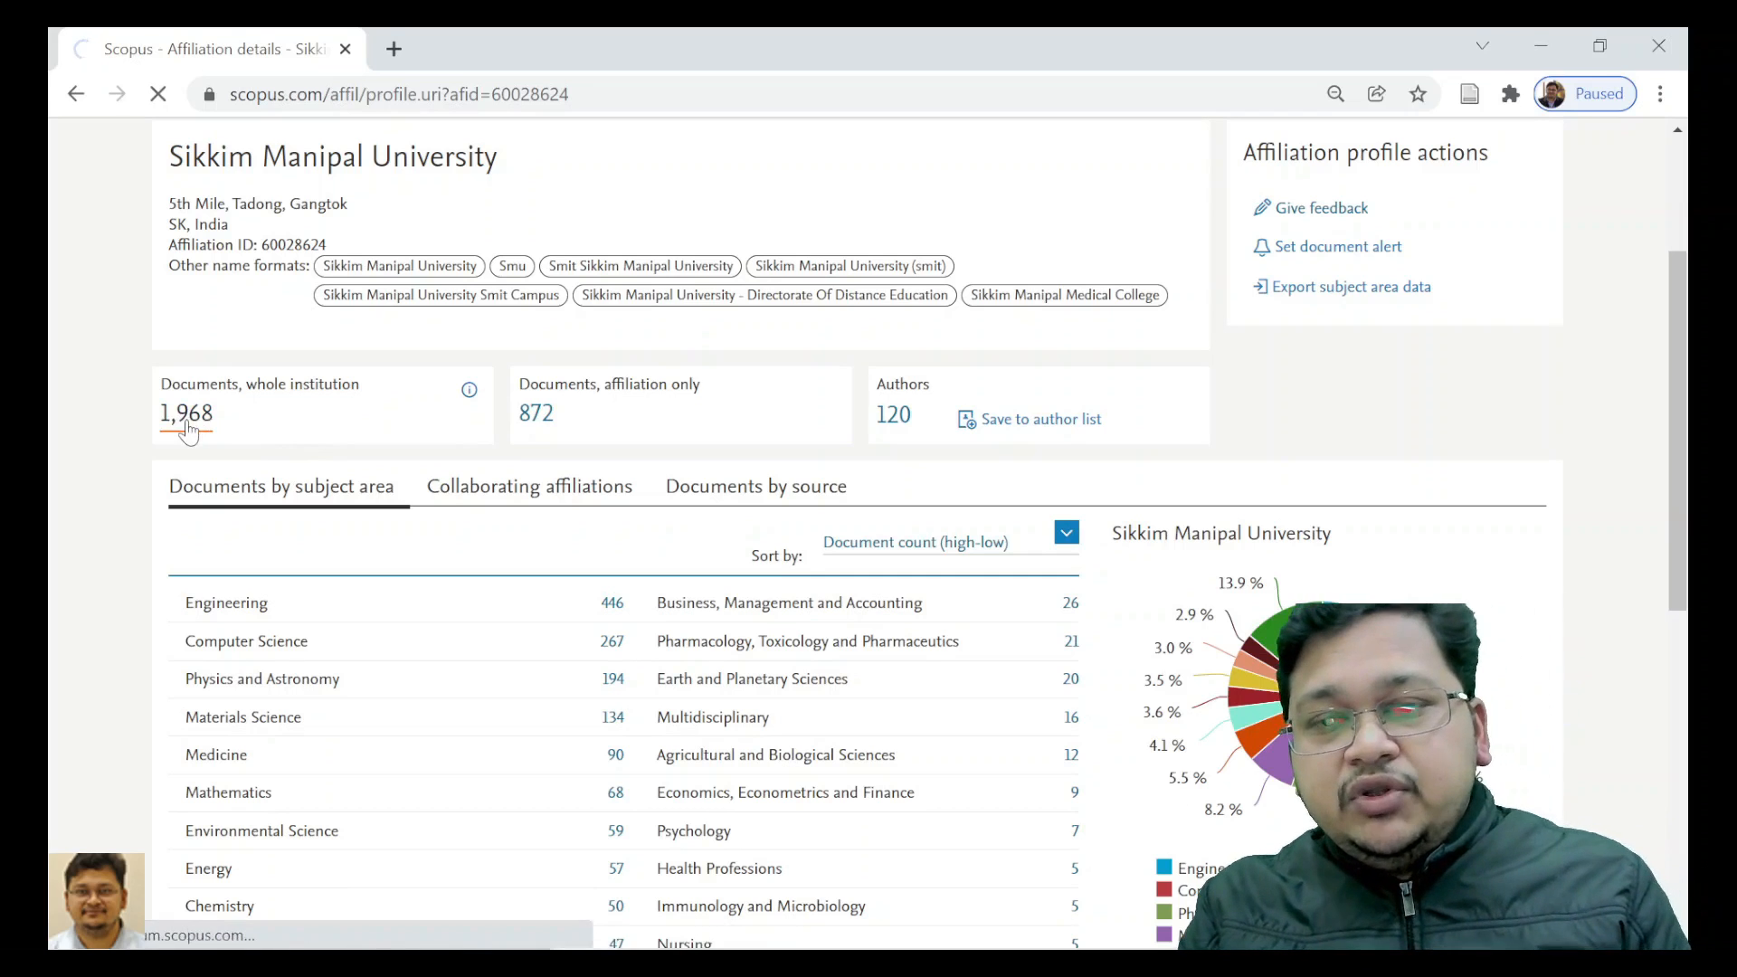
Step: List the 1,968 whole-institution documents and highlight the Institute of Technology query part
click(187, 413)
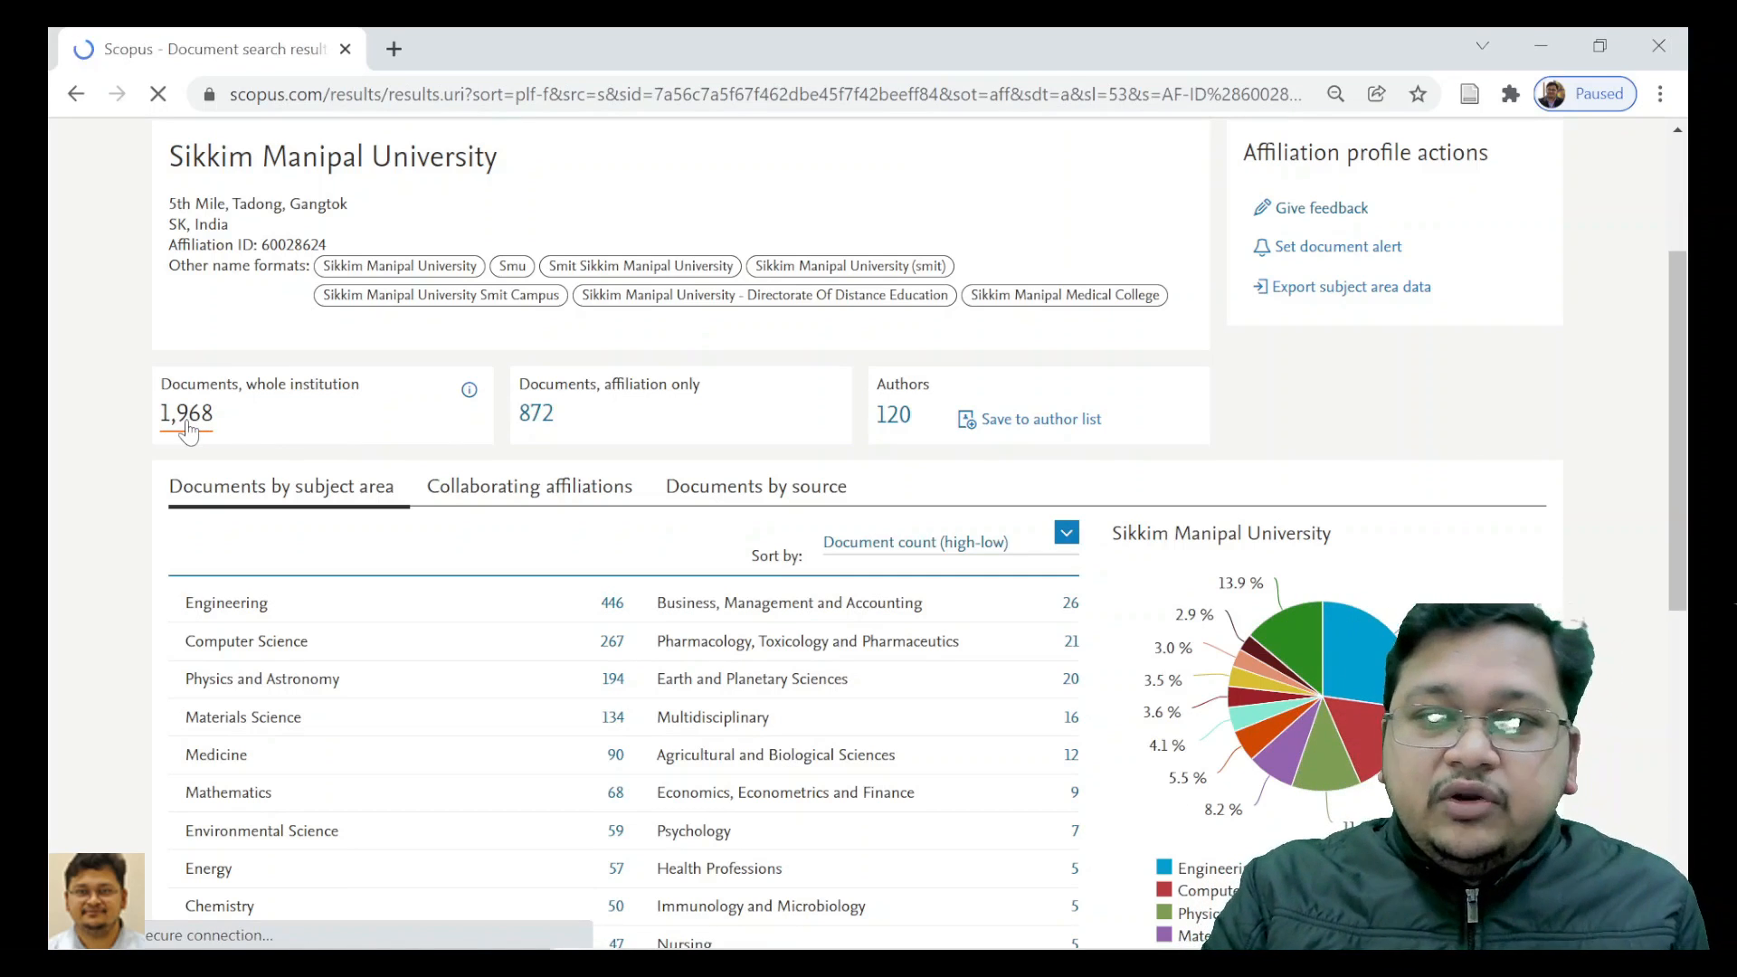
click(185, 413)
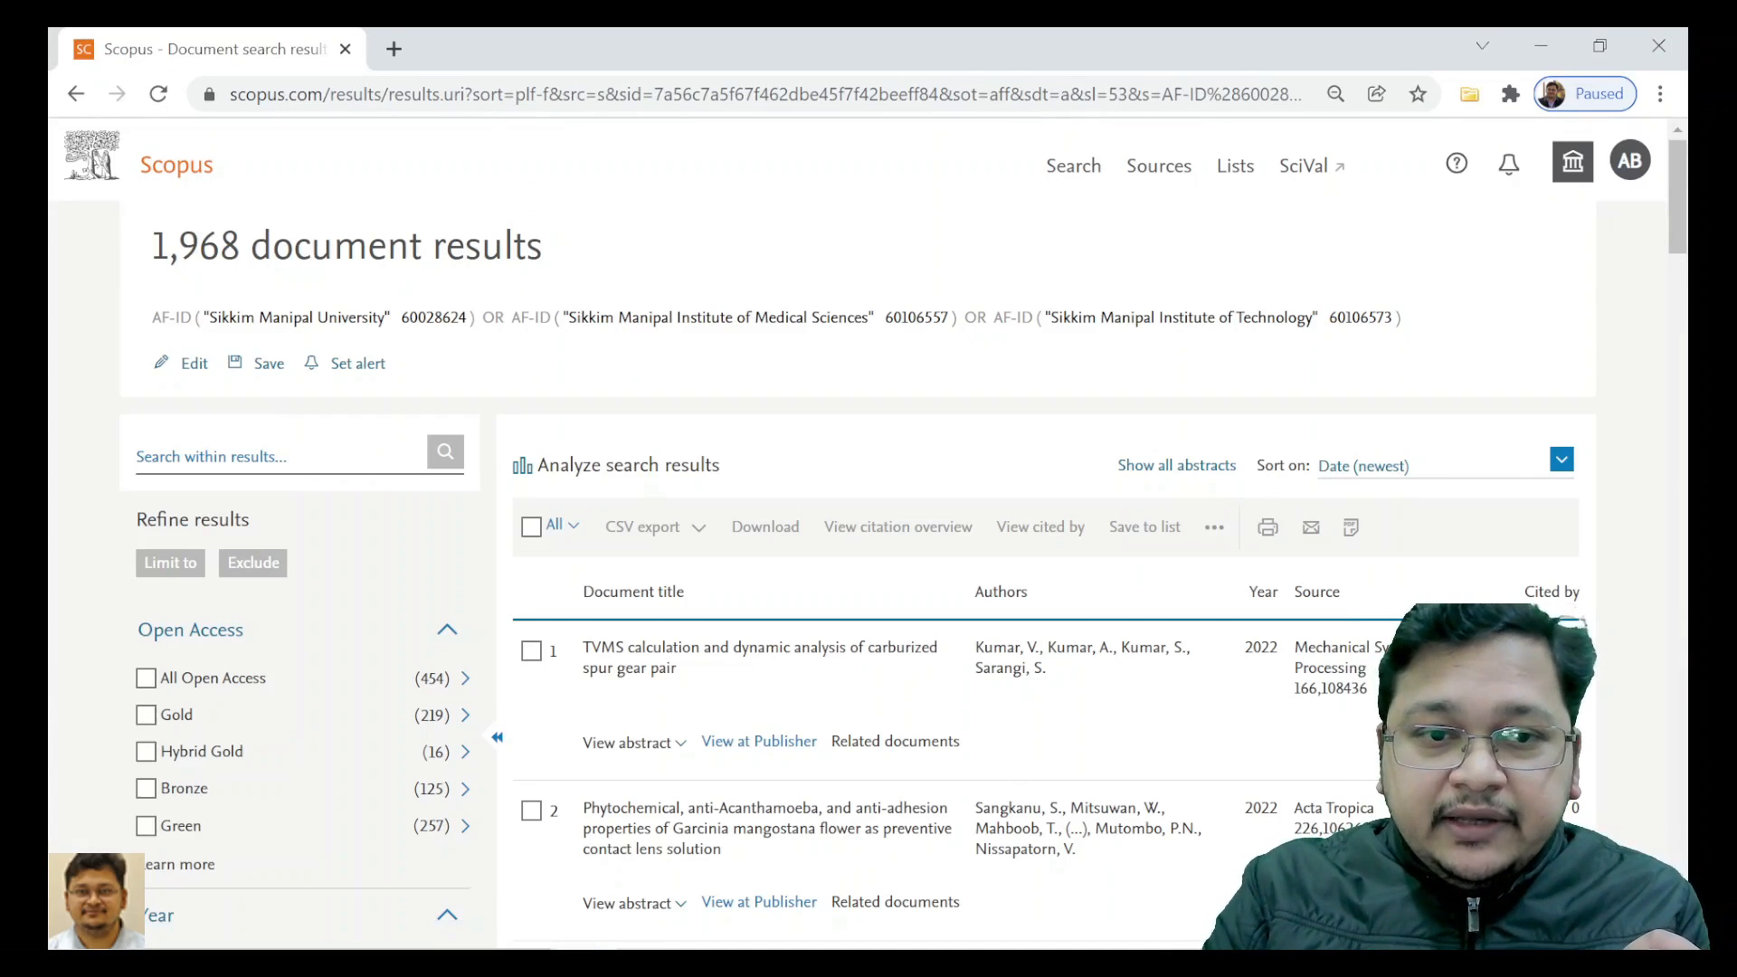
double_click(171, 317)
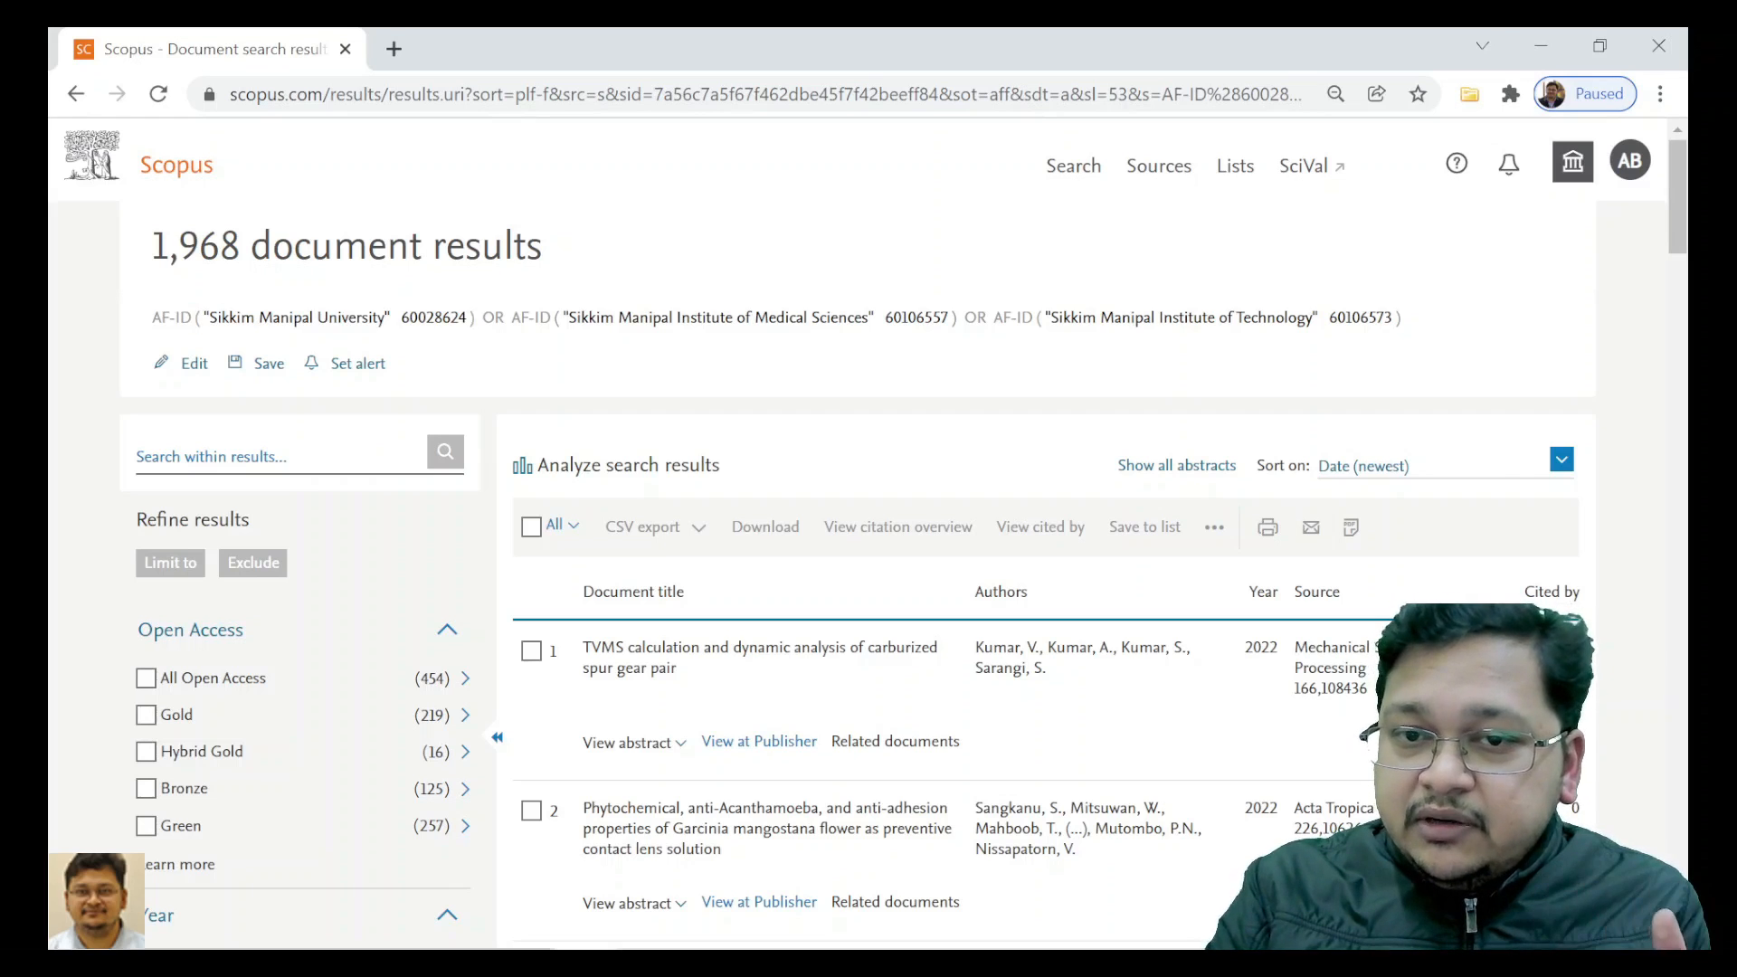
drag(517, 317, 977, 318)
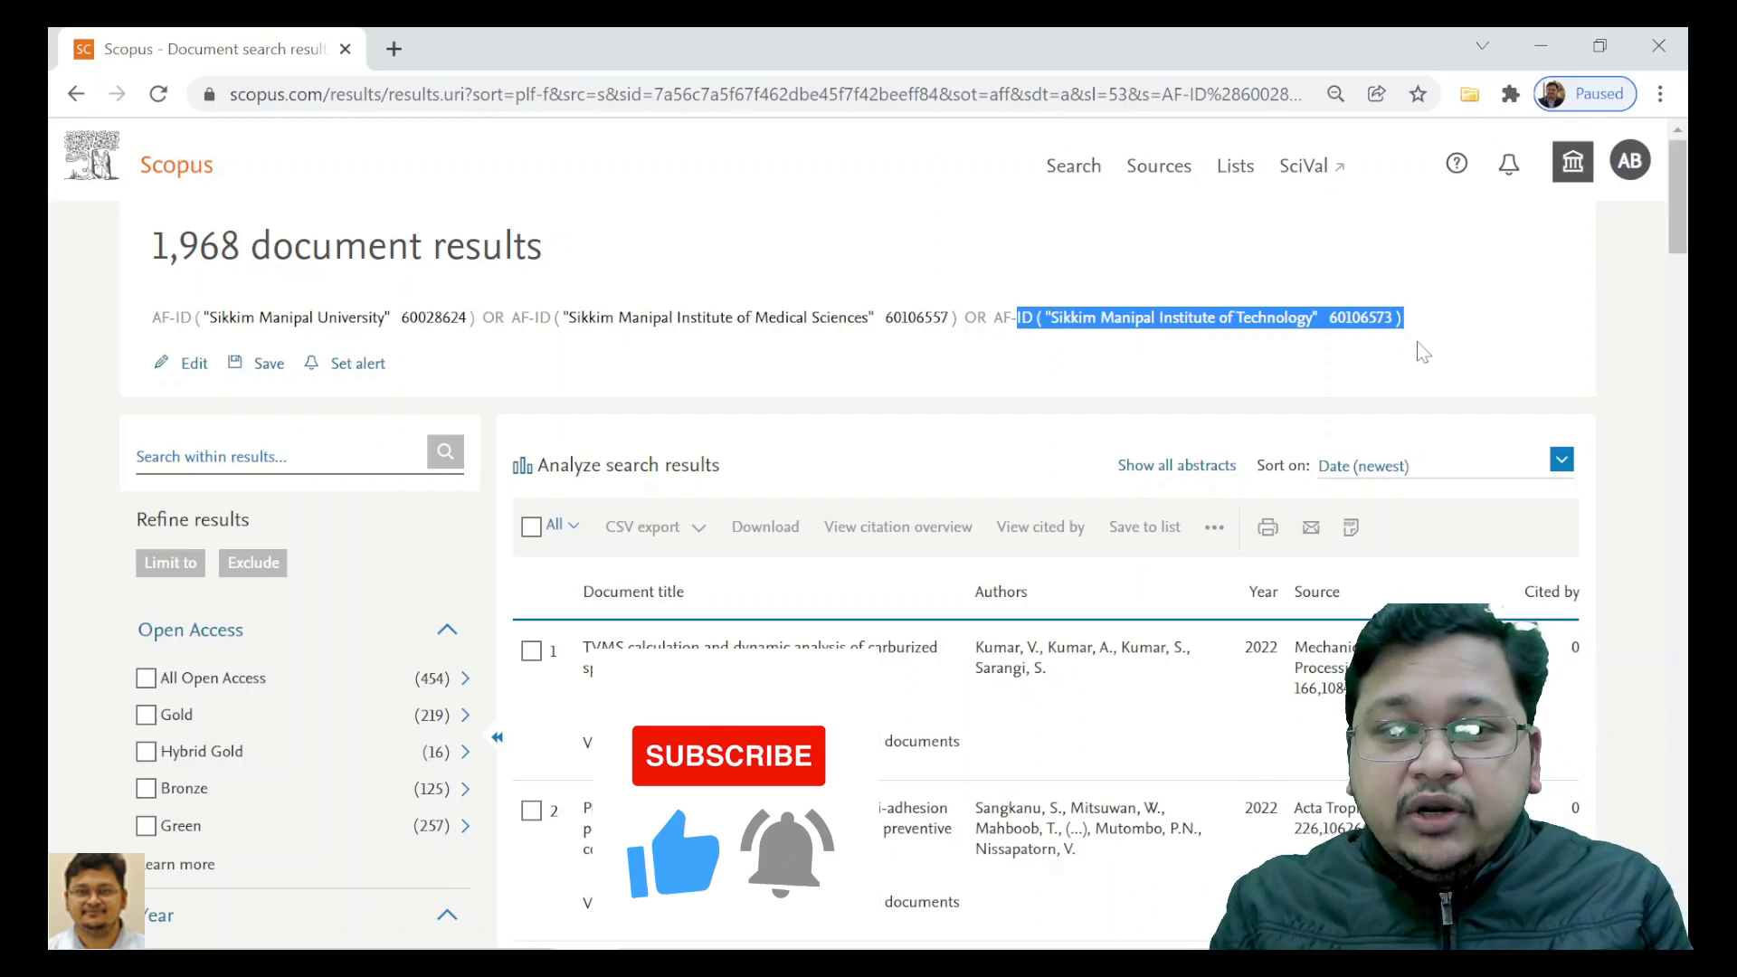
scroll(down, 3)
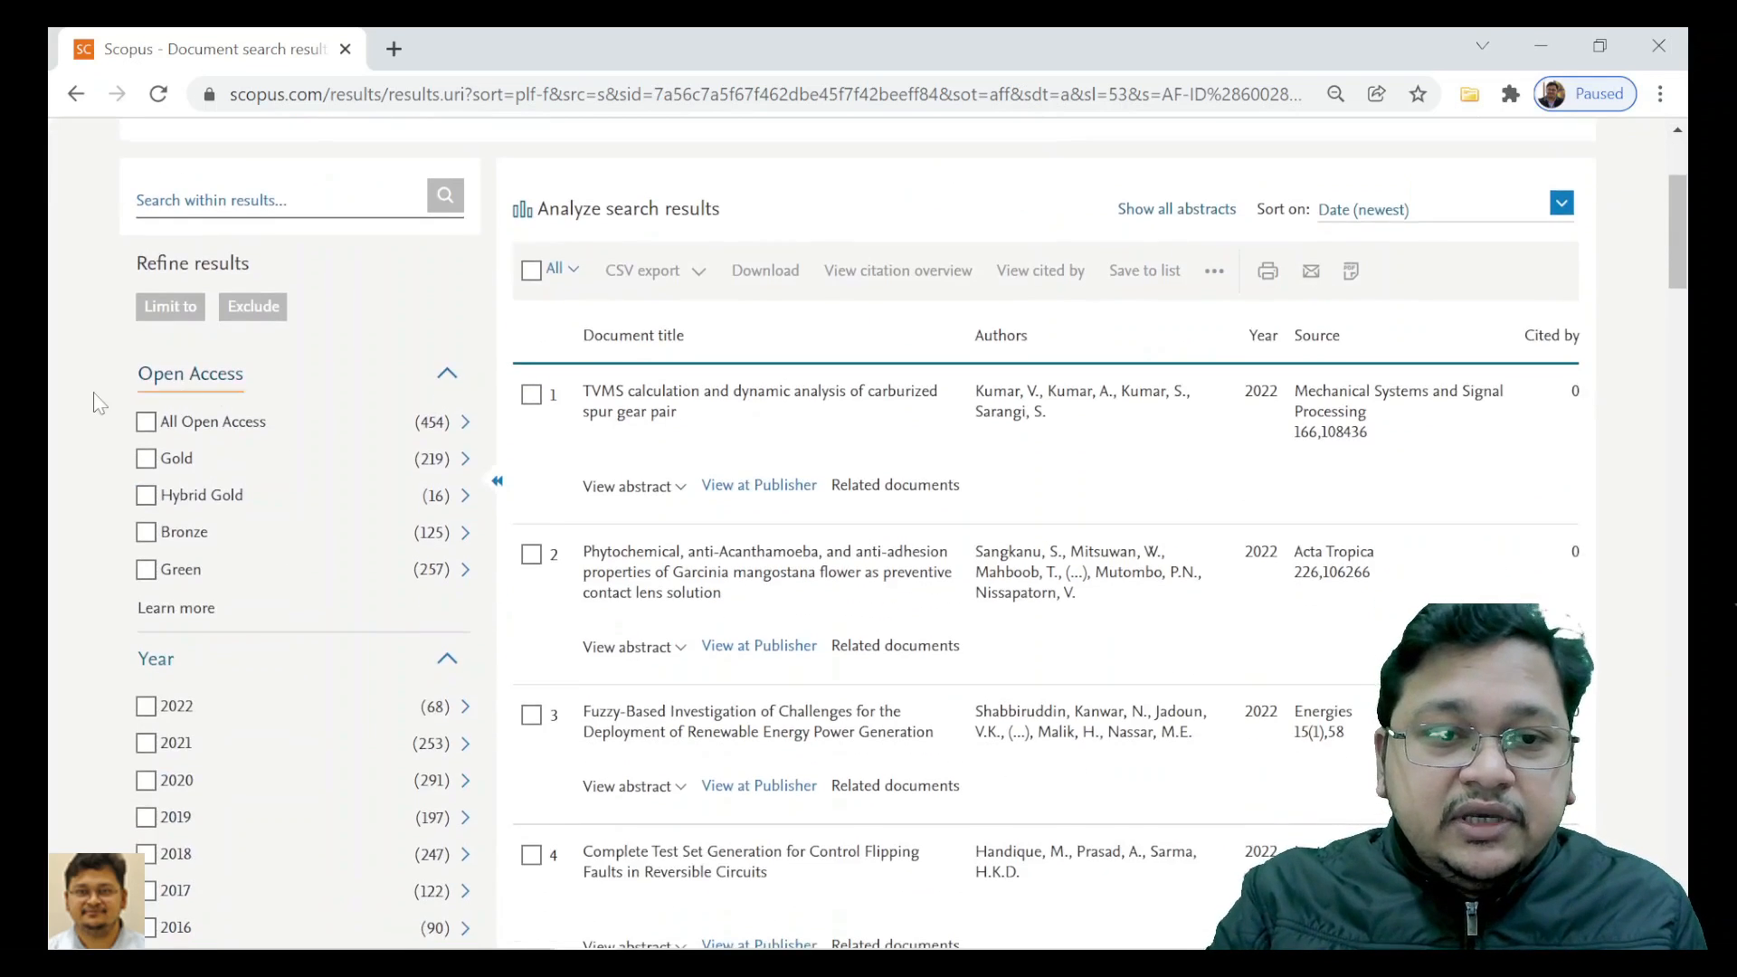
scroll(down, 3)
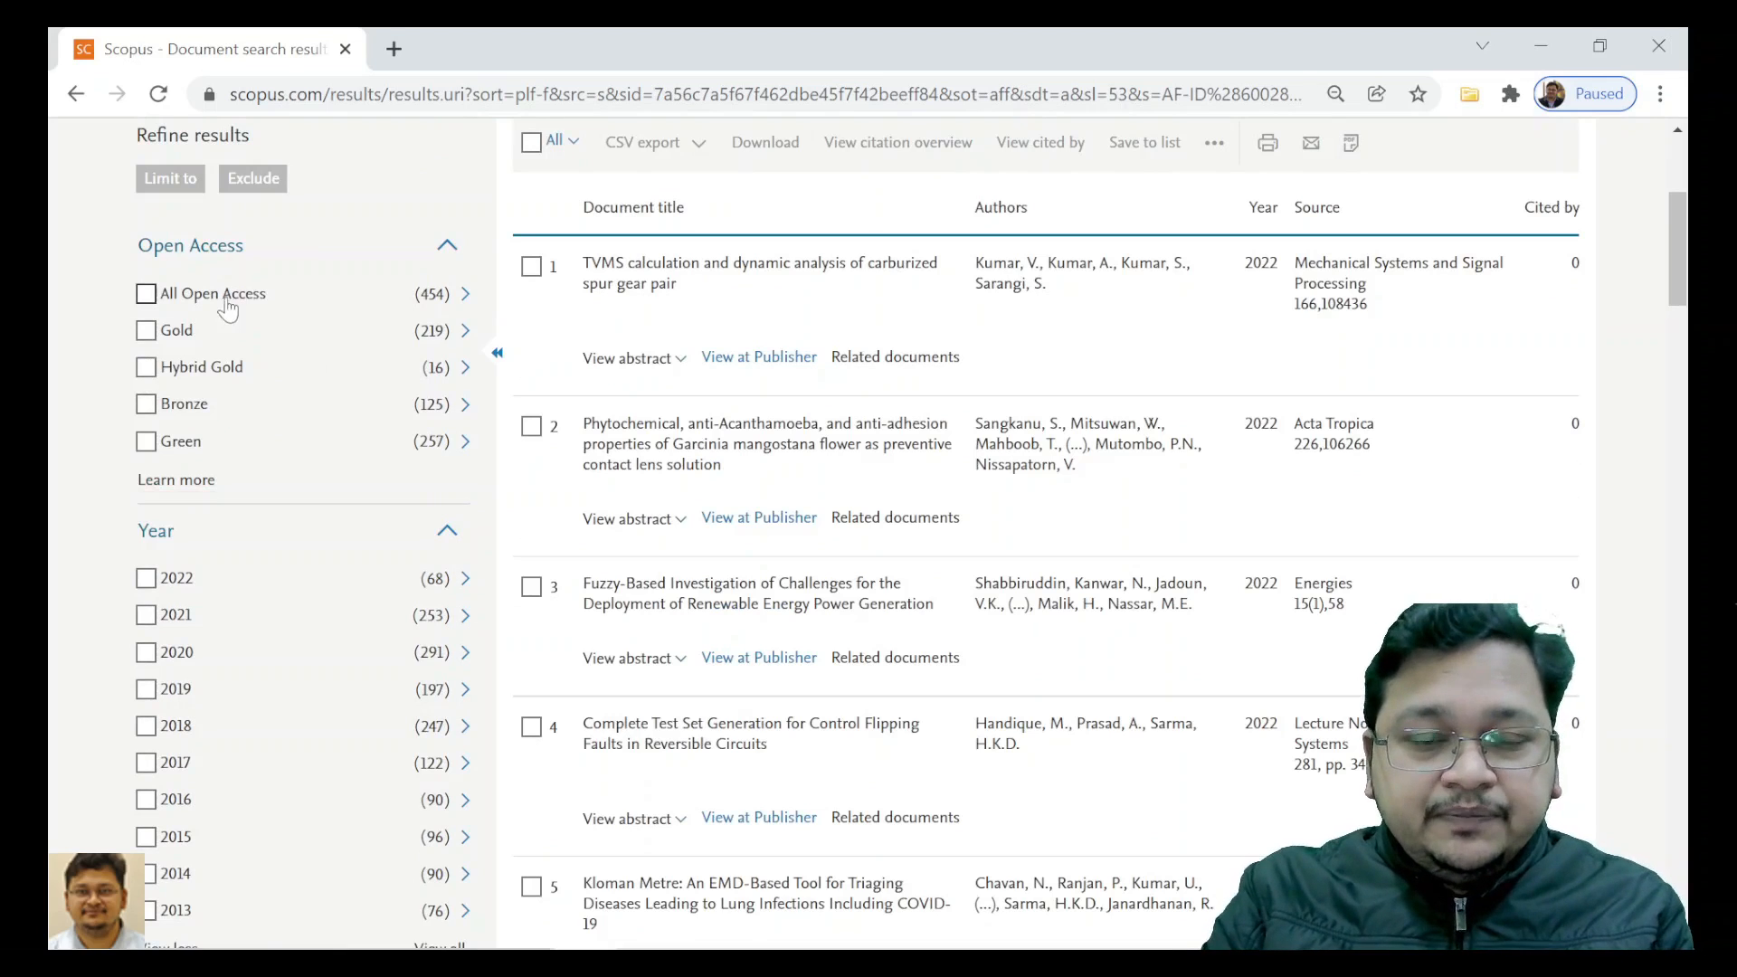
mouse_move(392, 345)
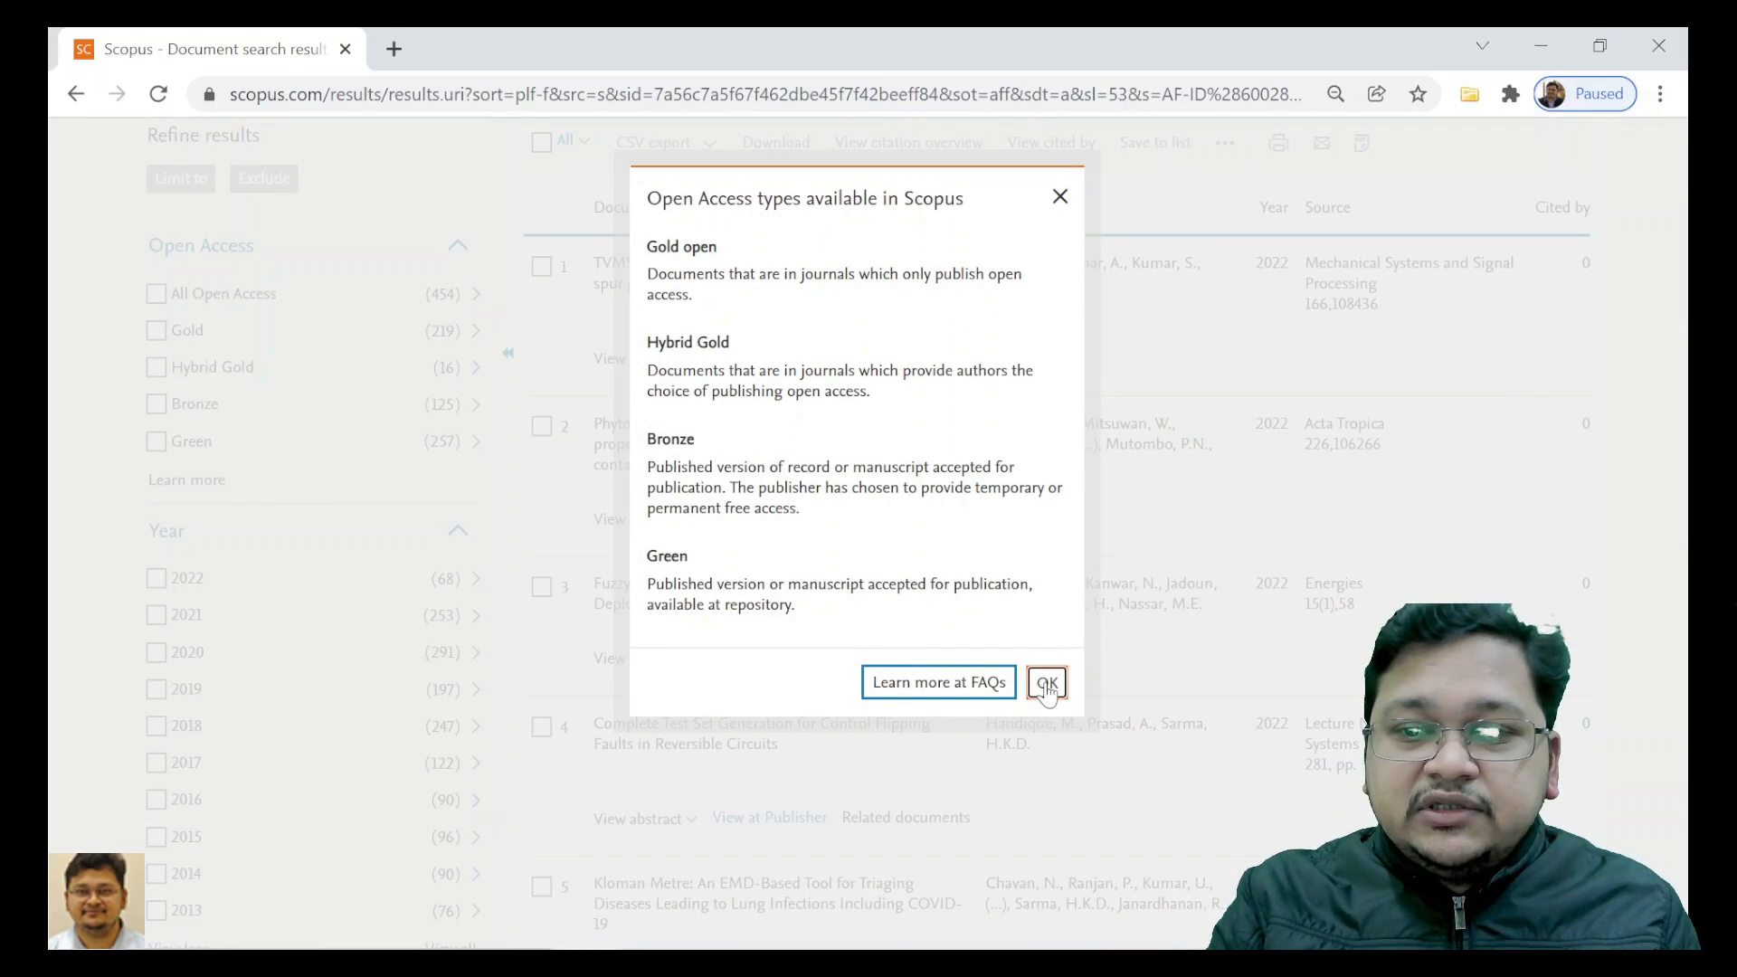
click(1046, 681)
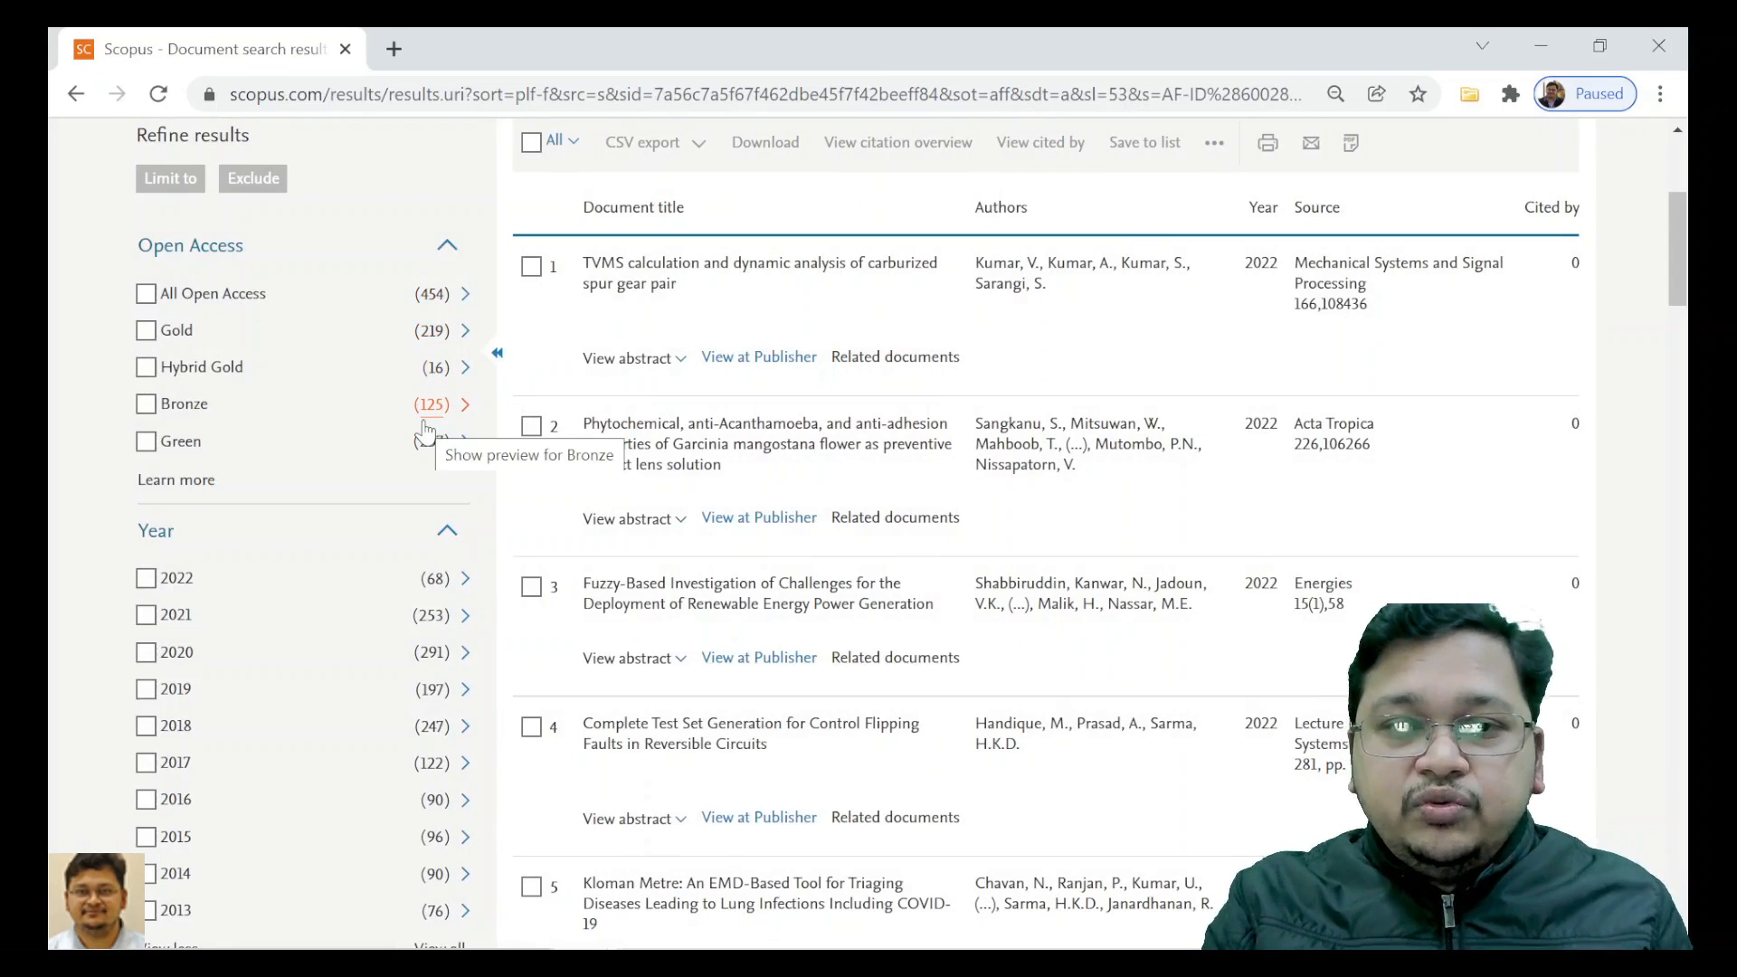
mouse_move(430, 366)
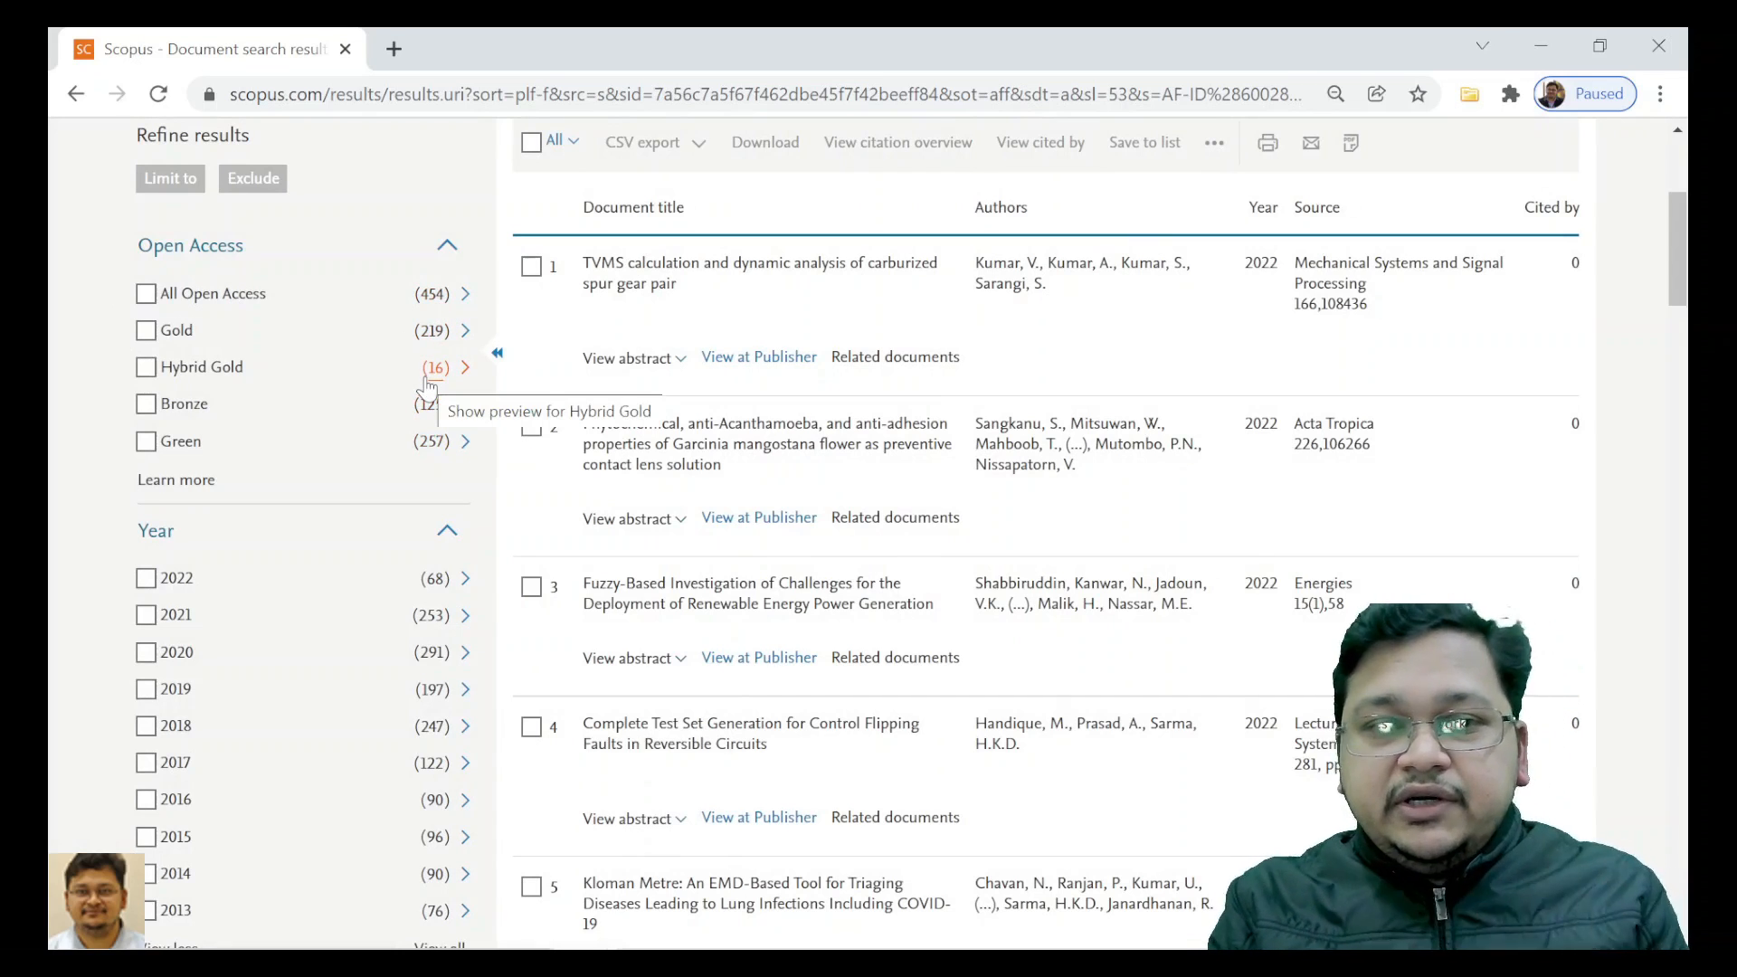
Step: Expand the Keyword facet in Refine results and scroll on to the Affiliation facet
scroll(down, 3)
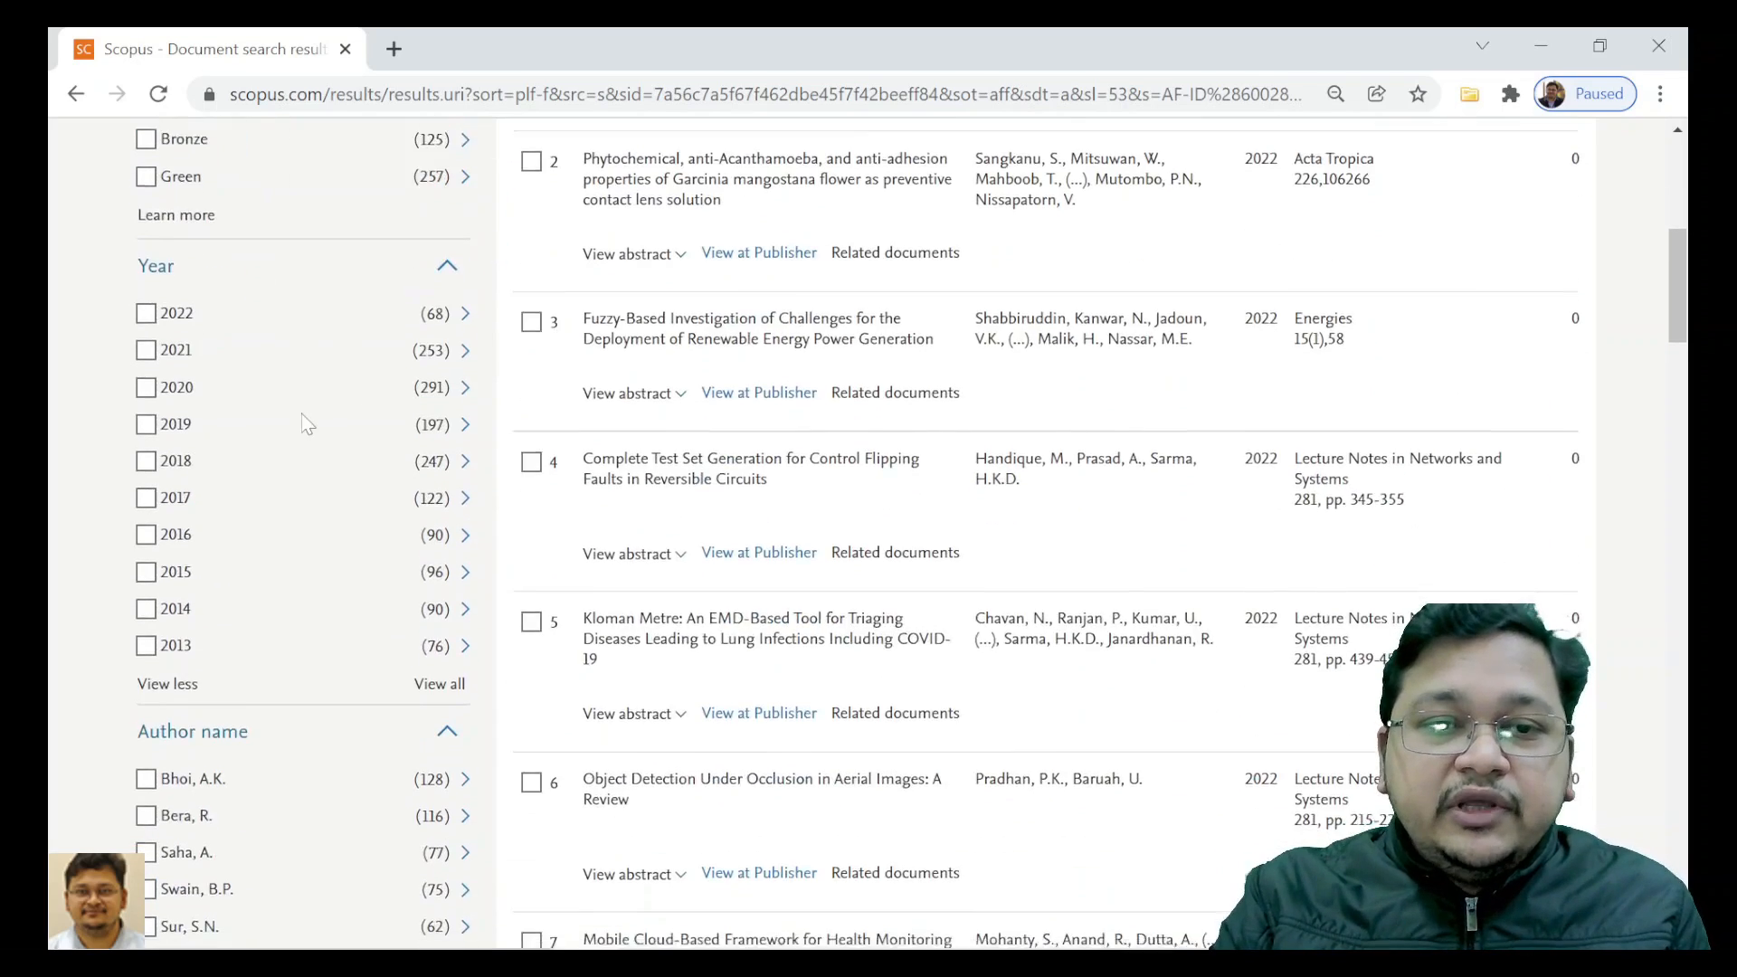
scroll(down, 3)
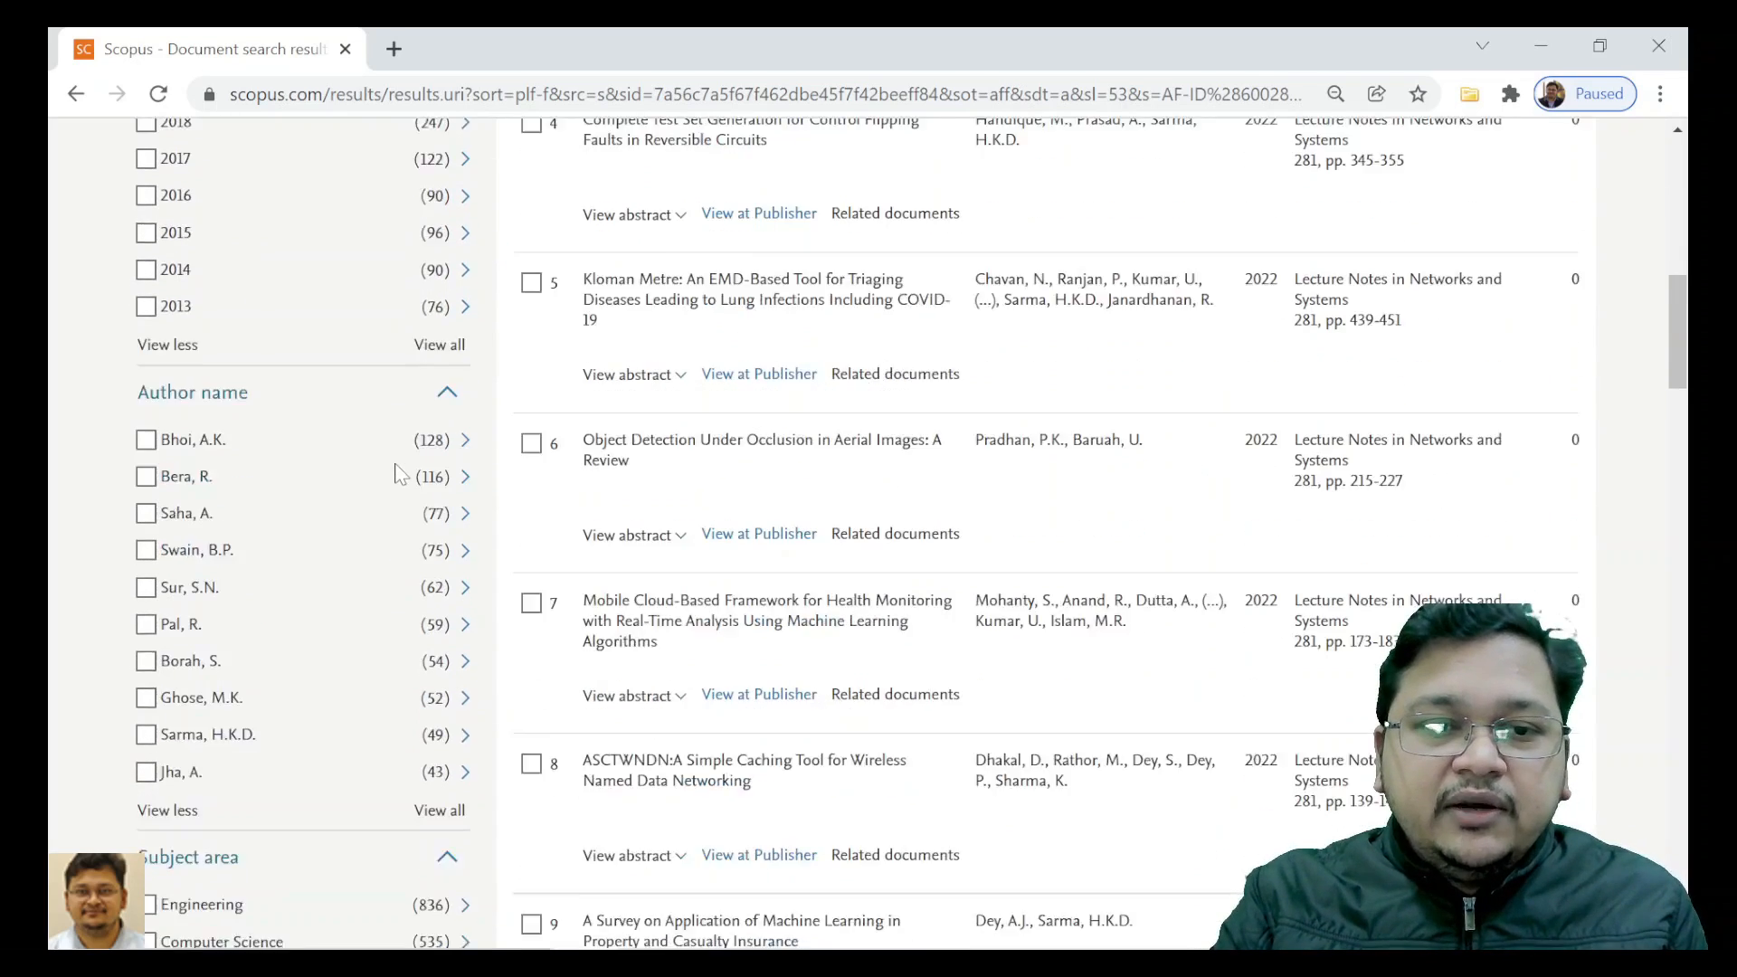
scroll(down, 3)
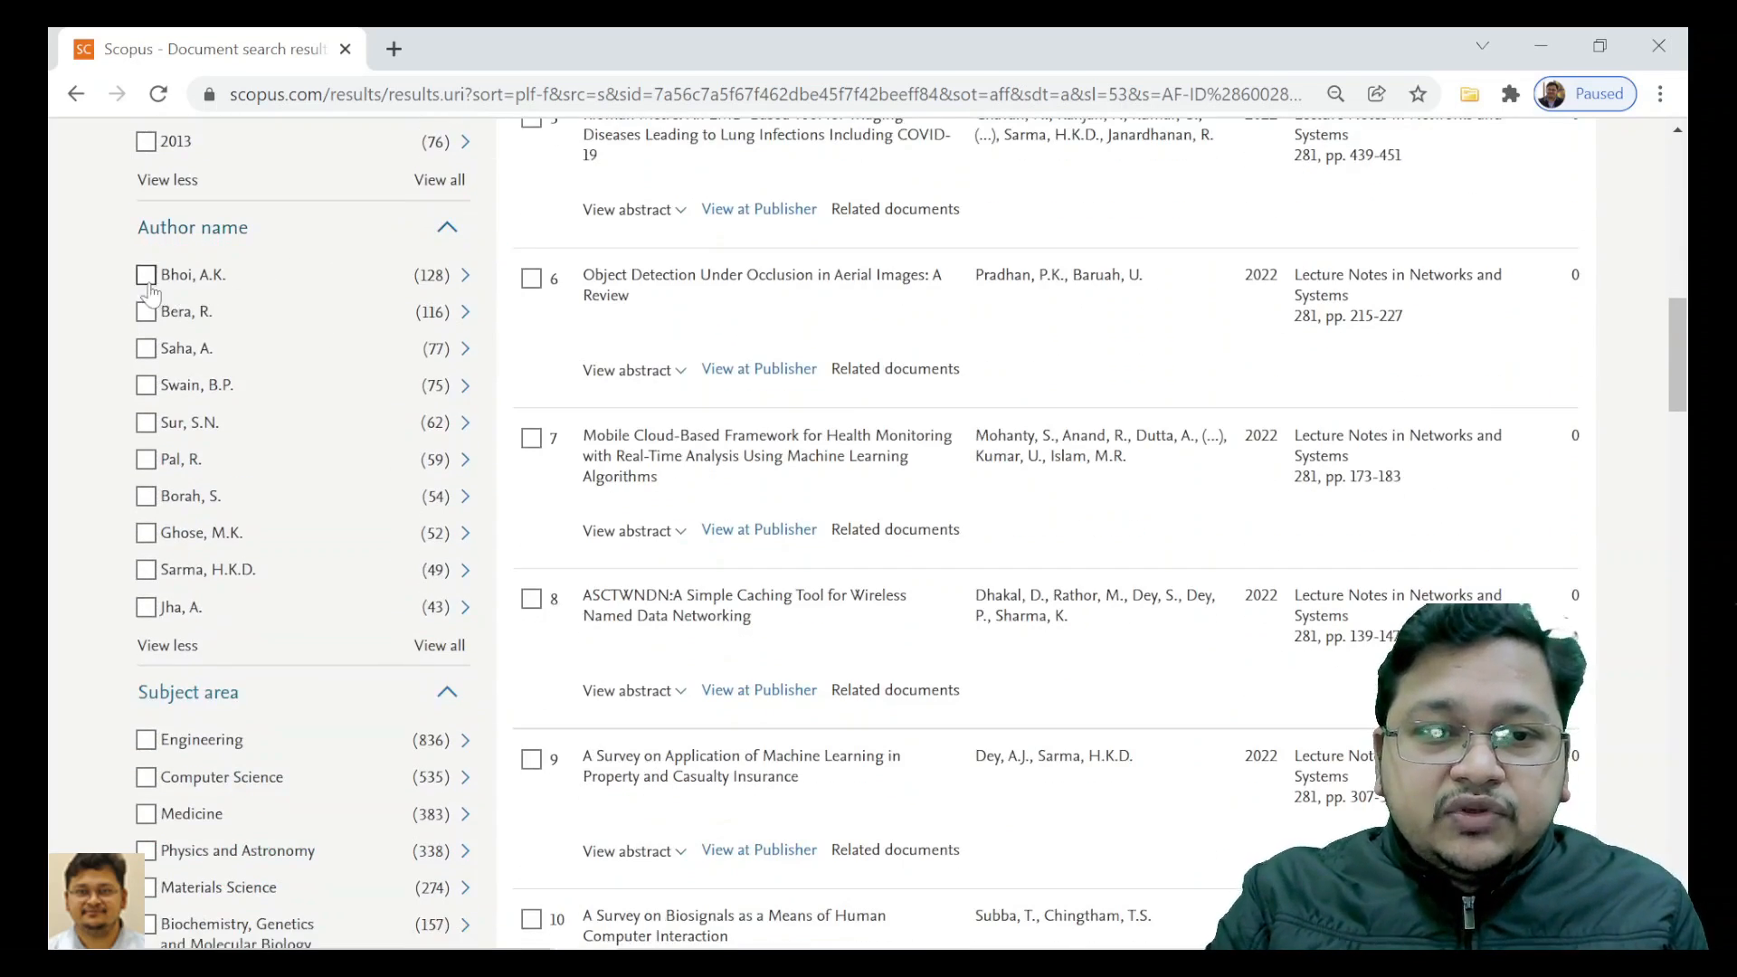
mouse_move(199, 458)
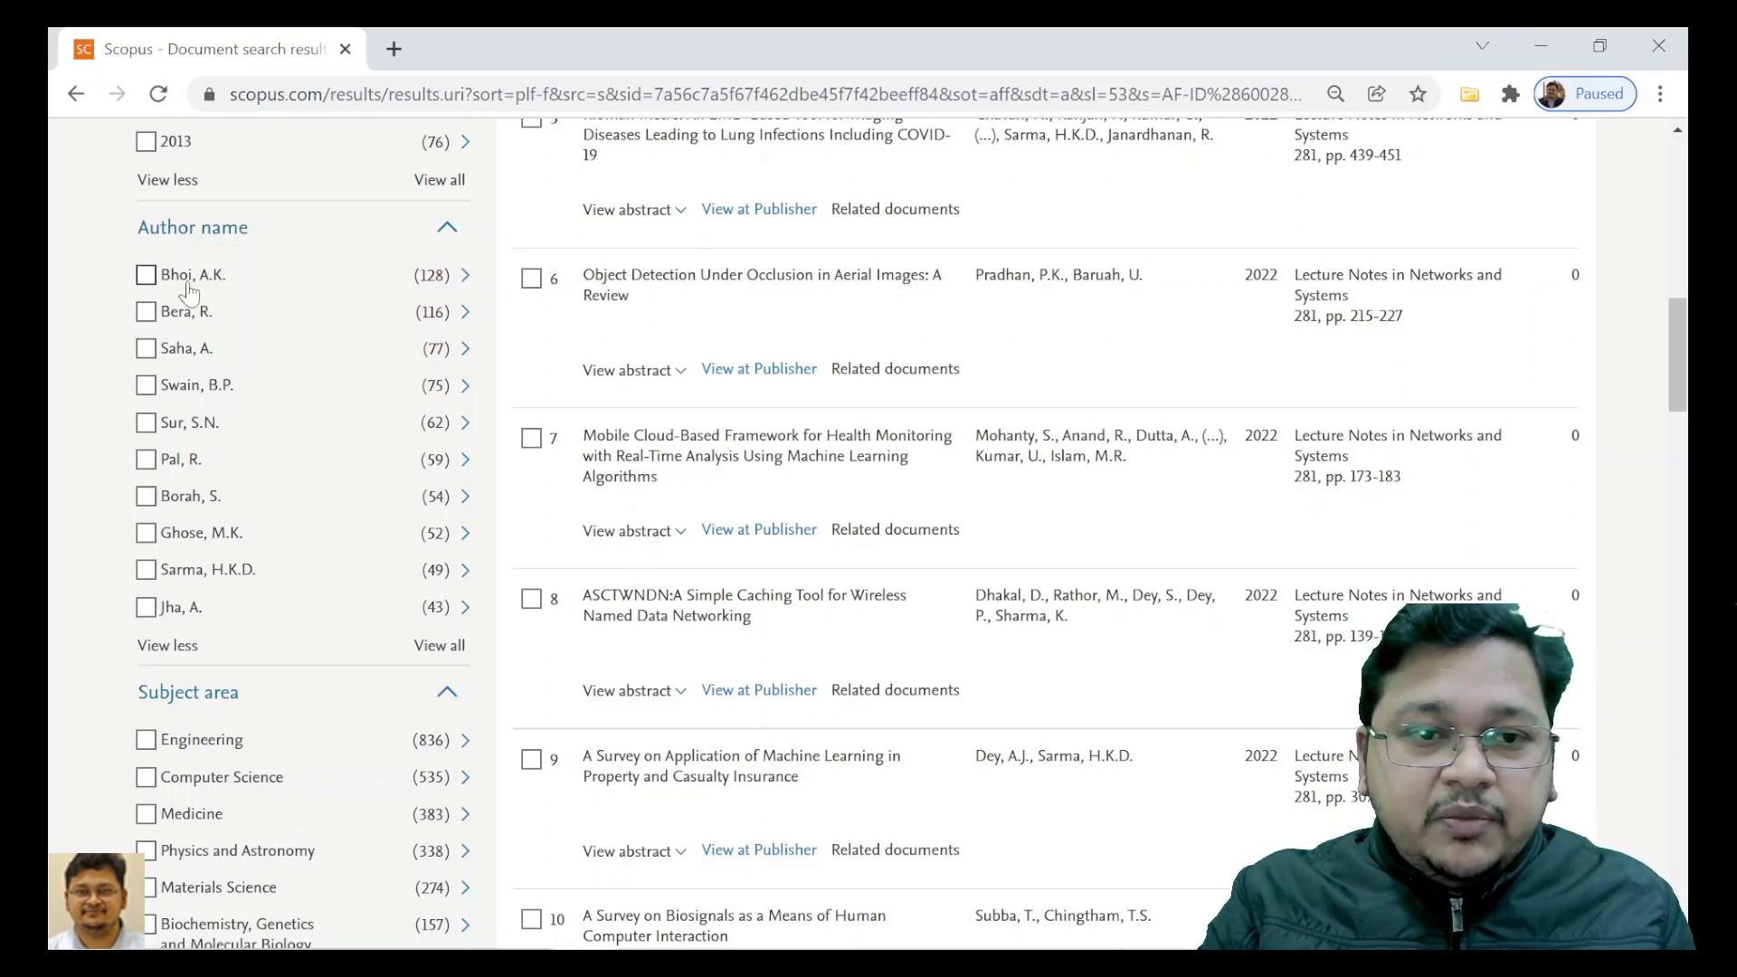
scroll(down, 3)
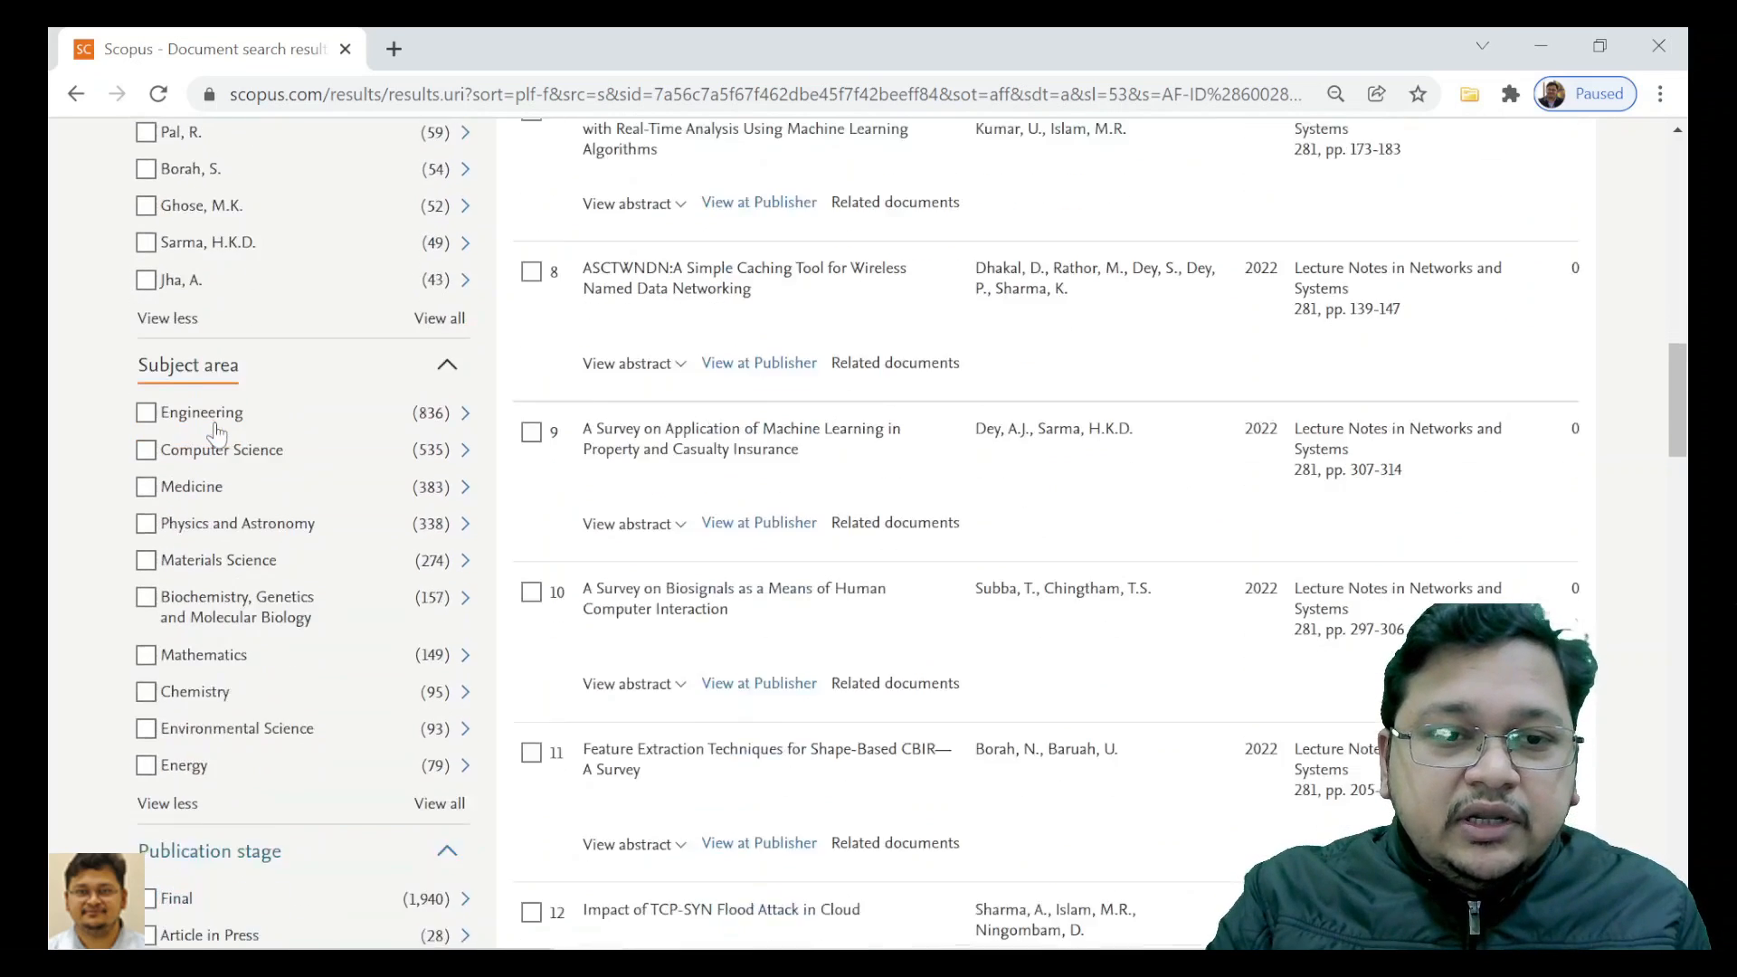
scroll(down, 3)
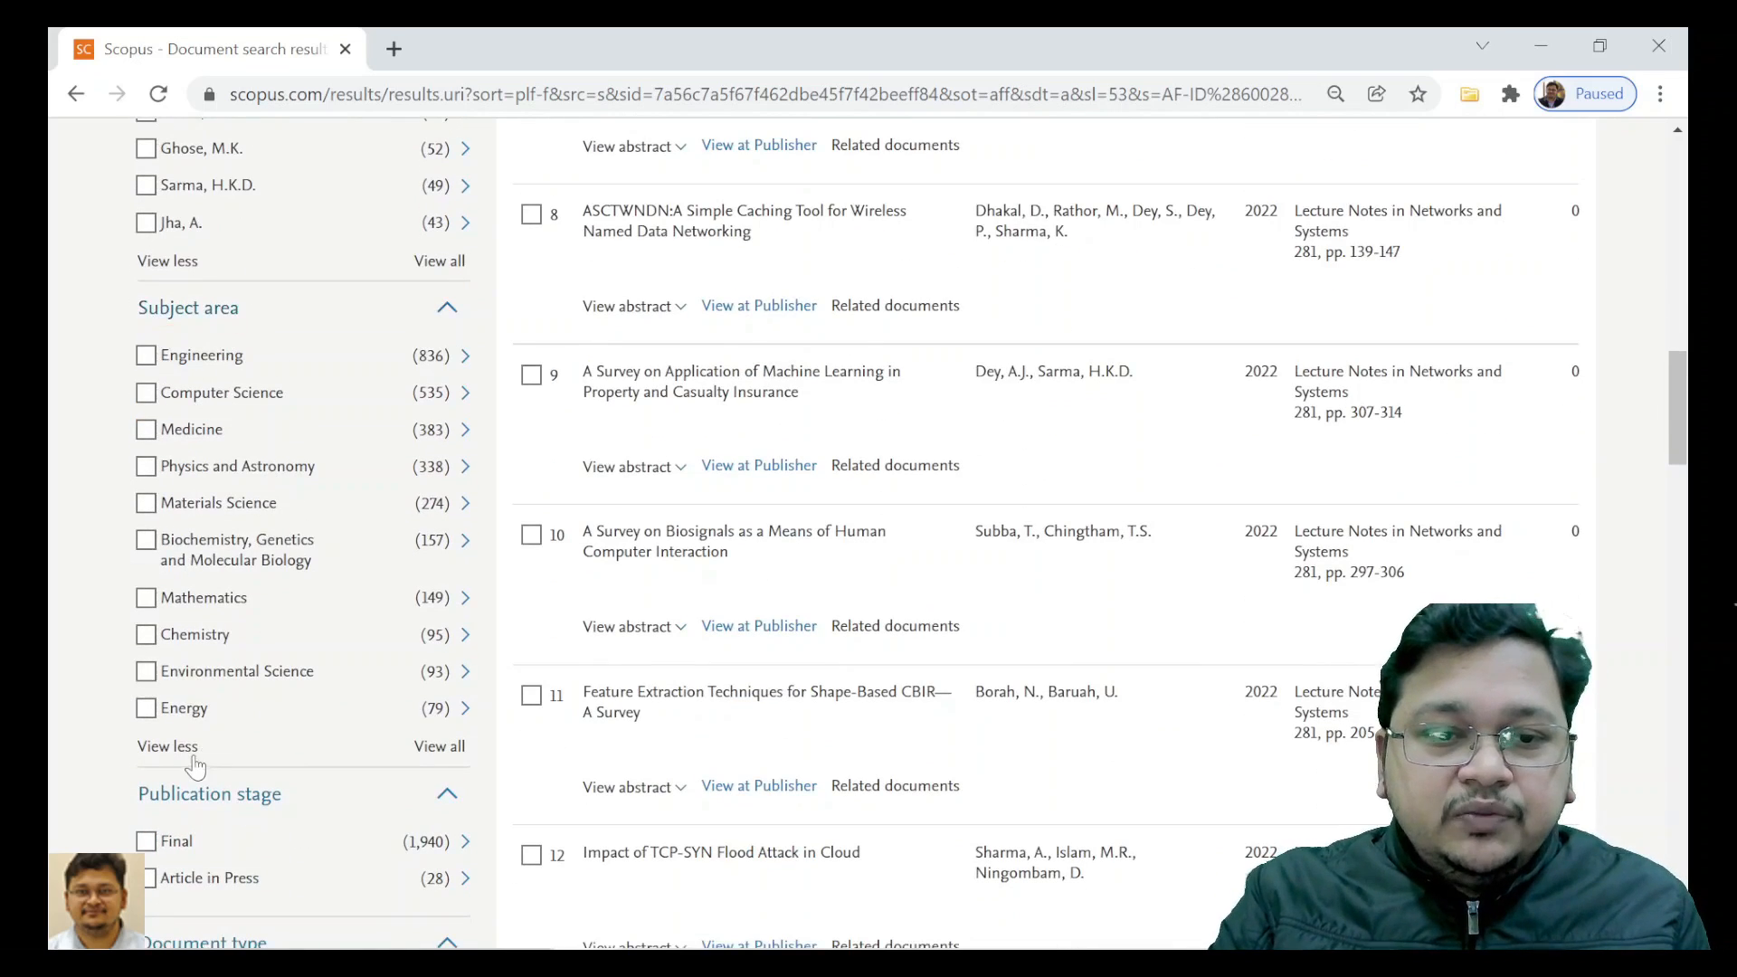
scroll(down, 3)
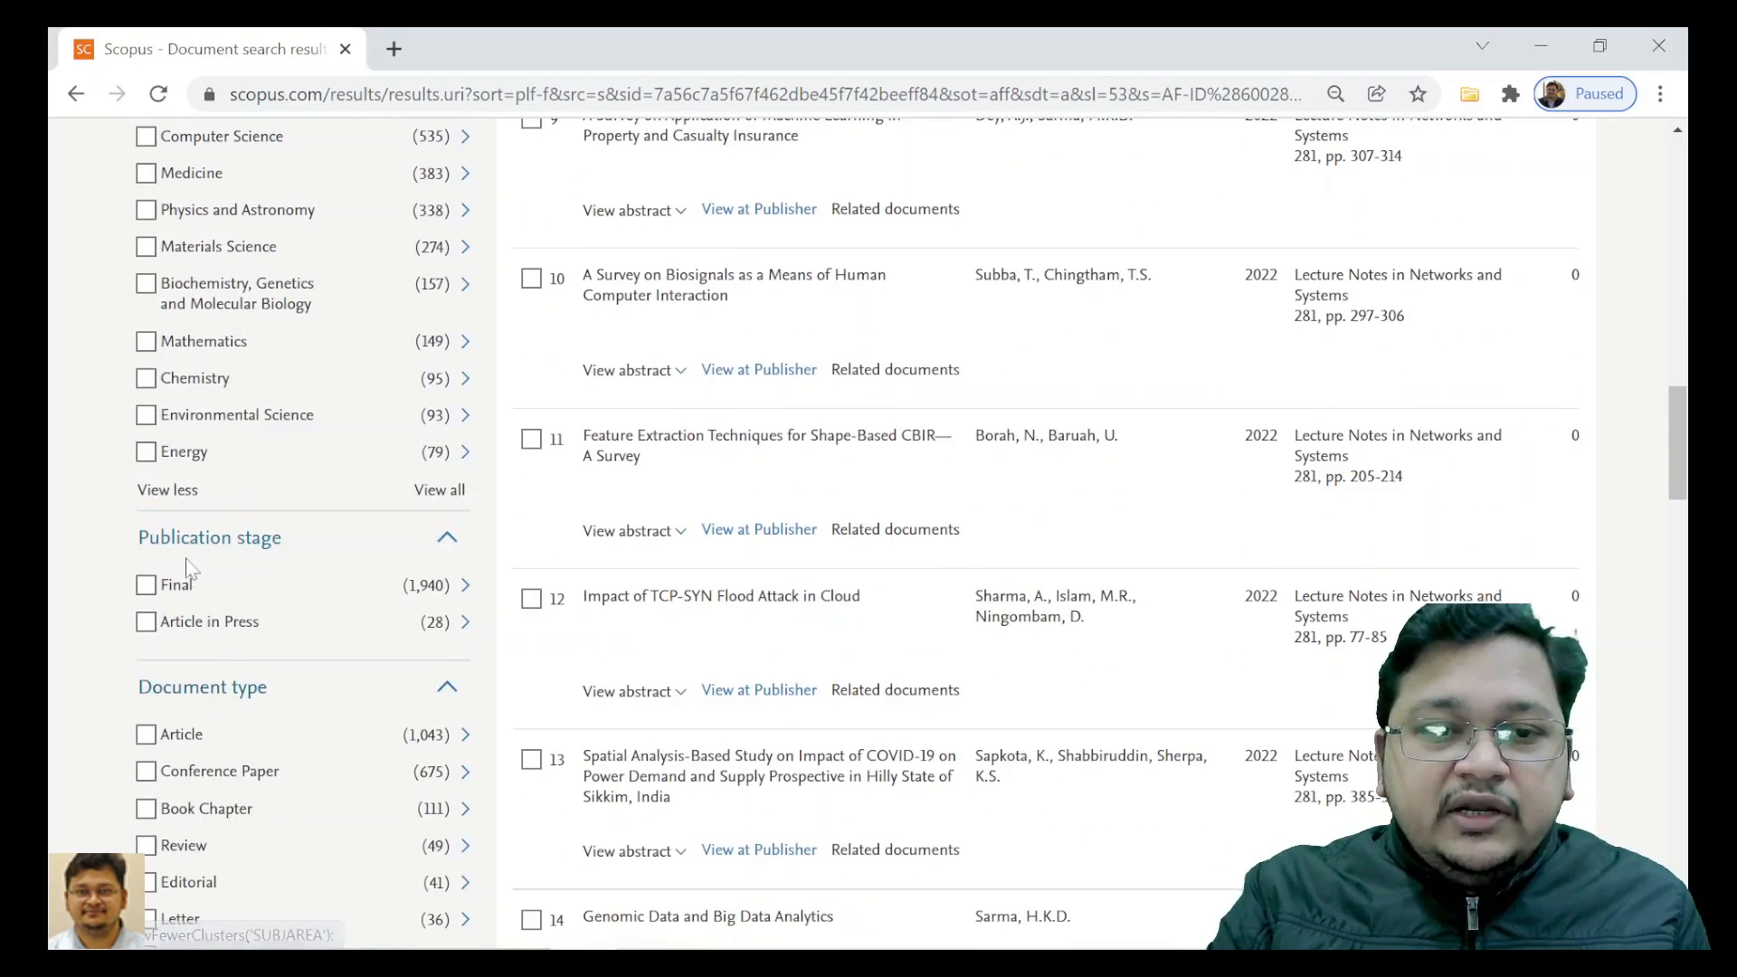
scroll(down, 3)
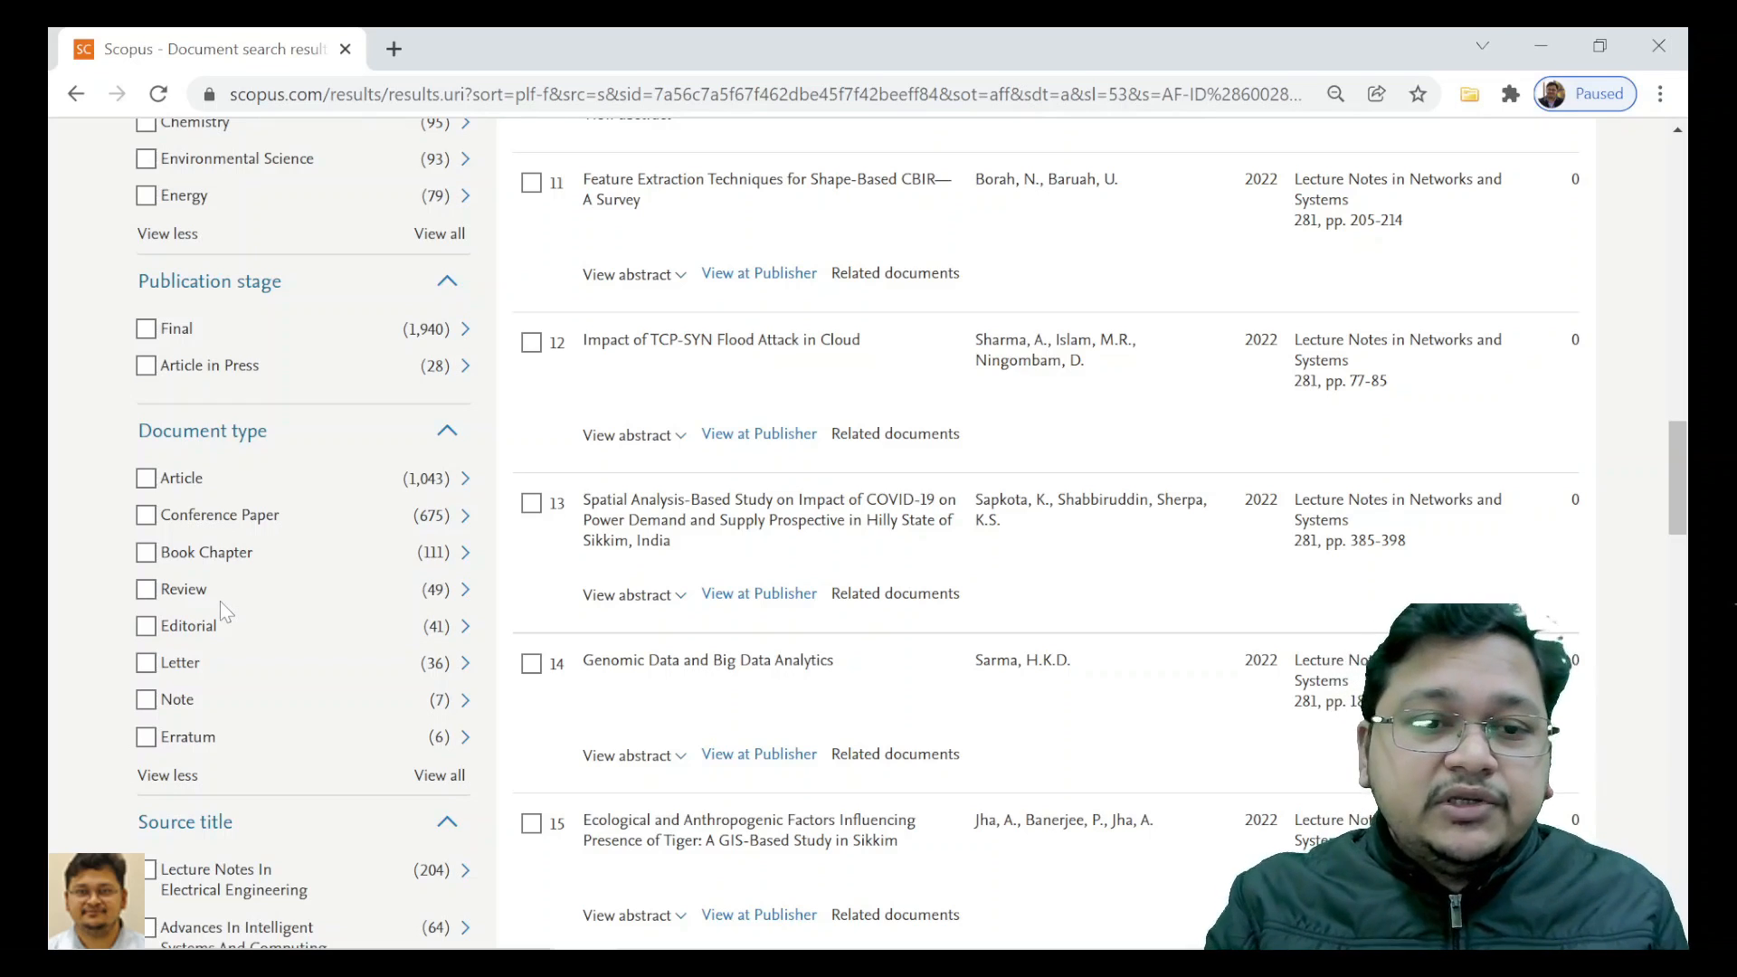
scroll(down, 3)
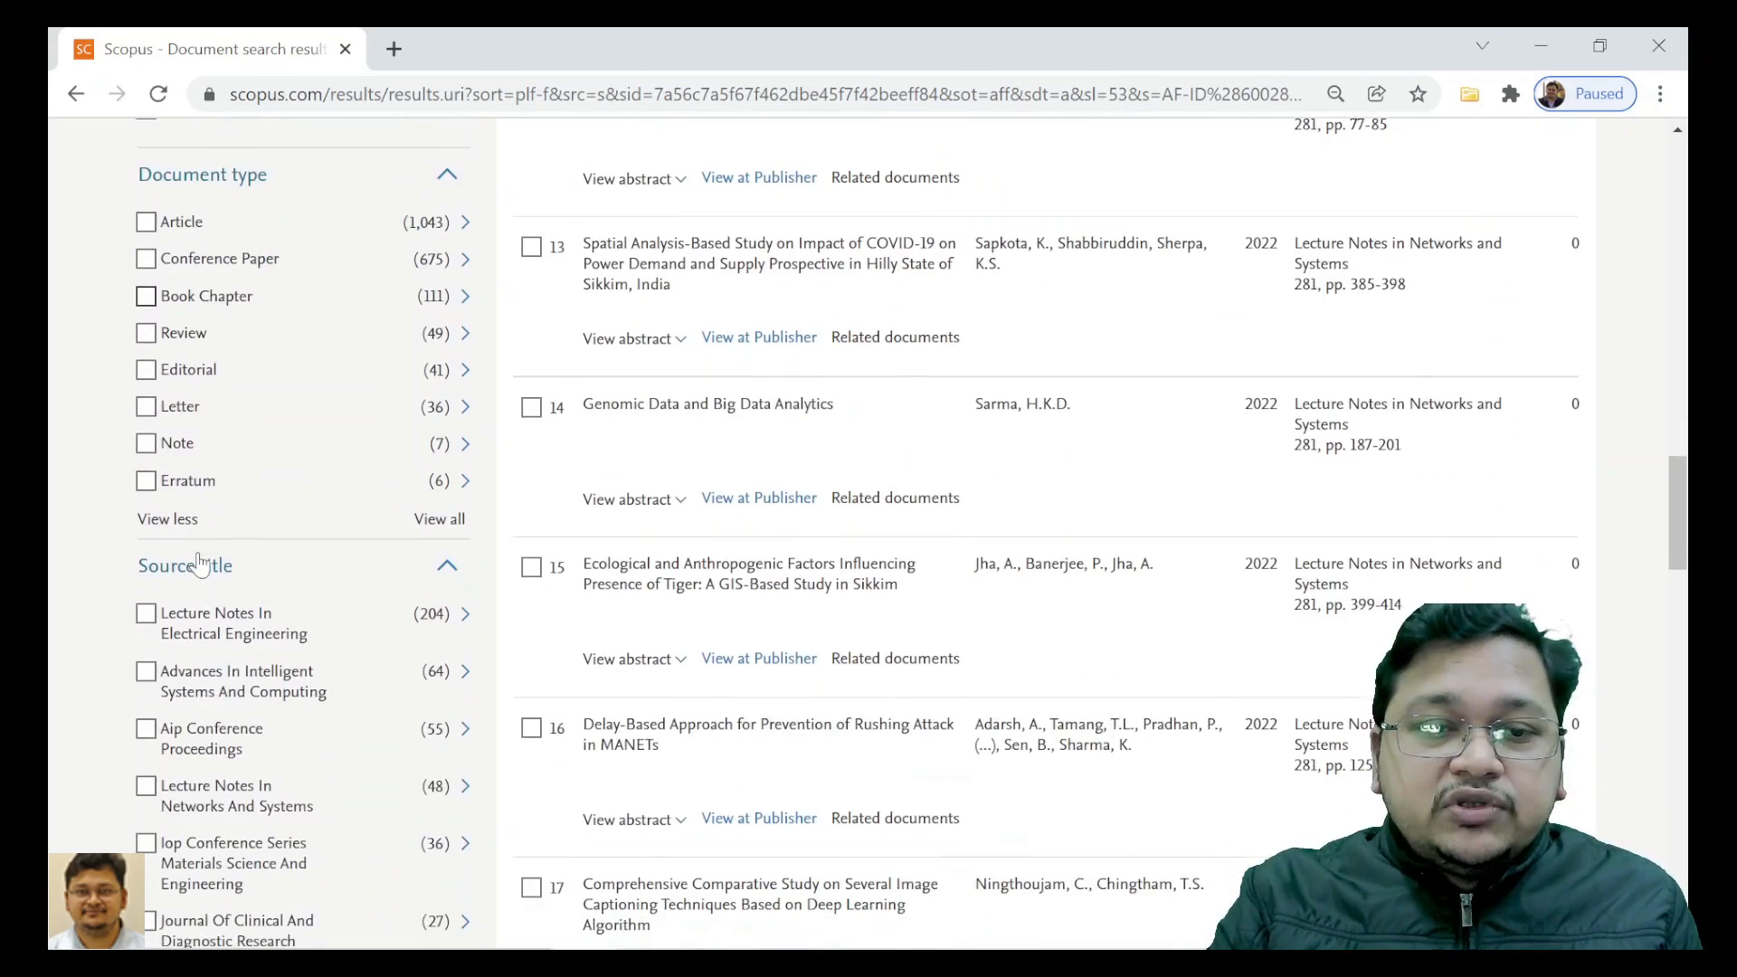
scroll(down, 3)
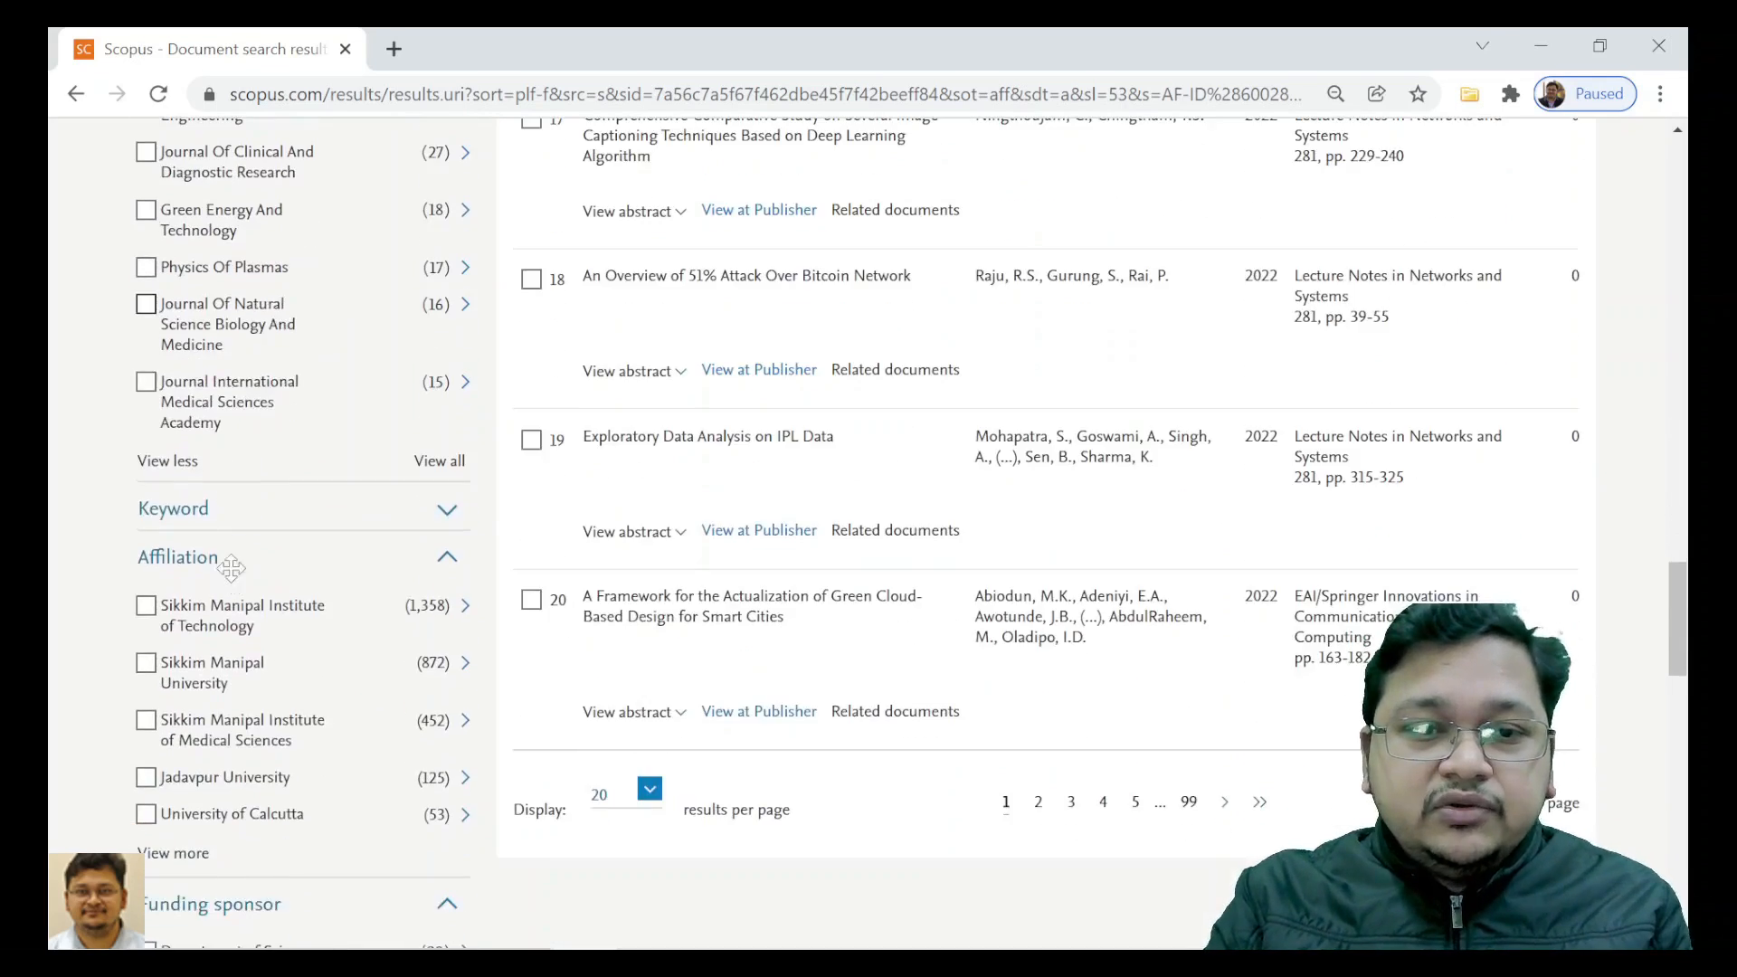
mouse_move(233, 510)
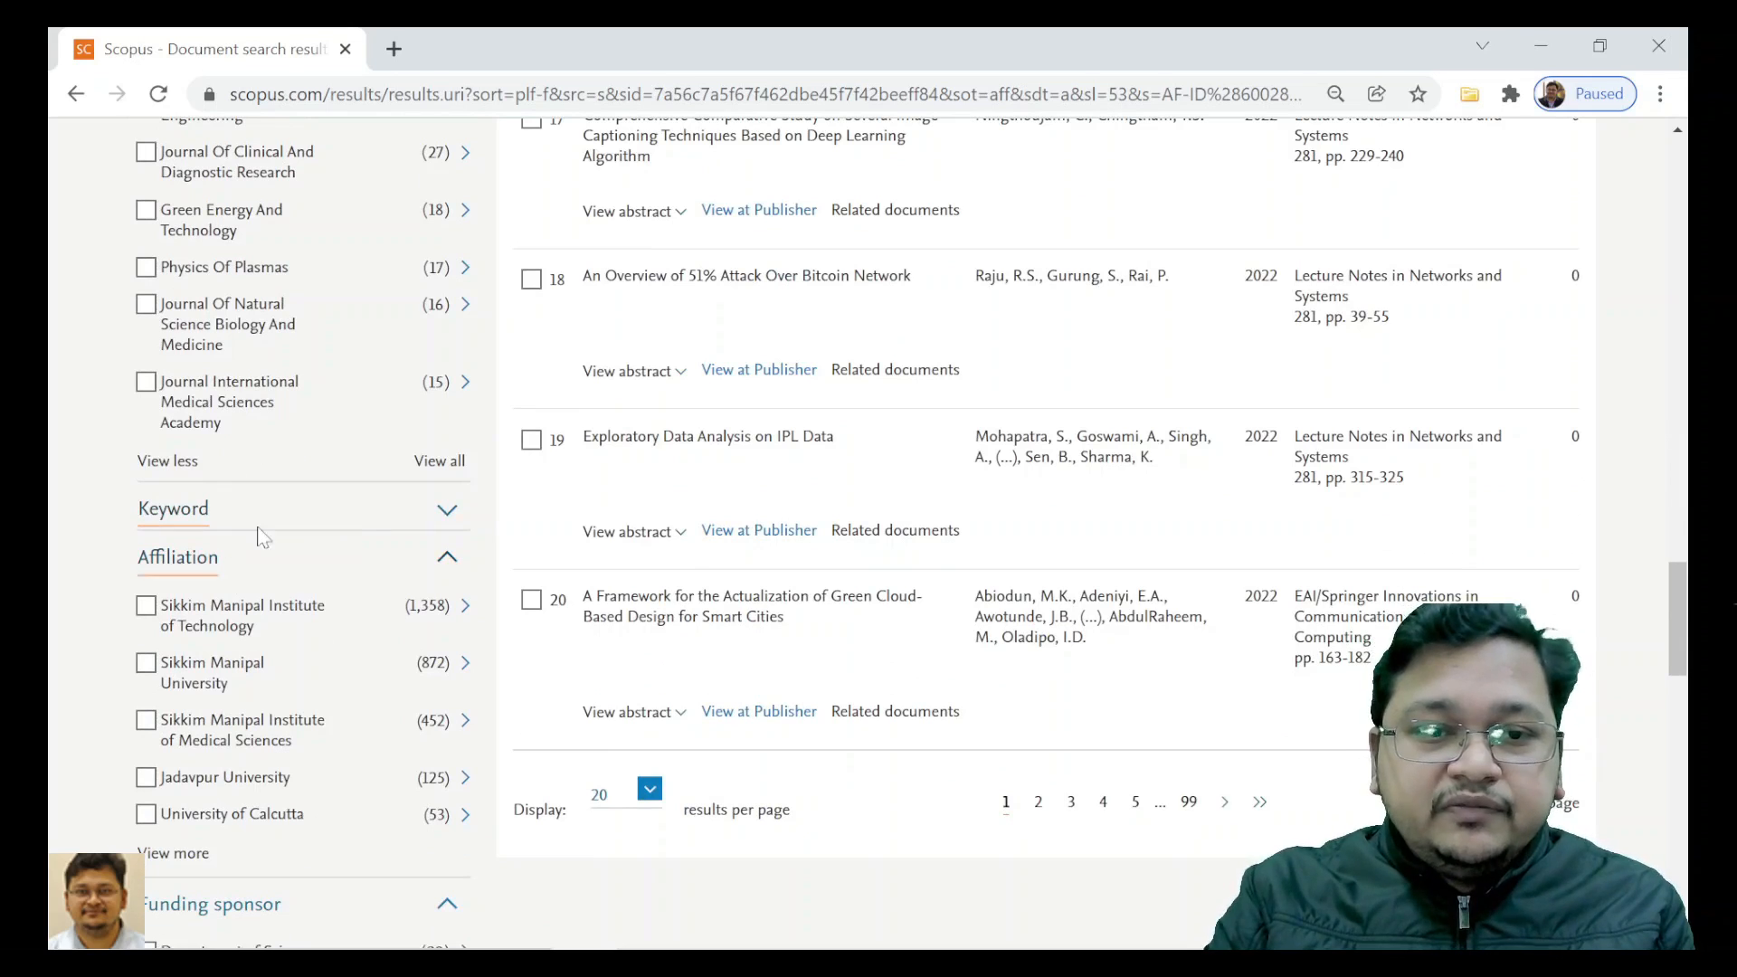
click(447, 508)
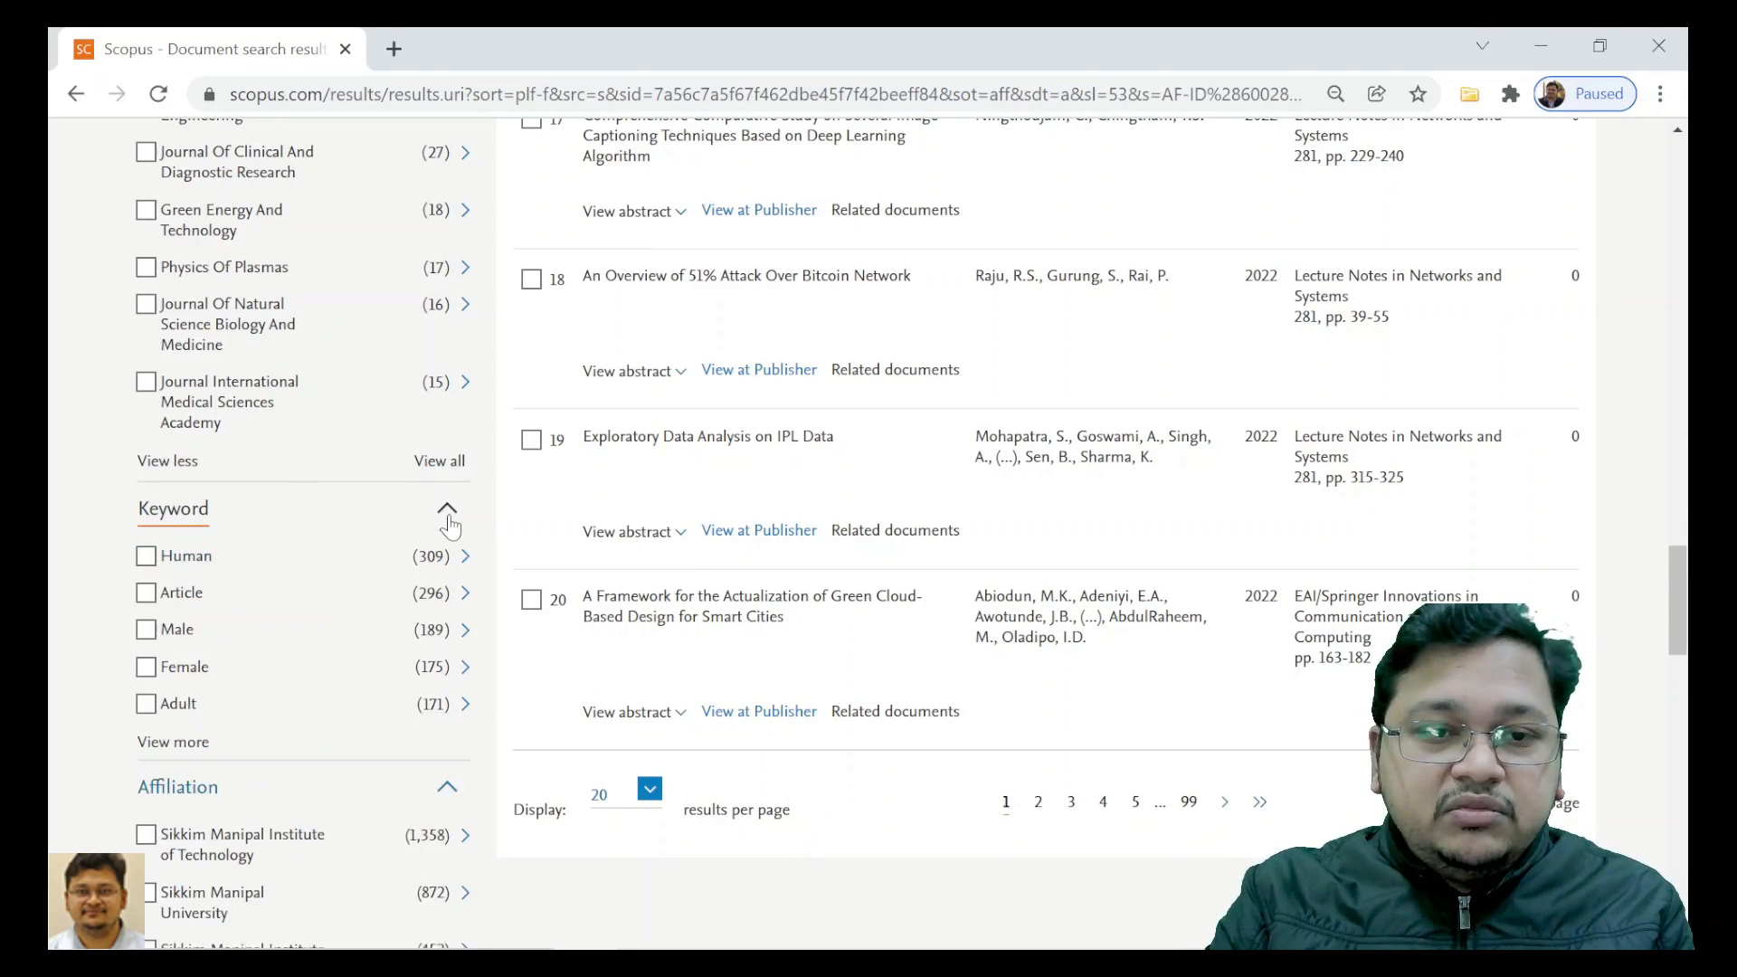
mouse_move(172, 742)
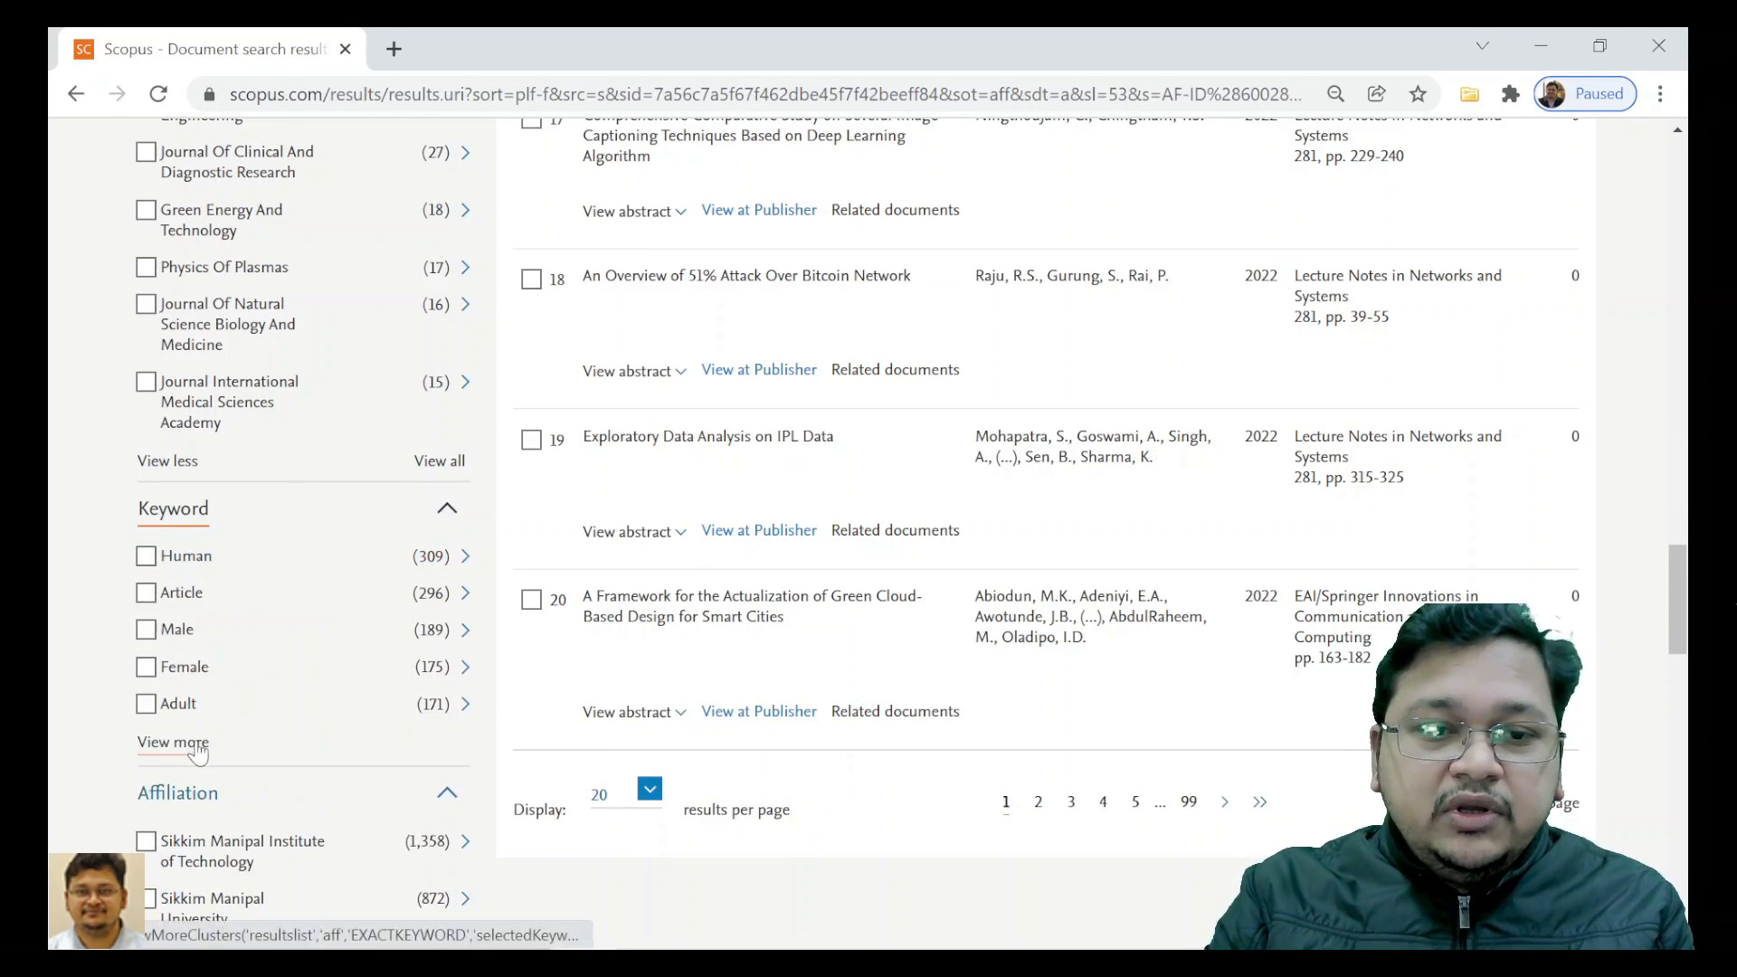
scroll(down, 3)
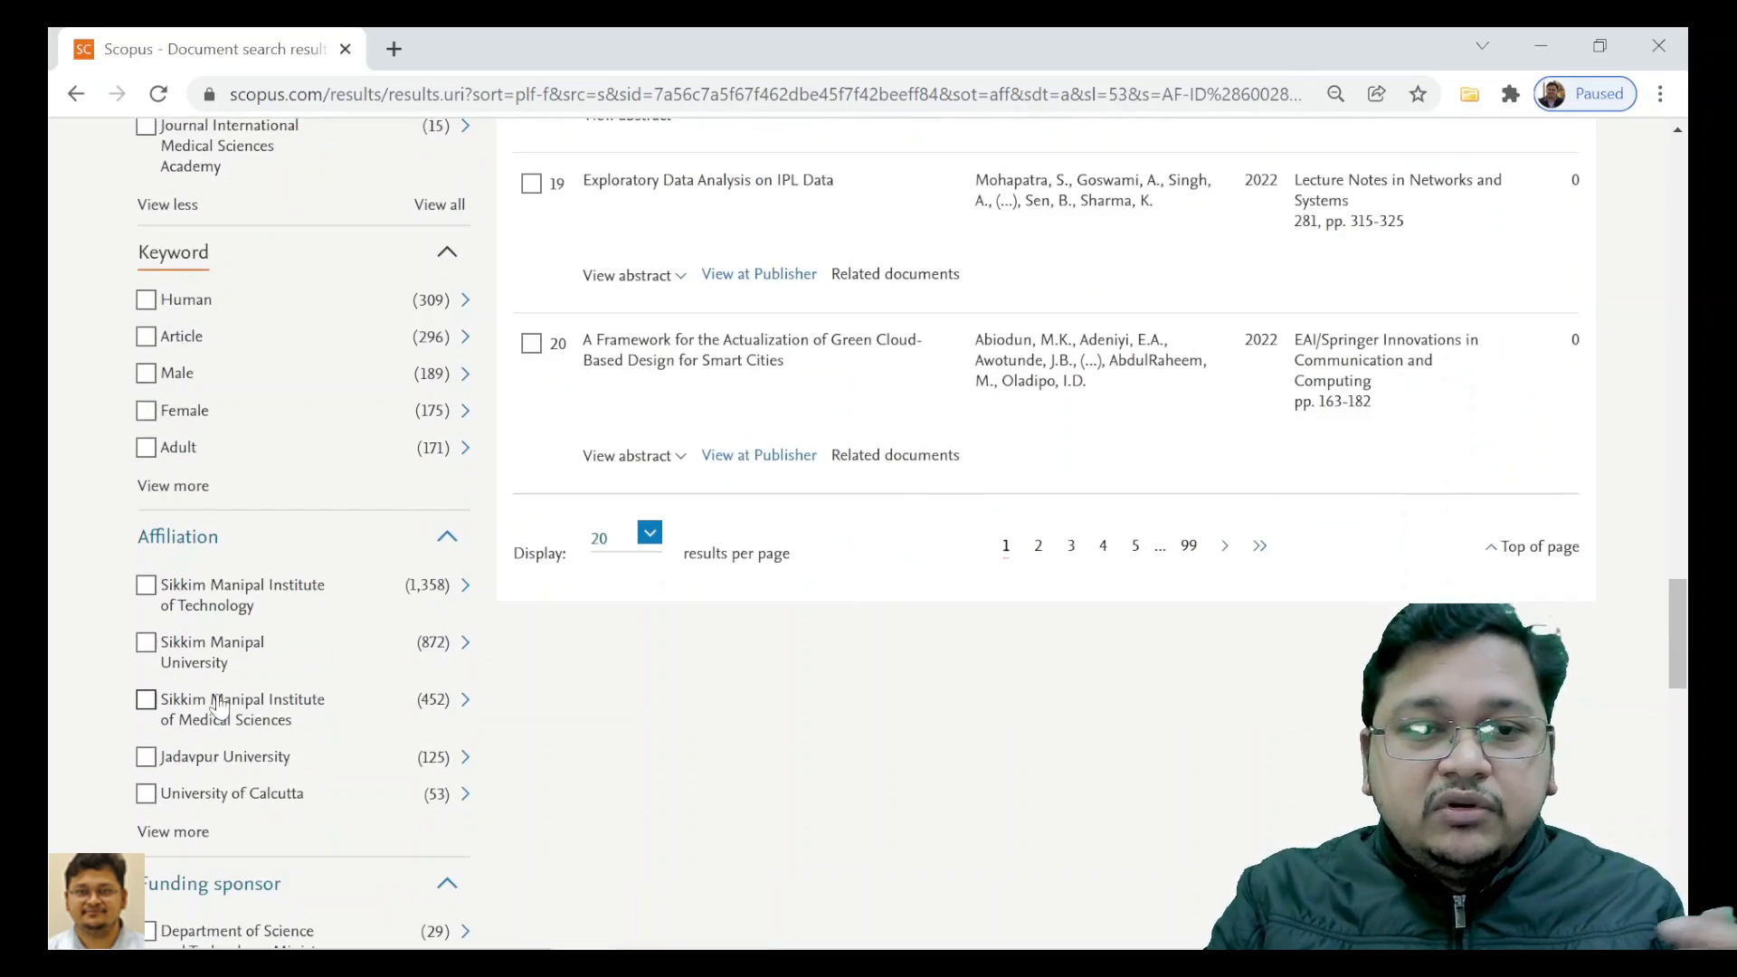
scroll(down, 3)
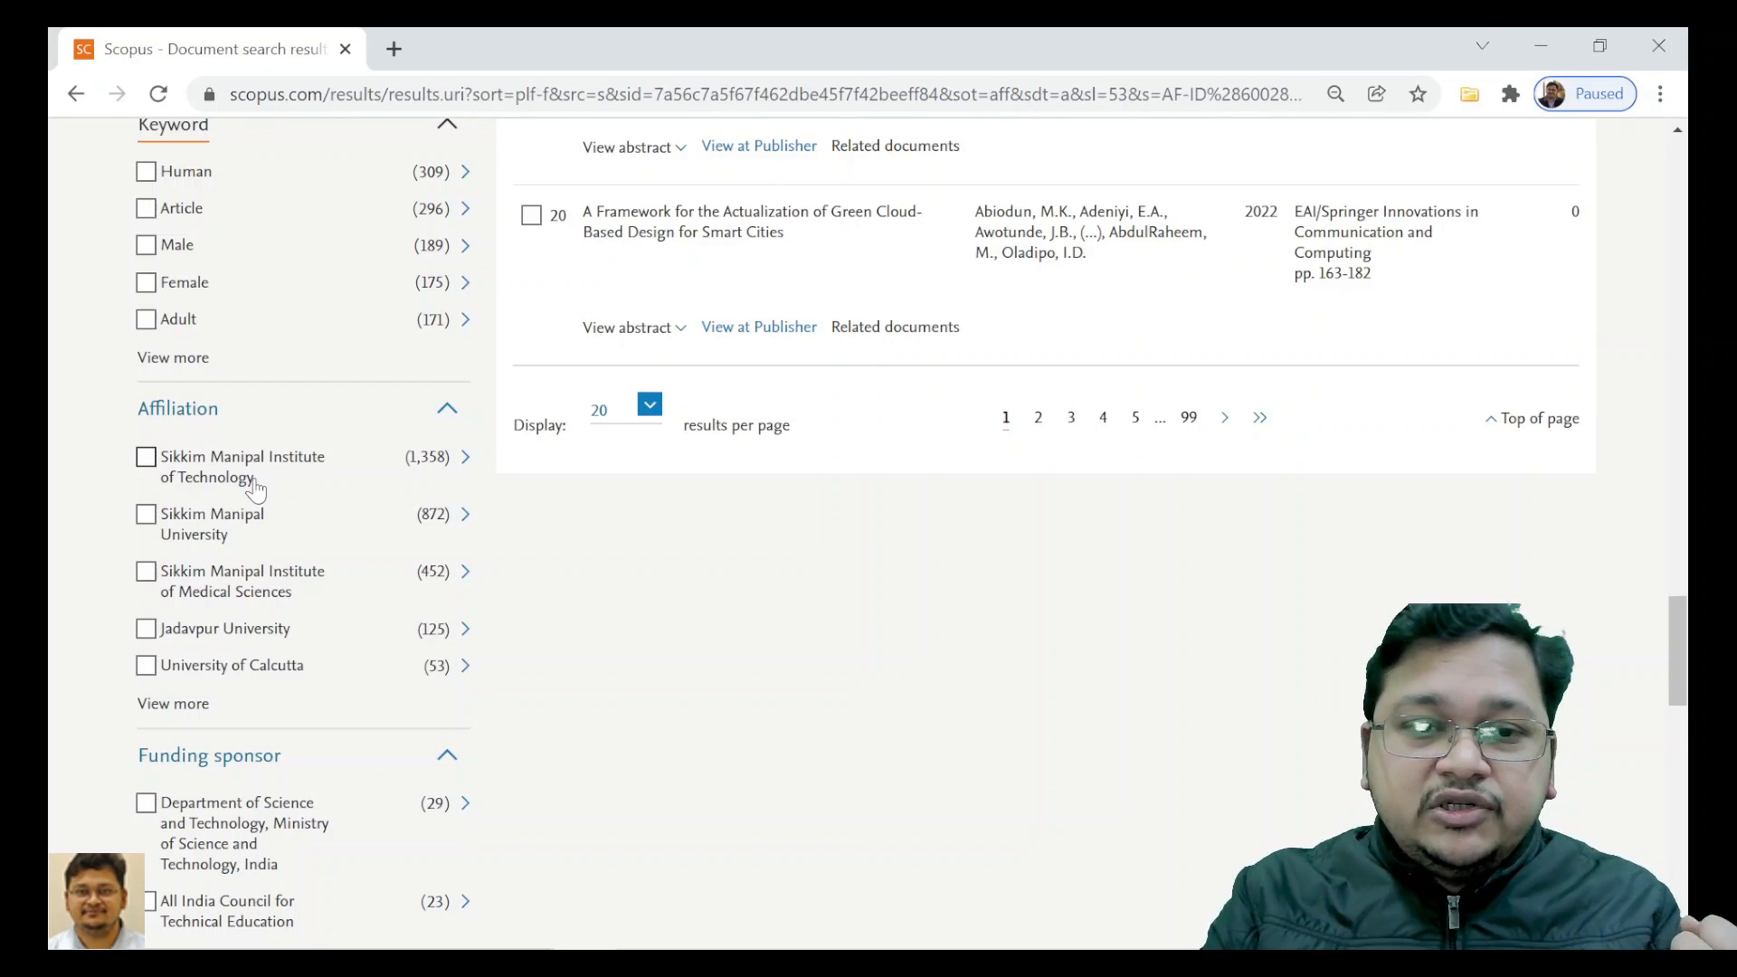
mouse_move(197, 659)
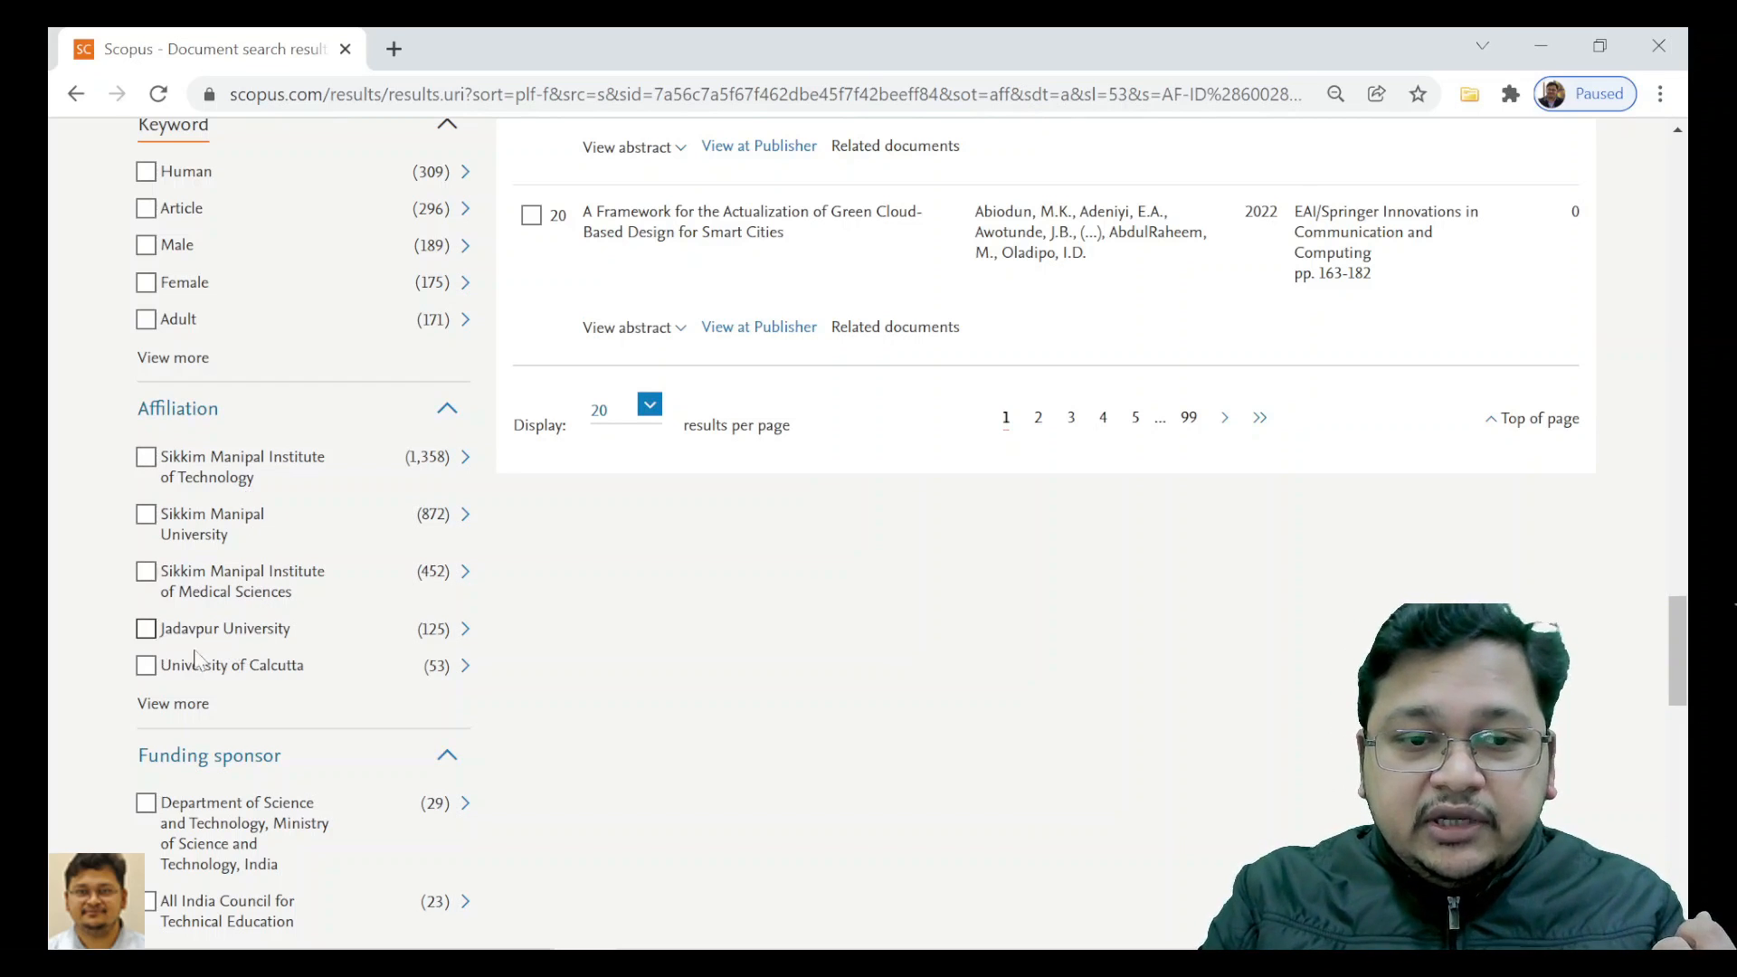
mouse_move(283, 685)
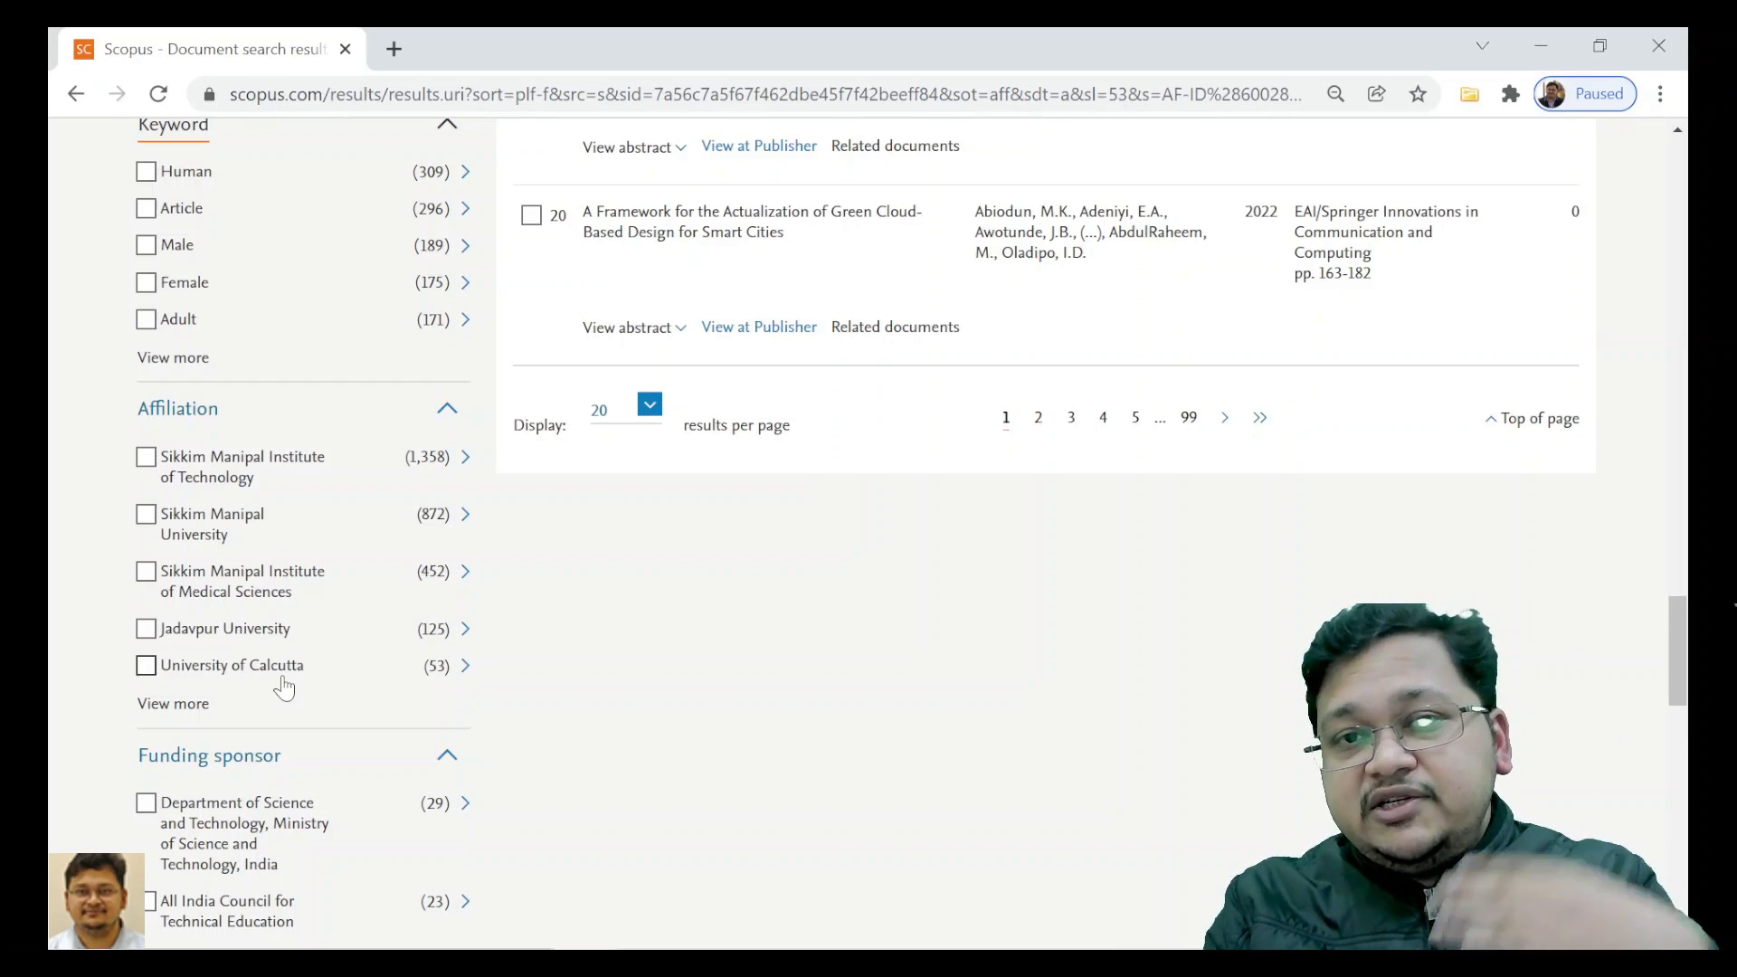
scroll(down, 3)
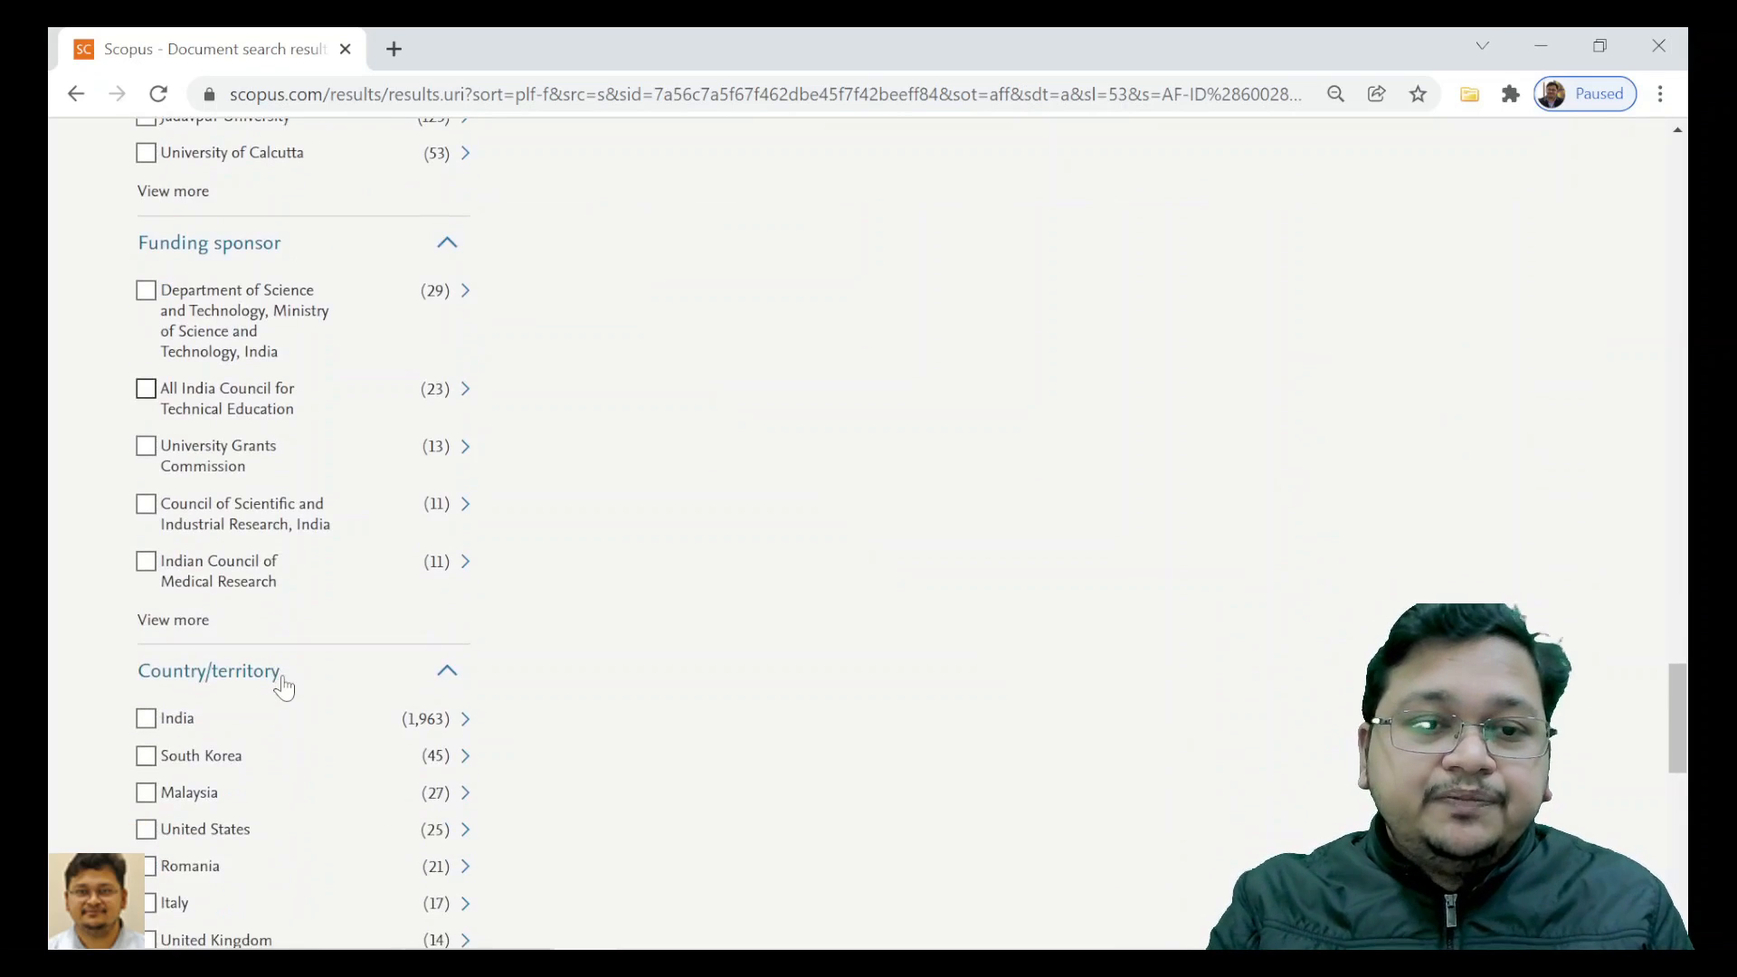
scroll(down, 3)
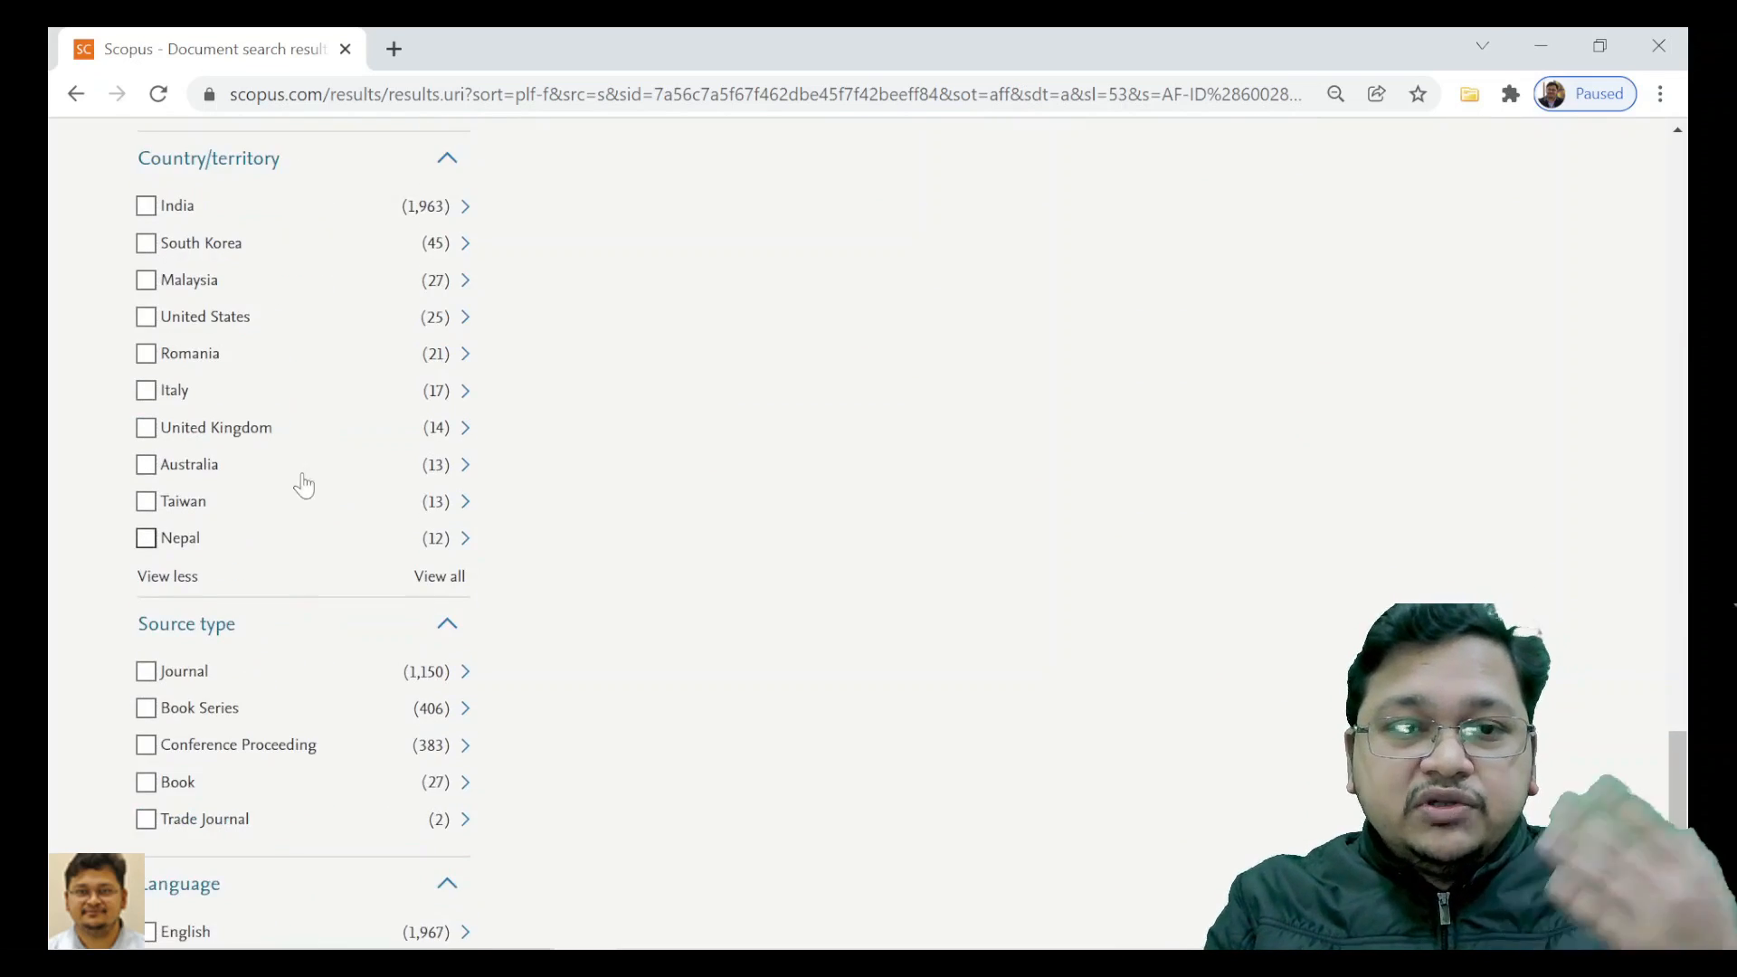
mouse_move(305, 419)
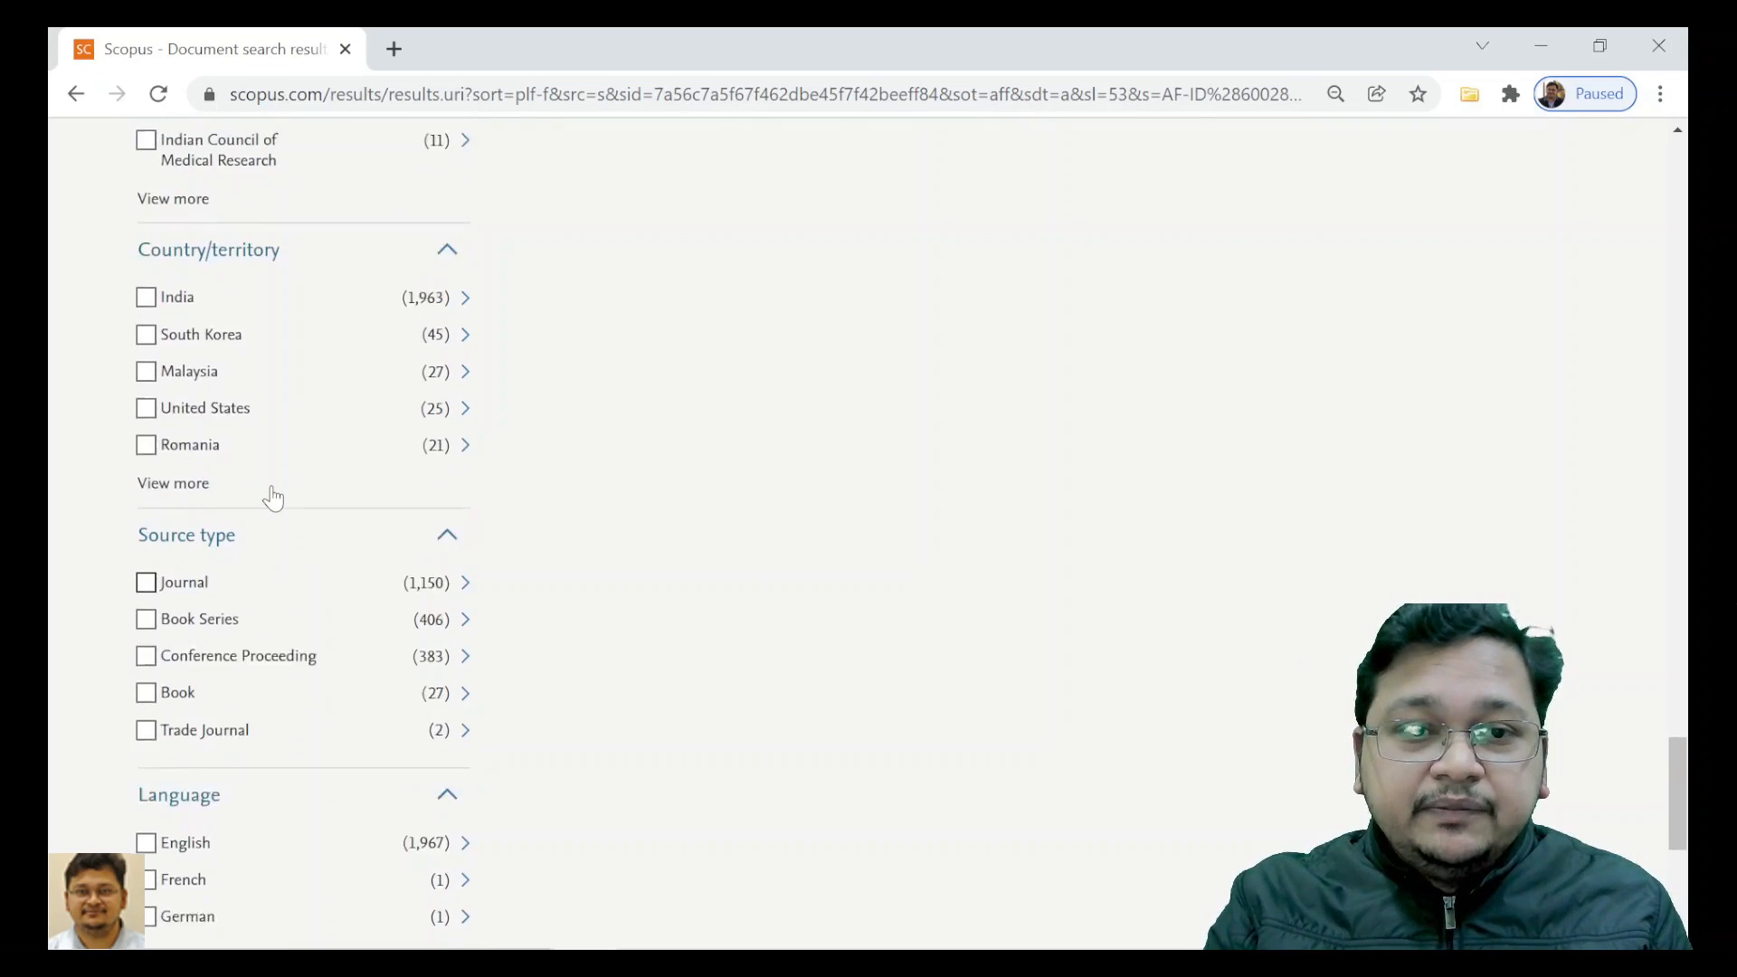
click(172, 483)
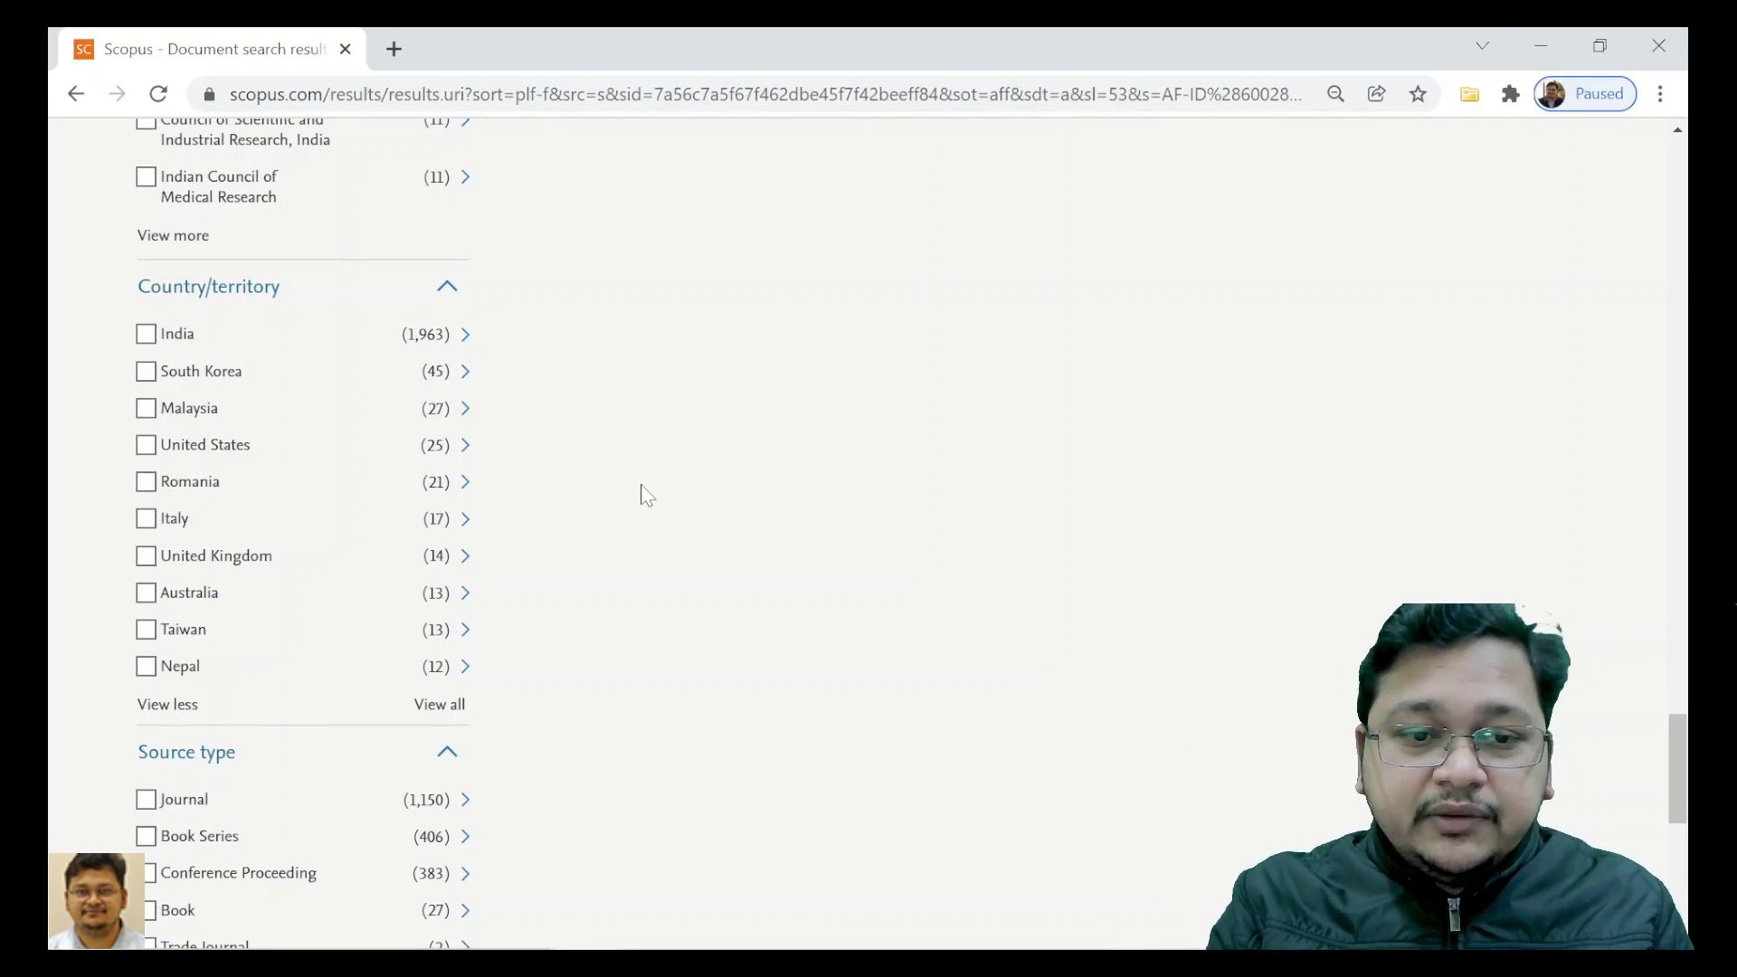
scroll(down, 3)
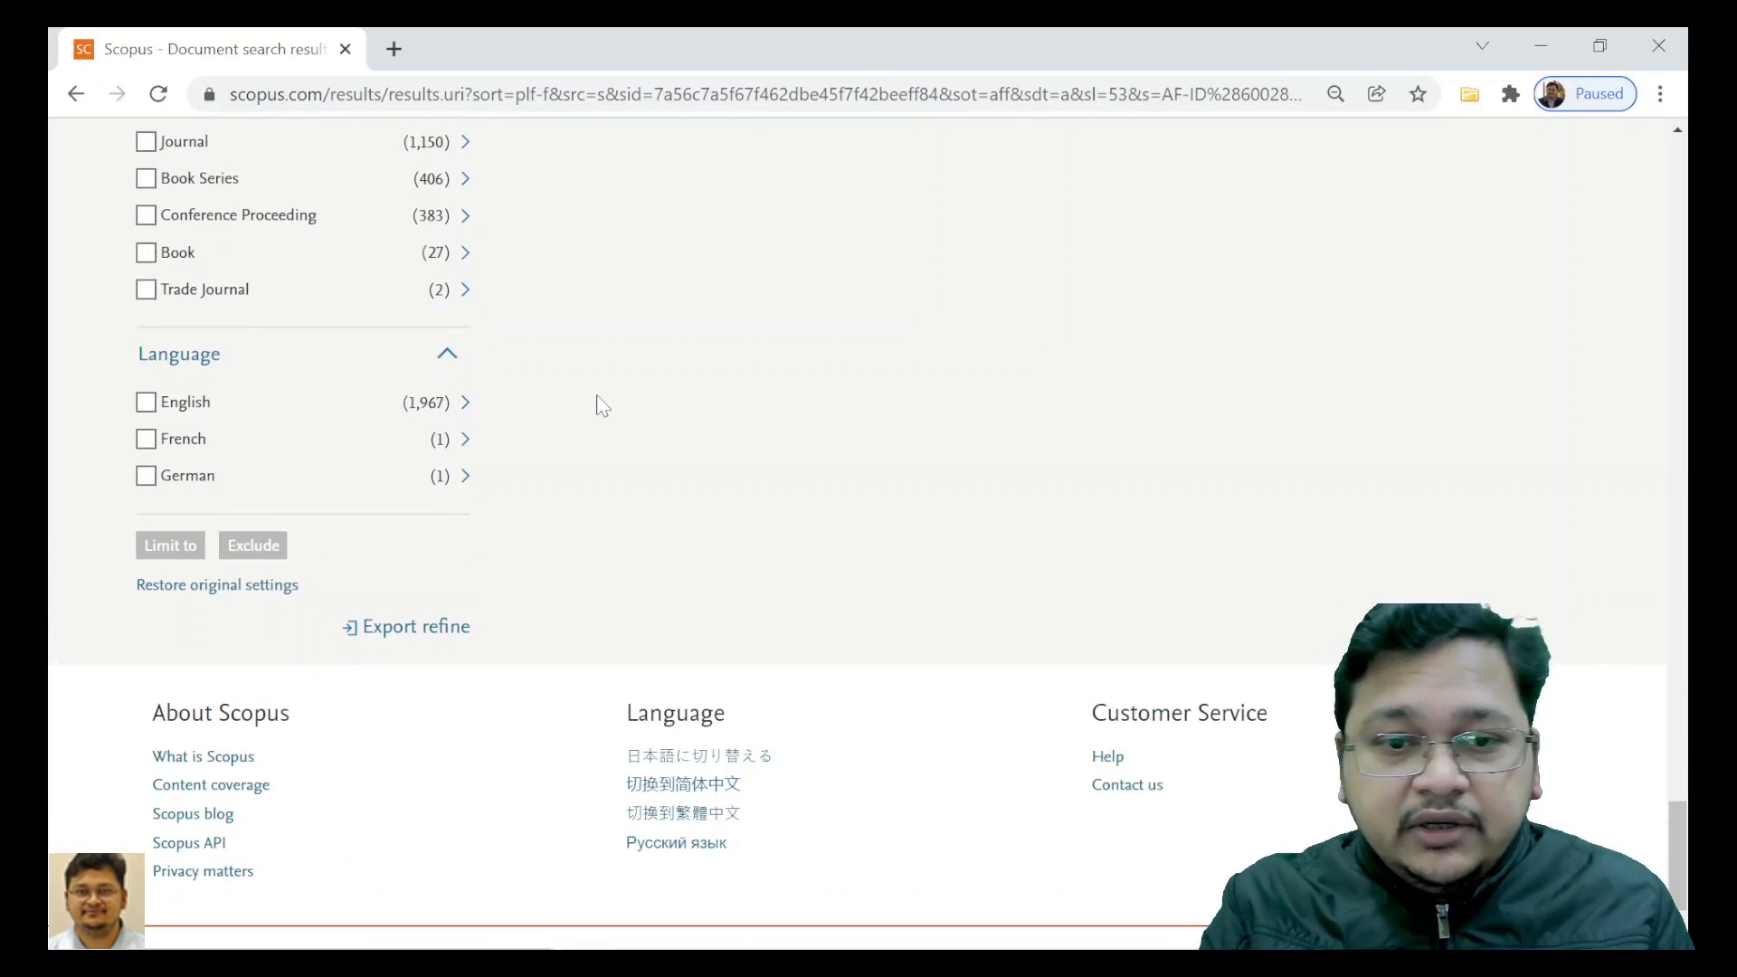
mouse_move(506, 650)
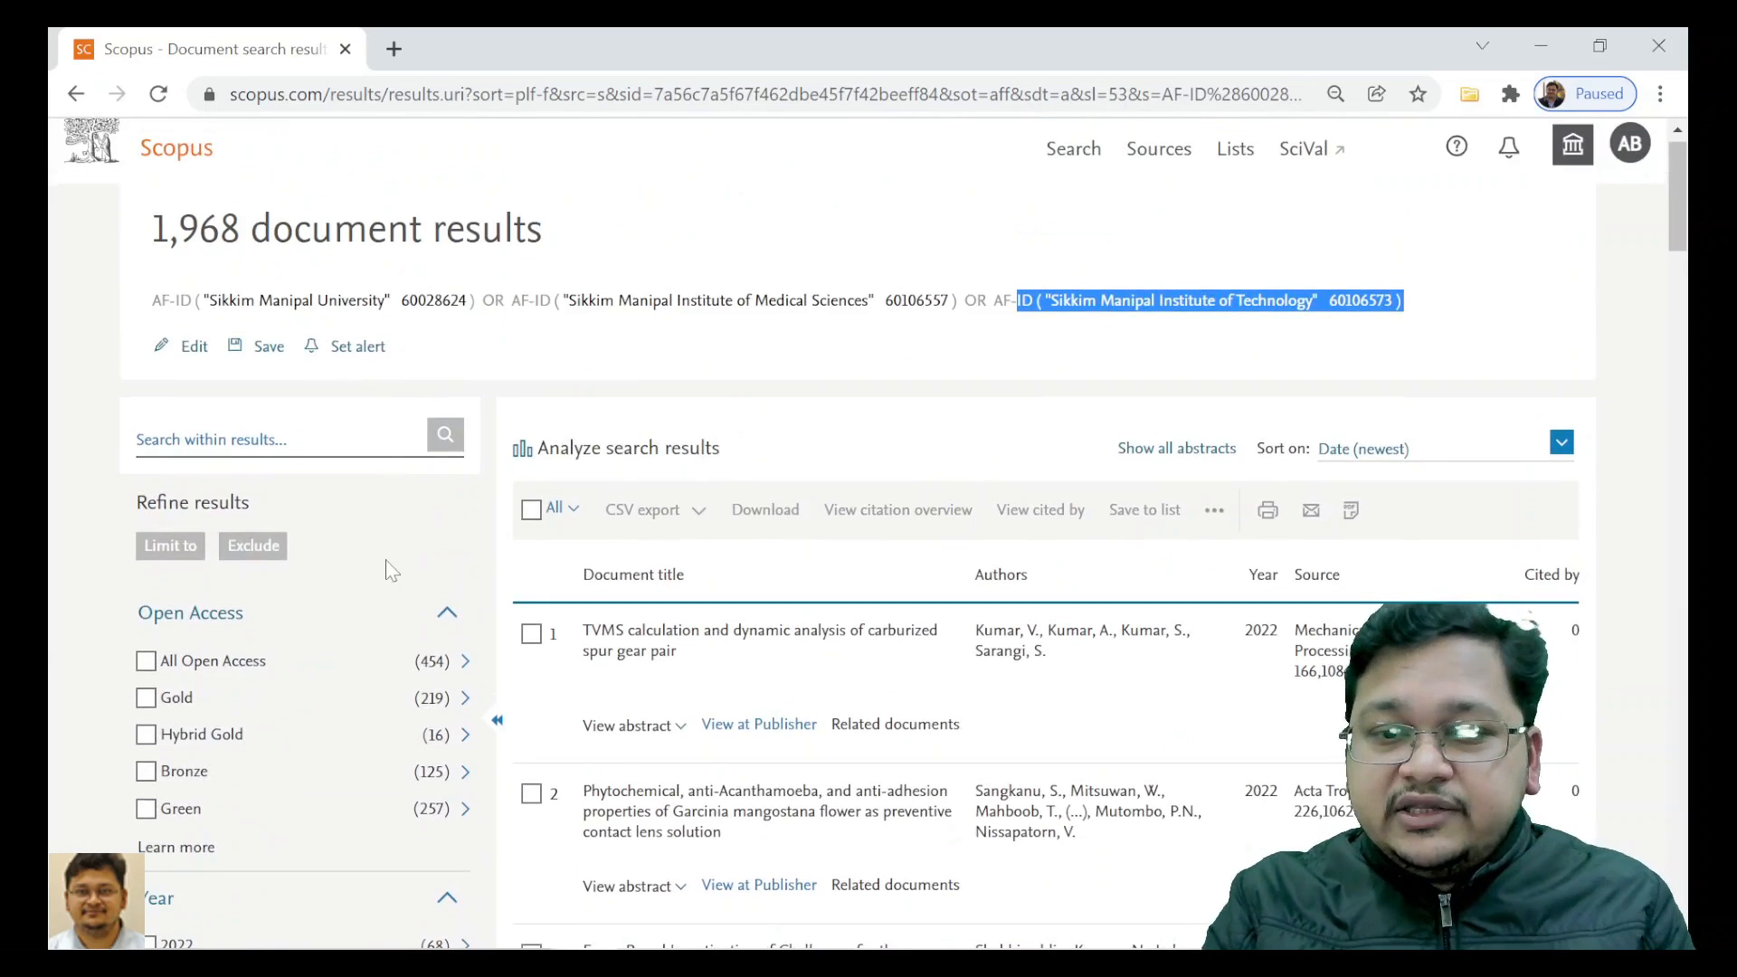
Step: Select all 1,968 results, then review and close the CSV export settings
scroll(down, 3)
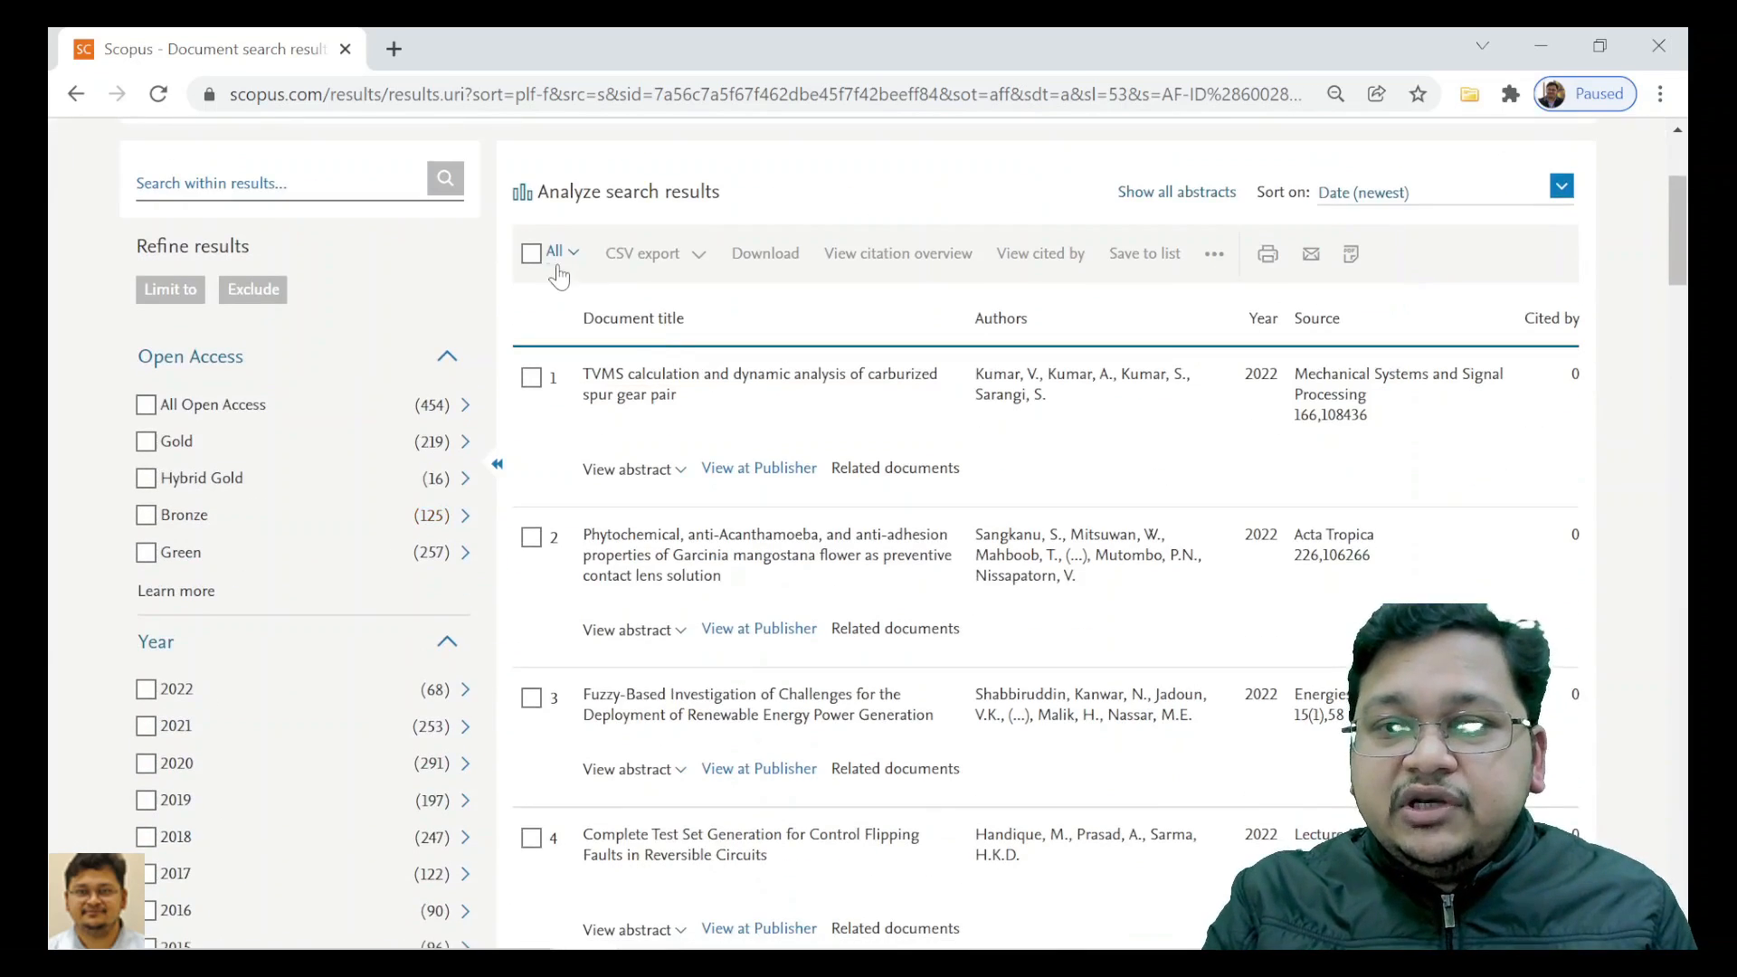
click(532, 253)
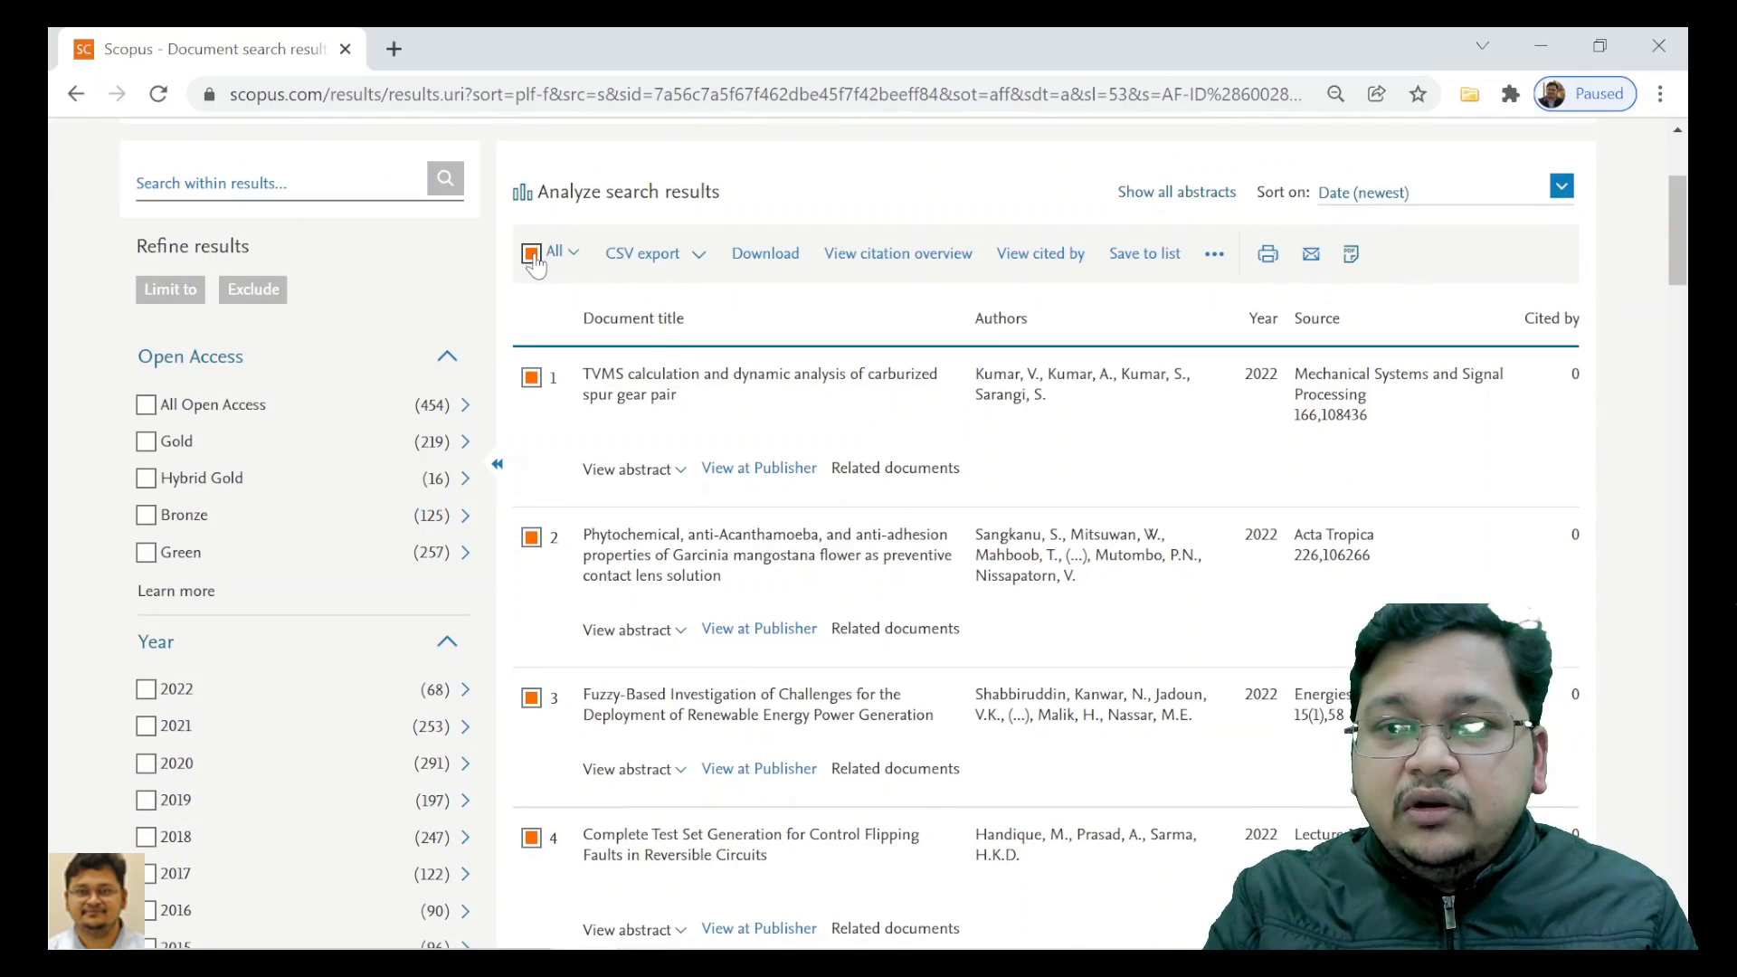
click(642, 252)
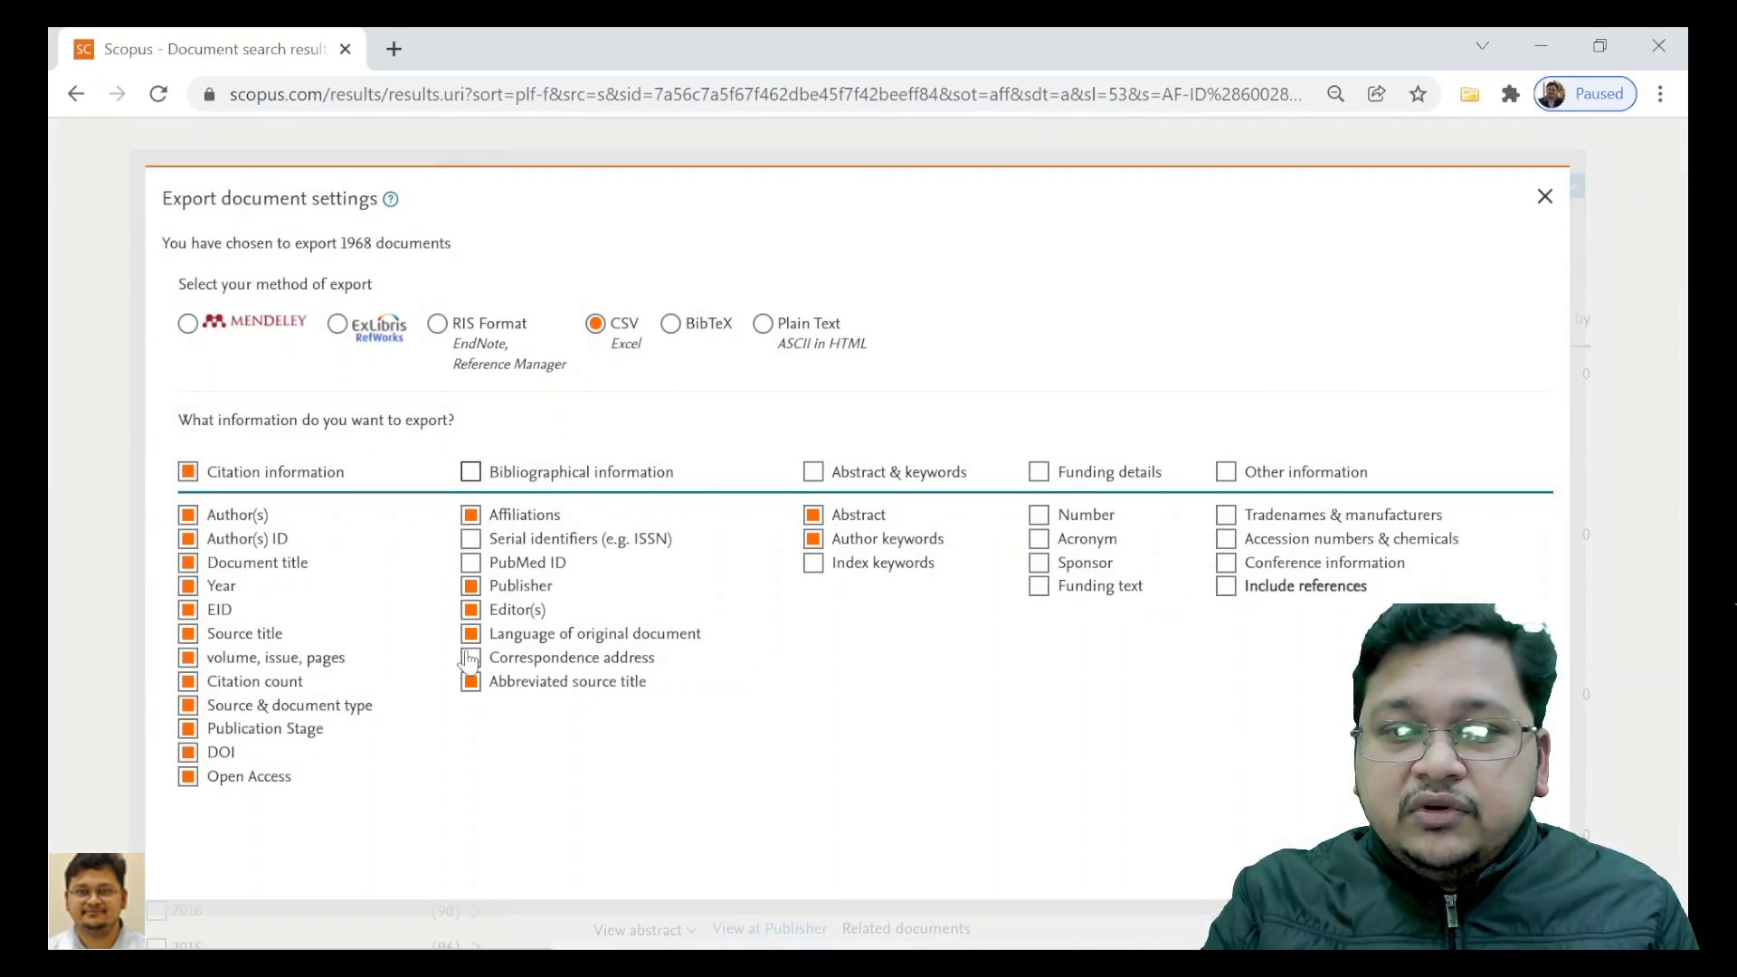
click(815, 538)
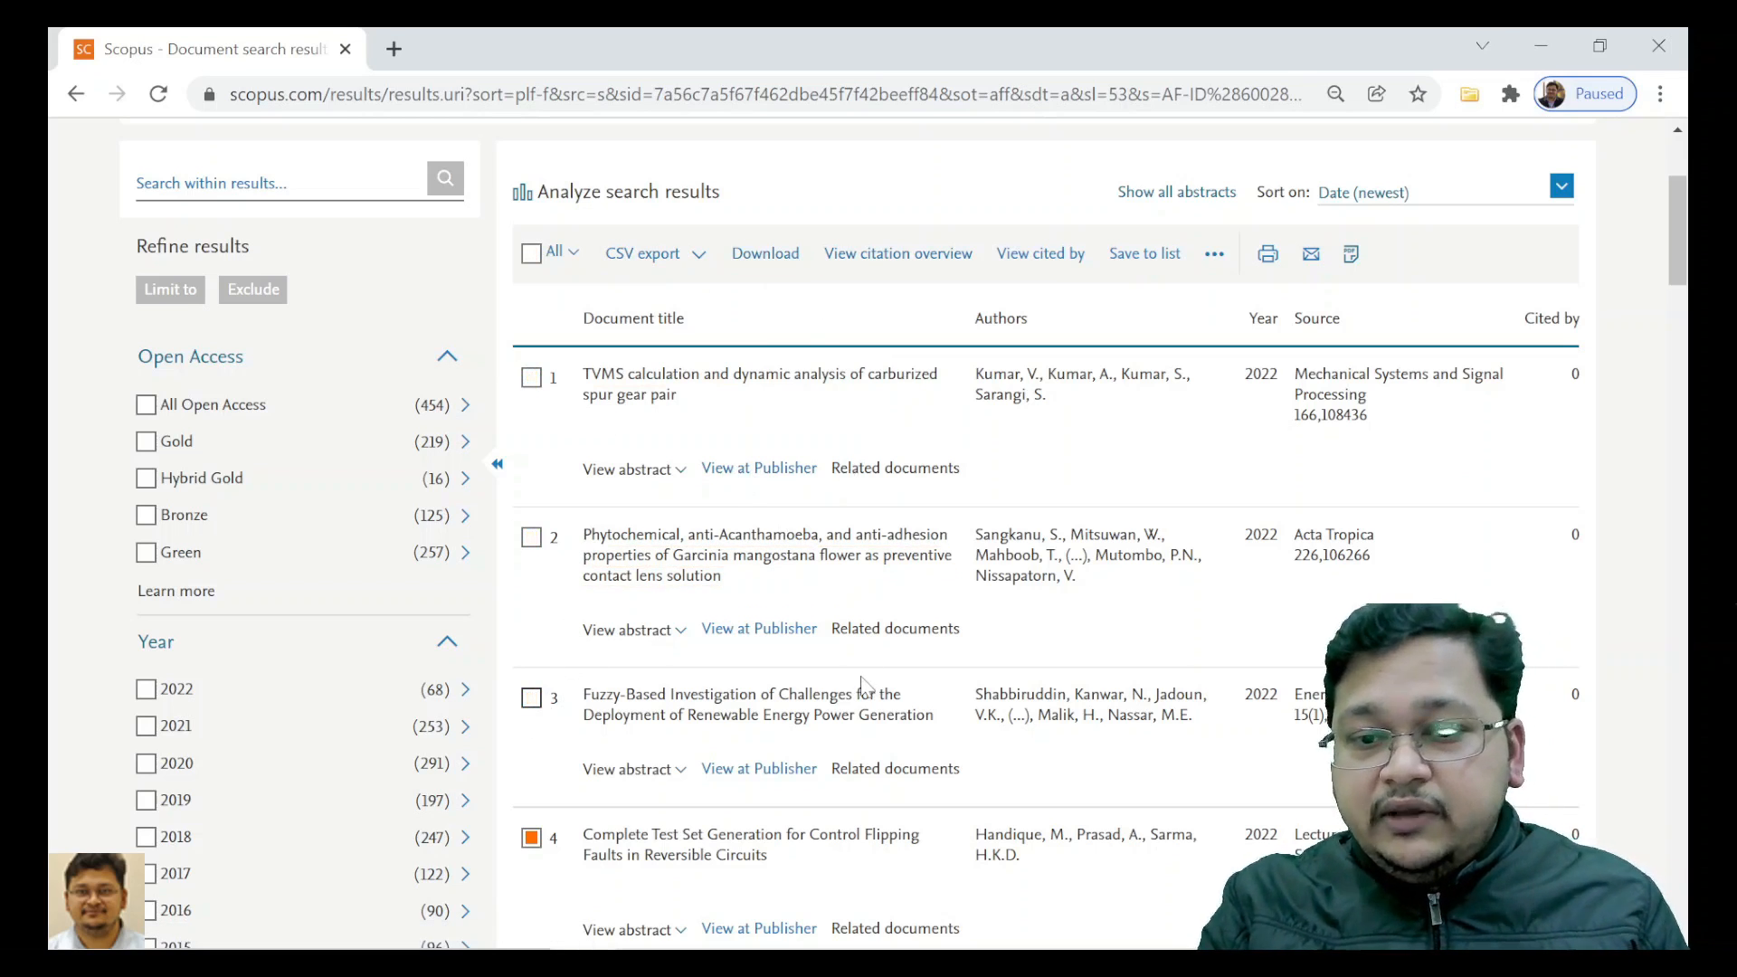
Step: Select all 1,968 results for a new list, entering 'SMU' and 'data' as its name
scroll(down, 3)
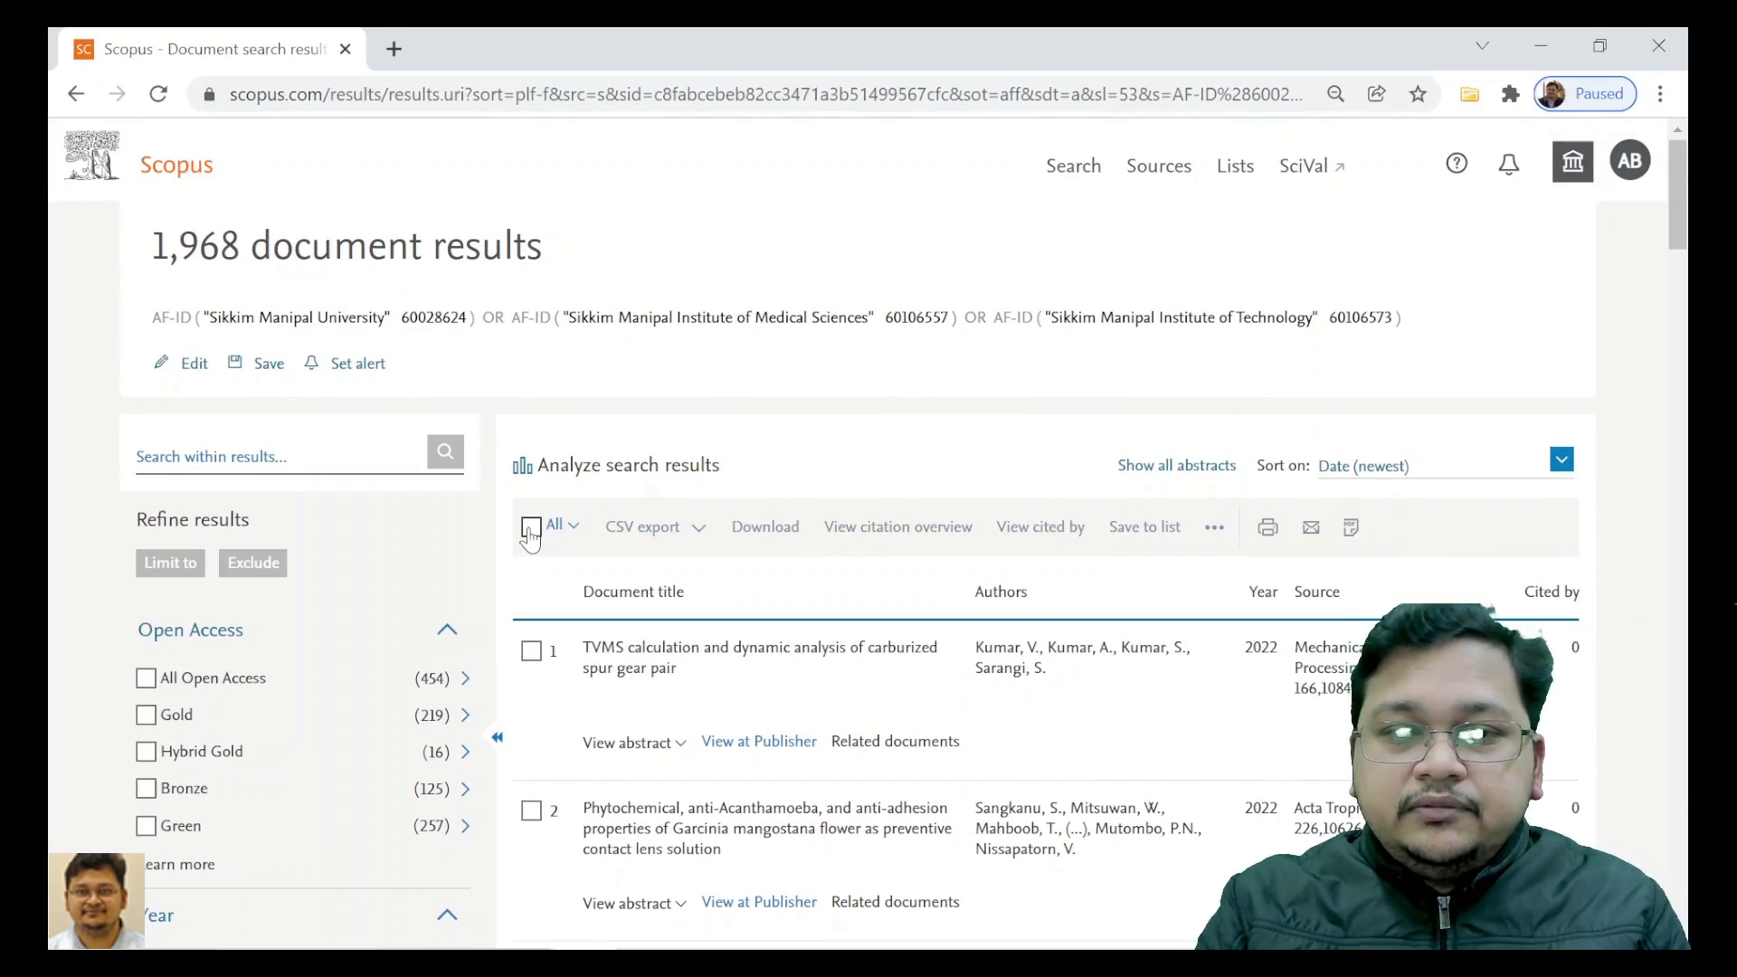
click(531, 524)
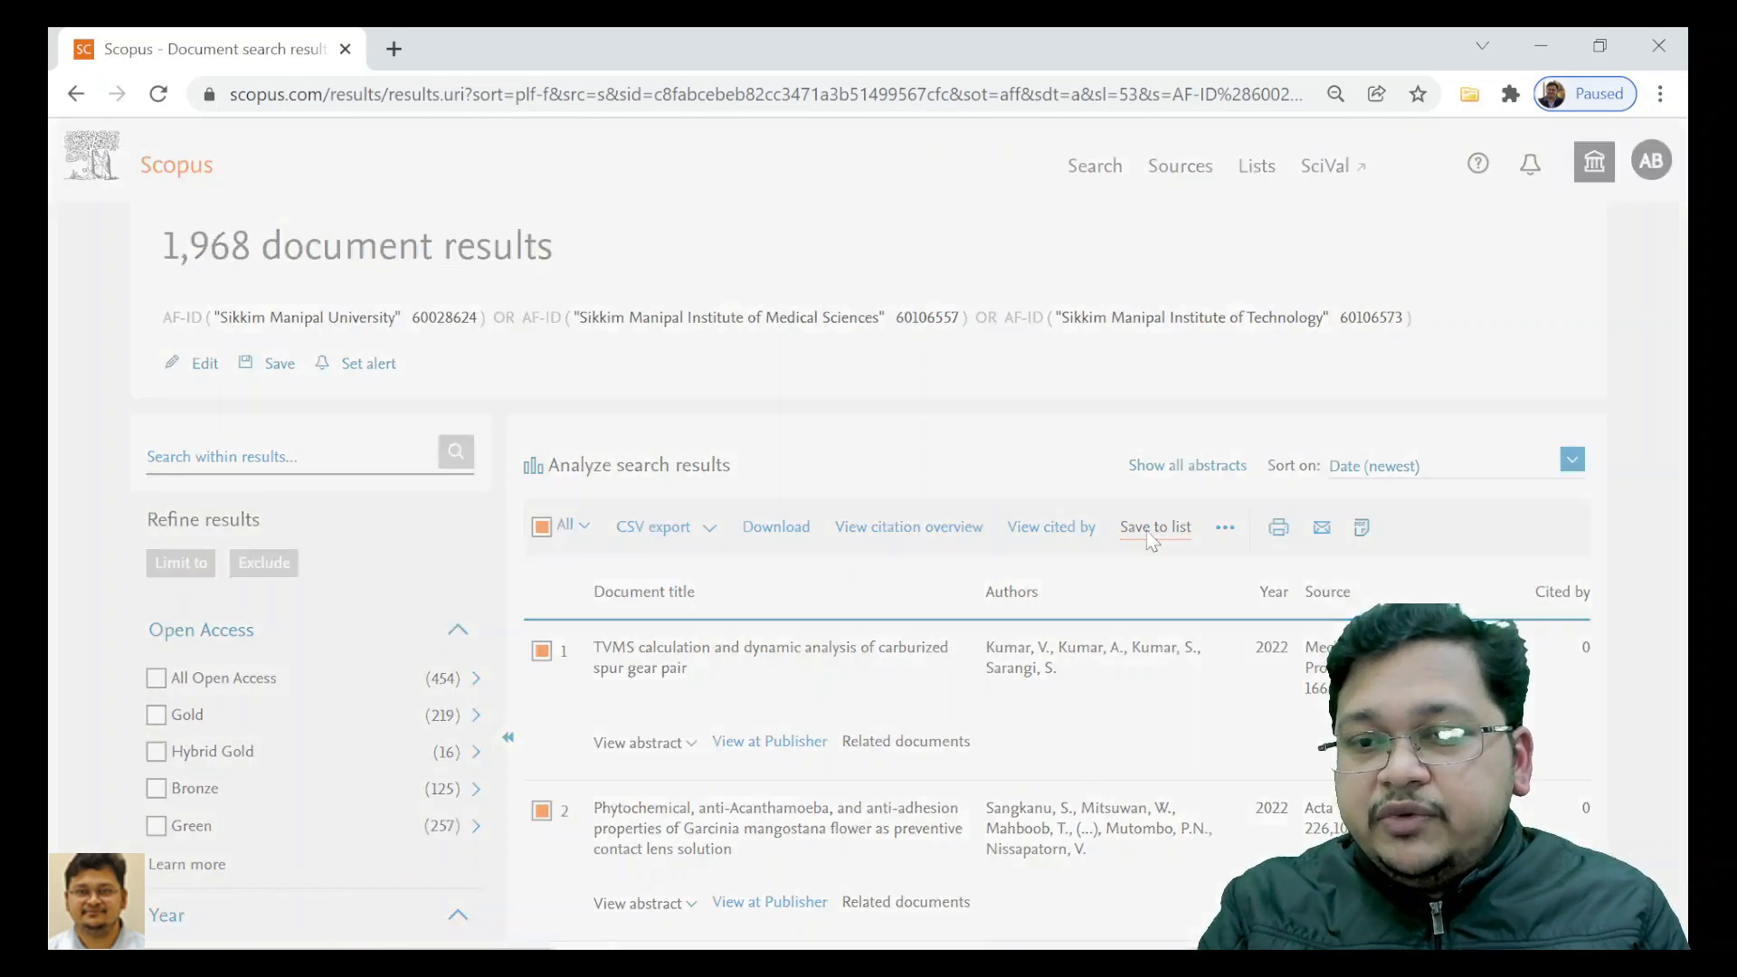
click(1154, 526)
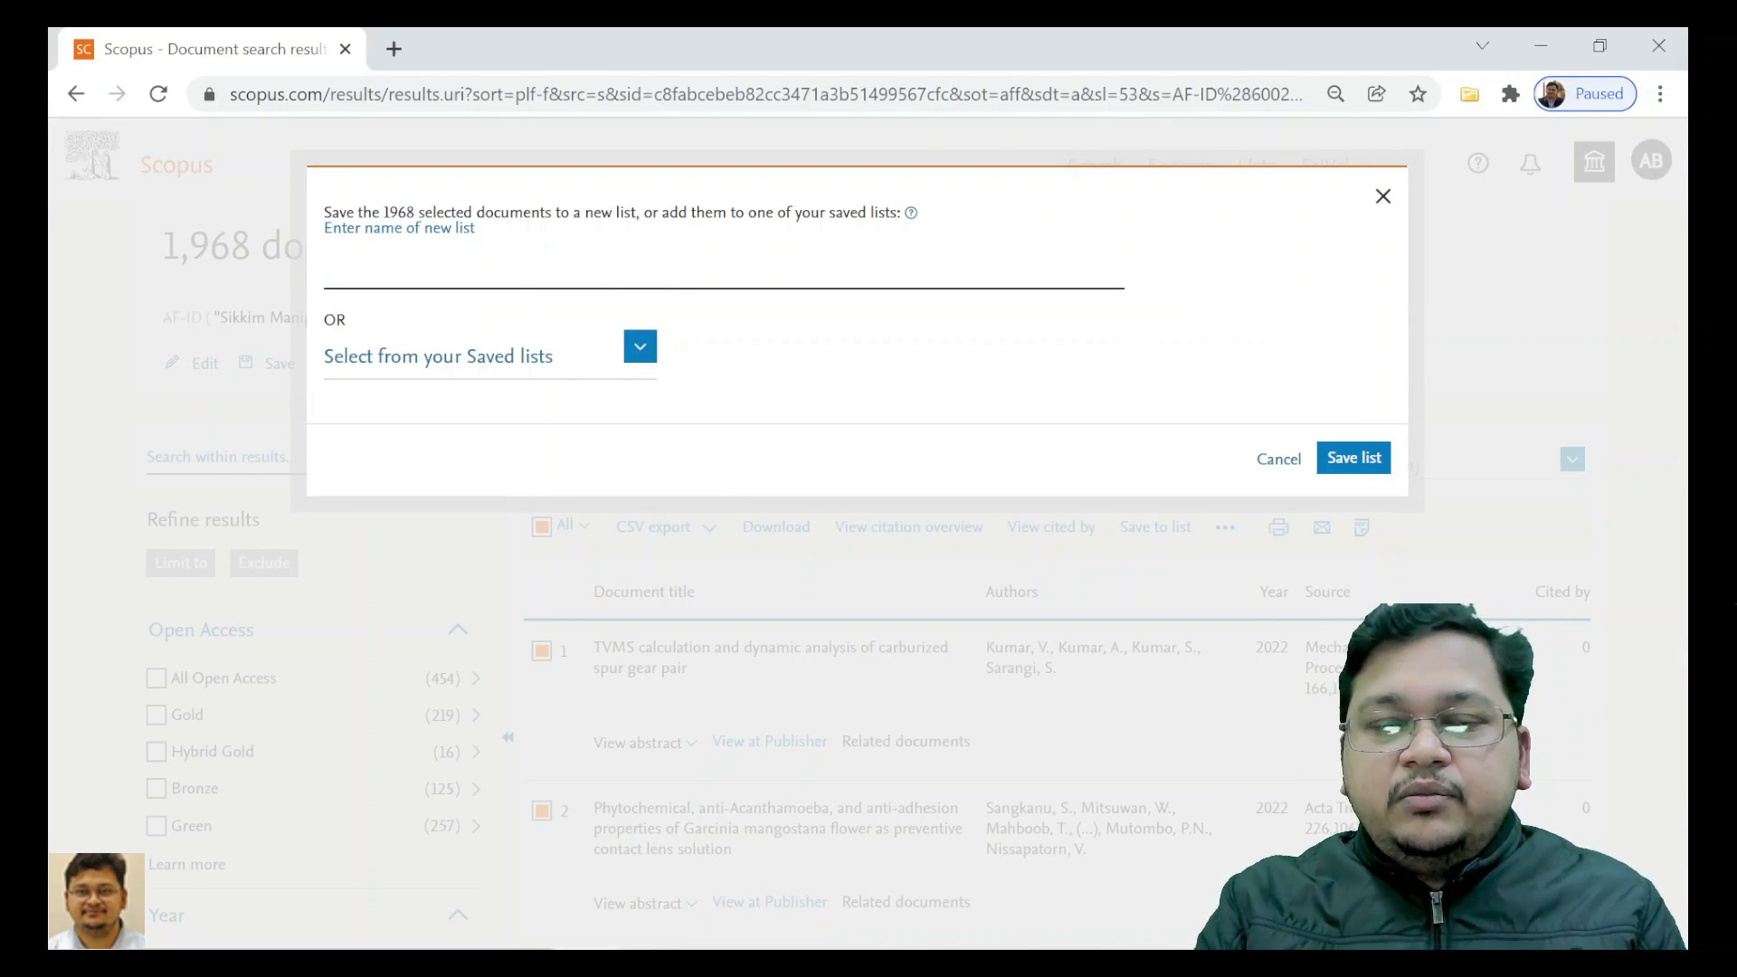
text(SMU)
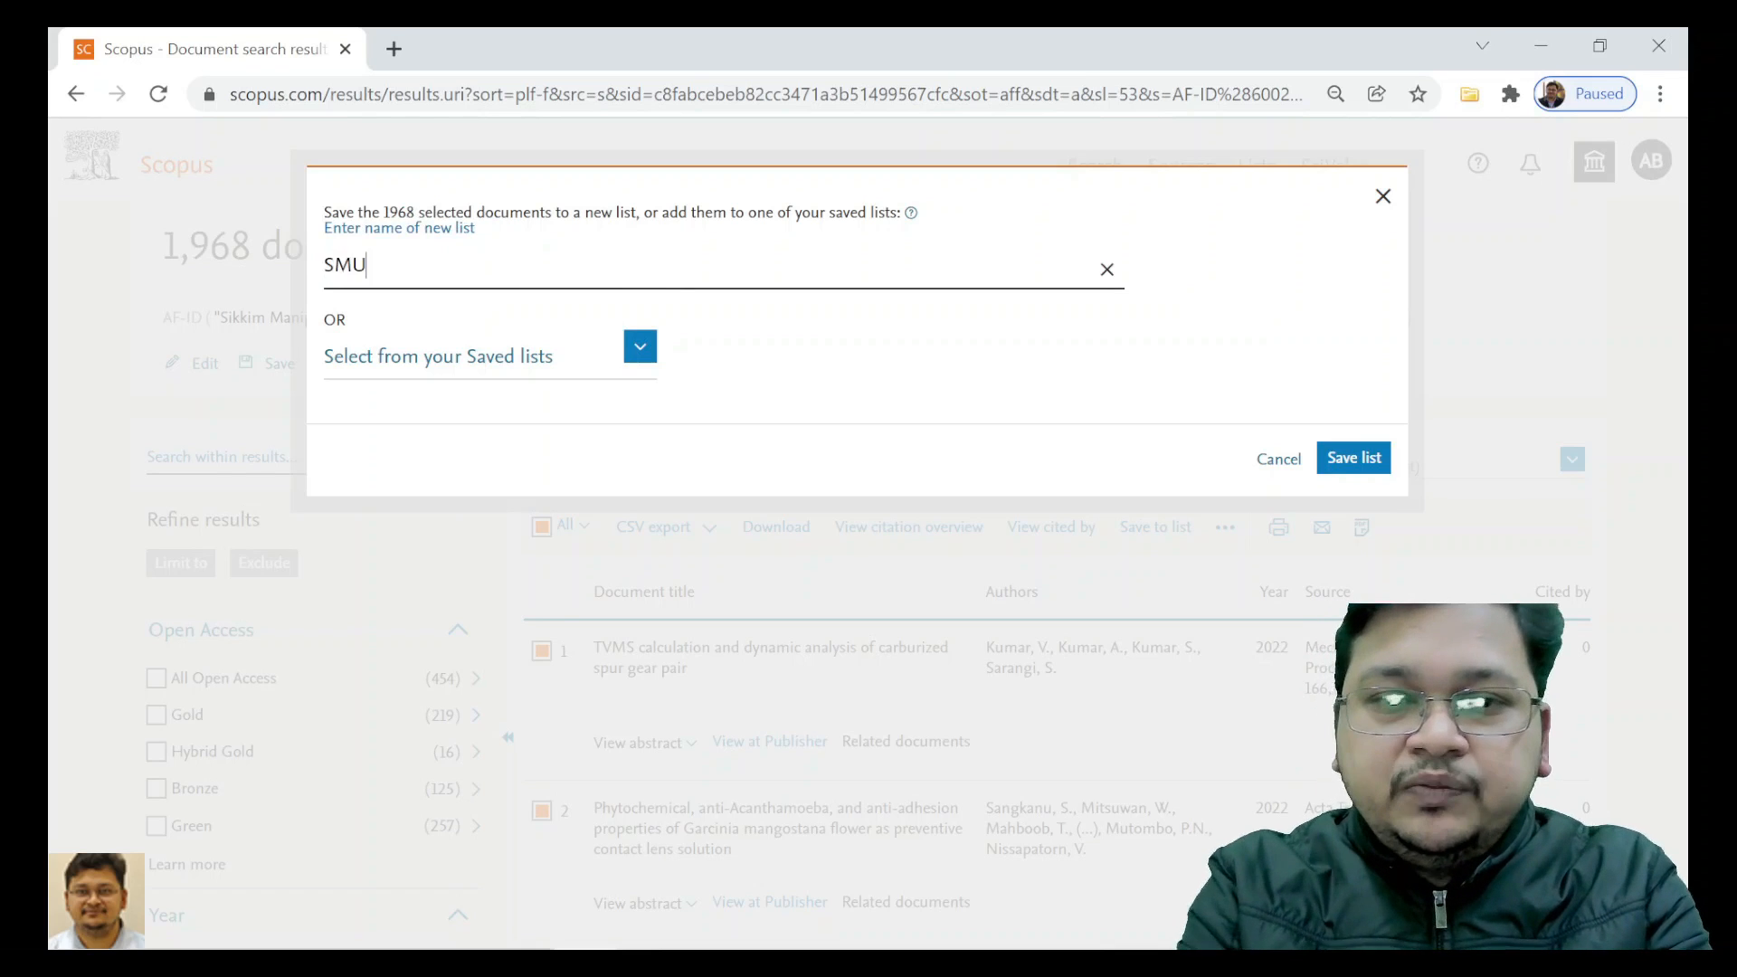
text(data)
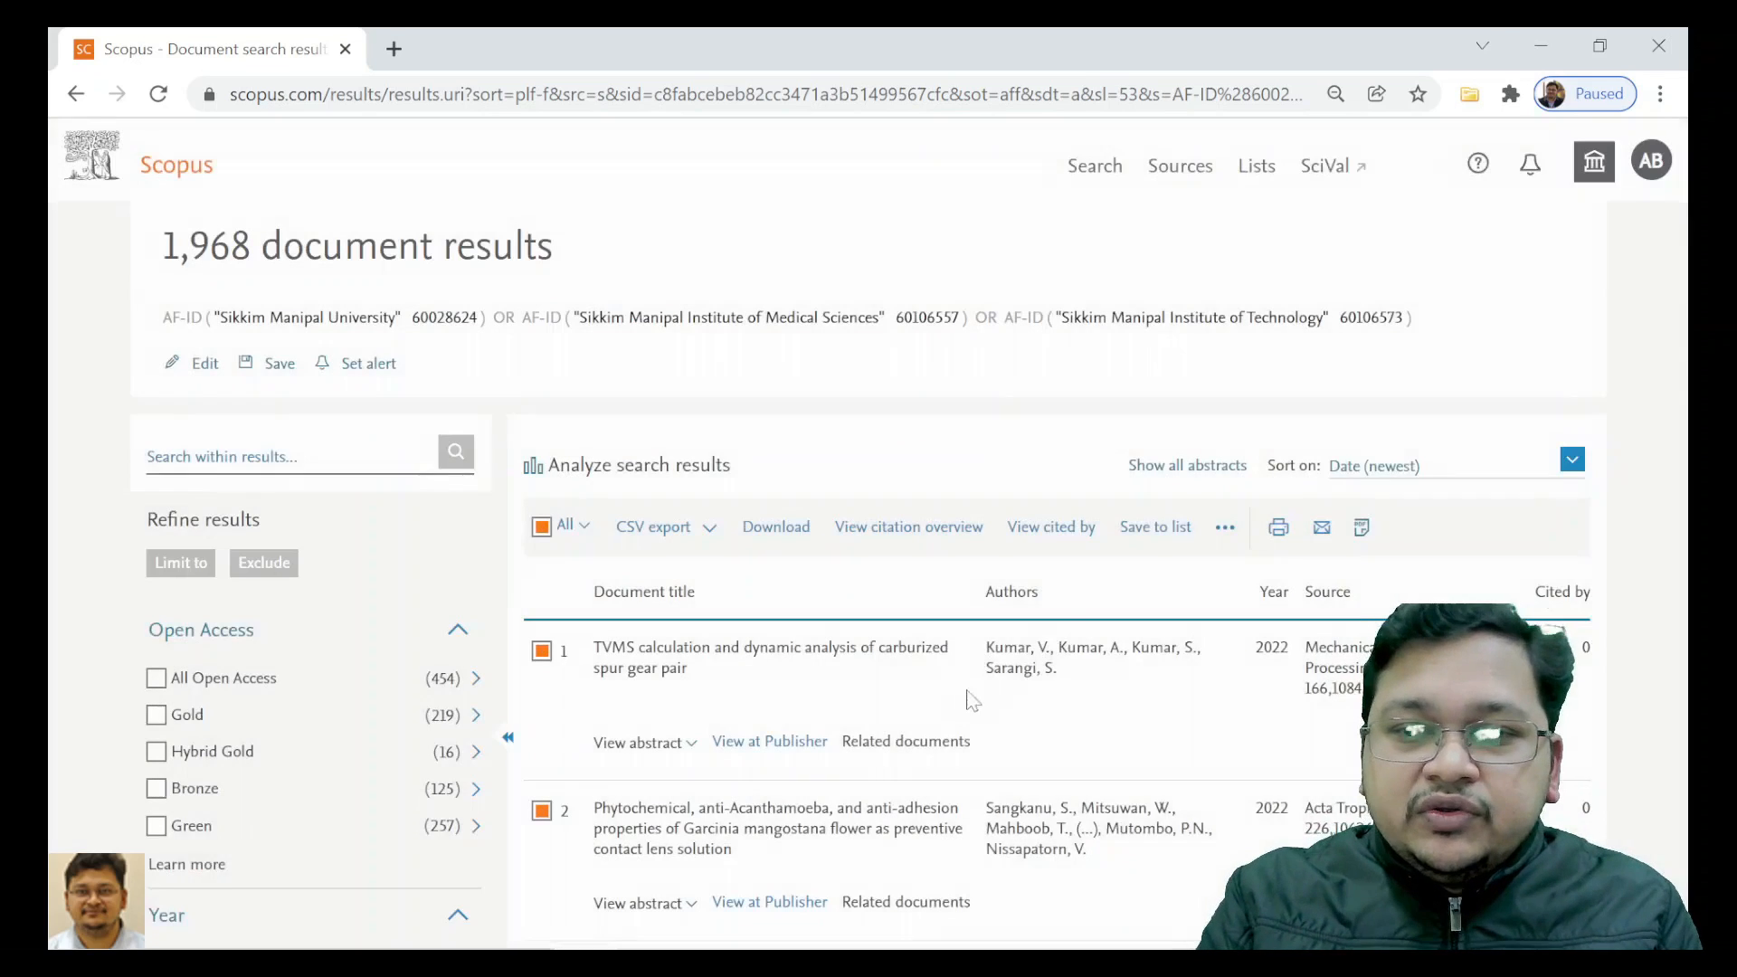
mouse_move(1270, 528)
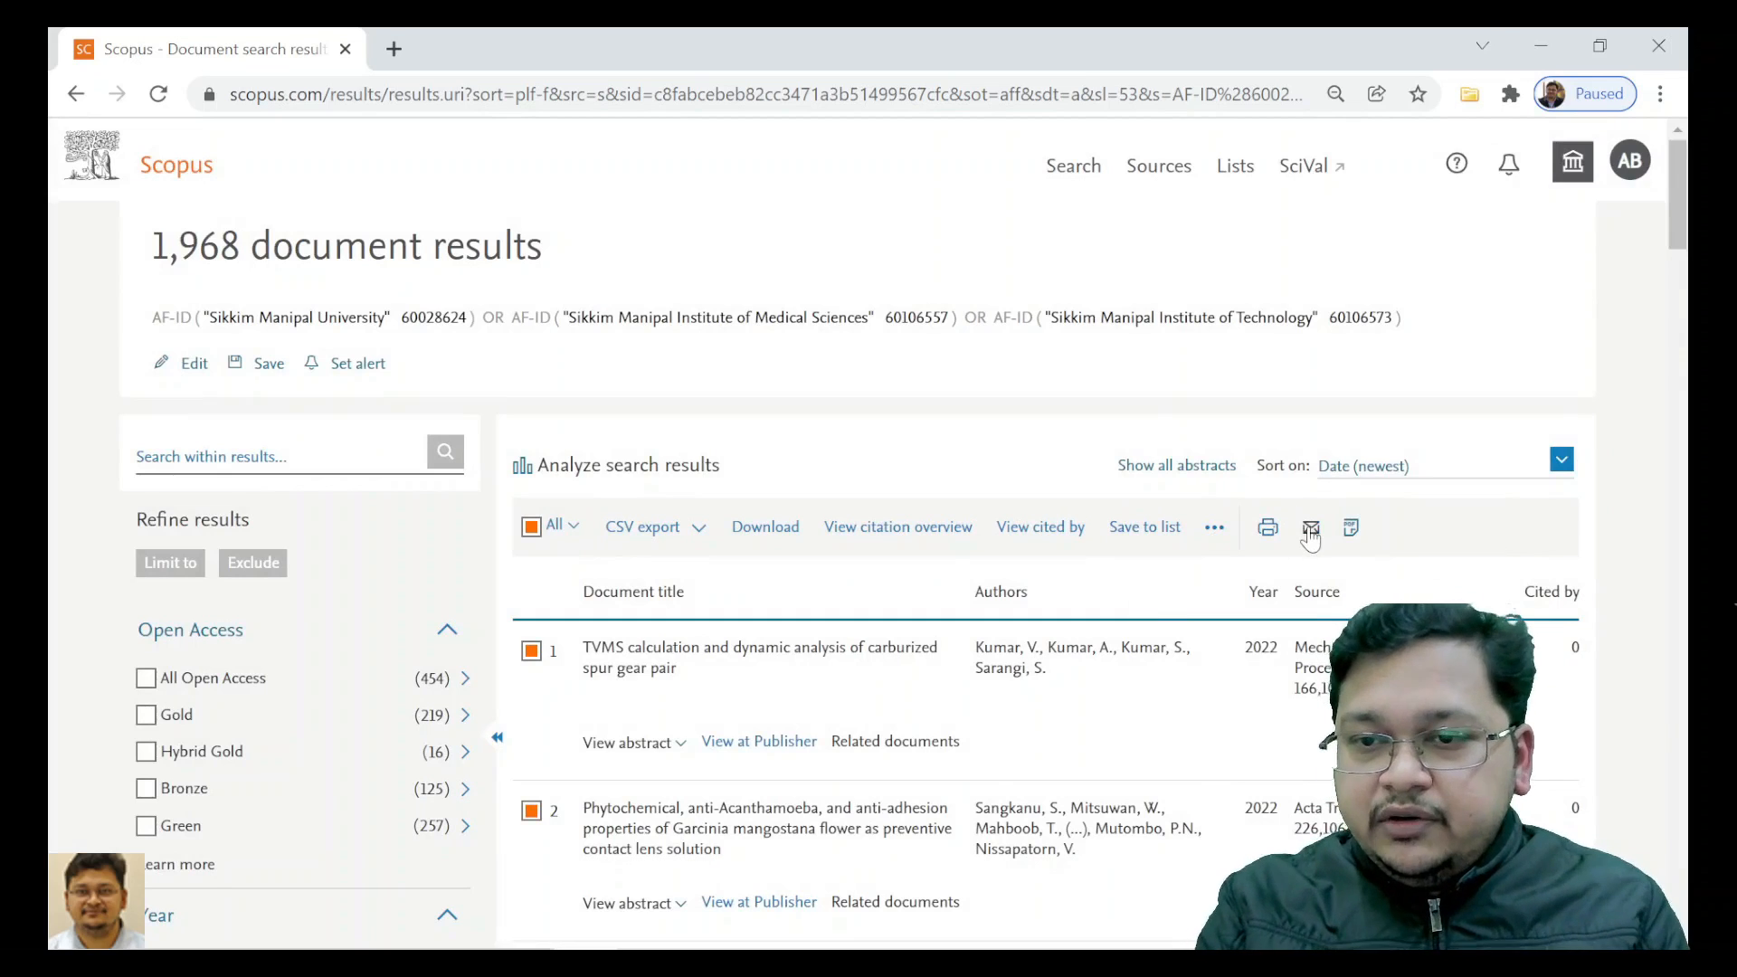
mouse_move(1312, 528)
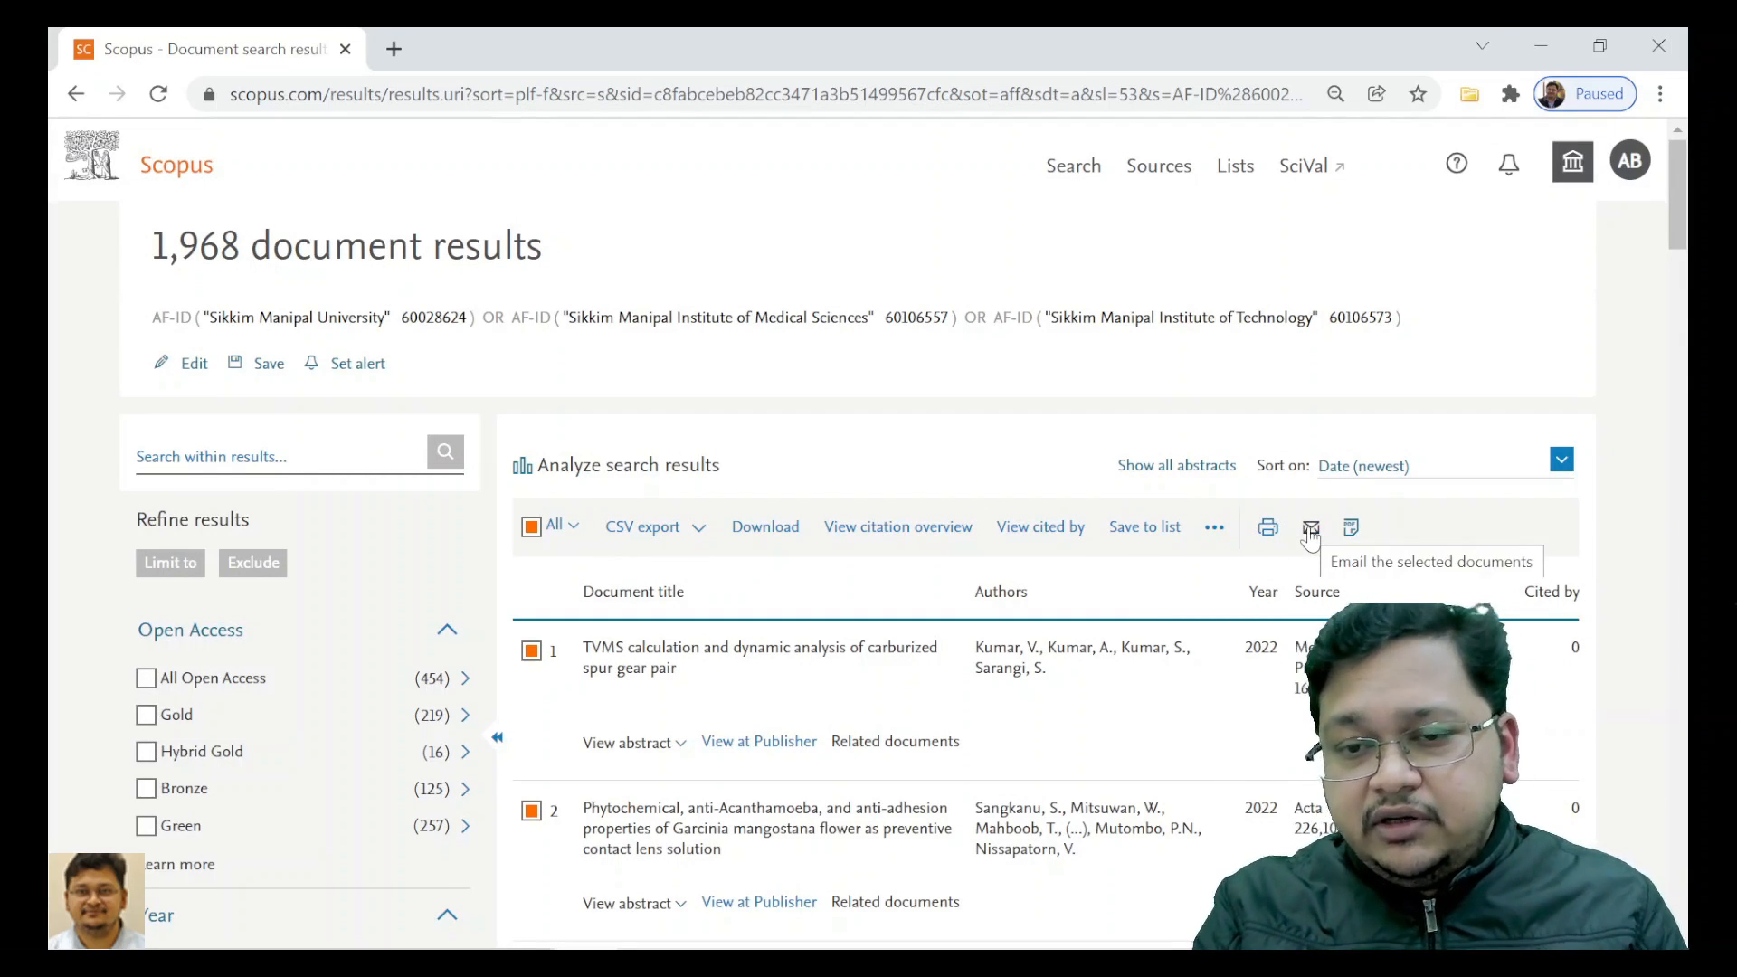
click(1348, 527)
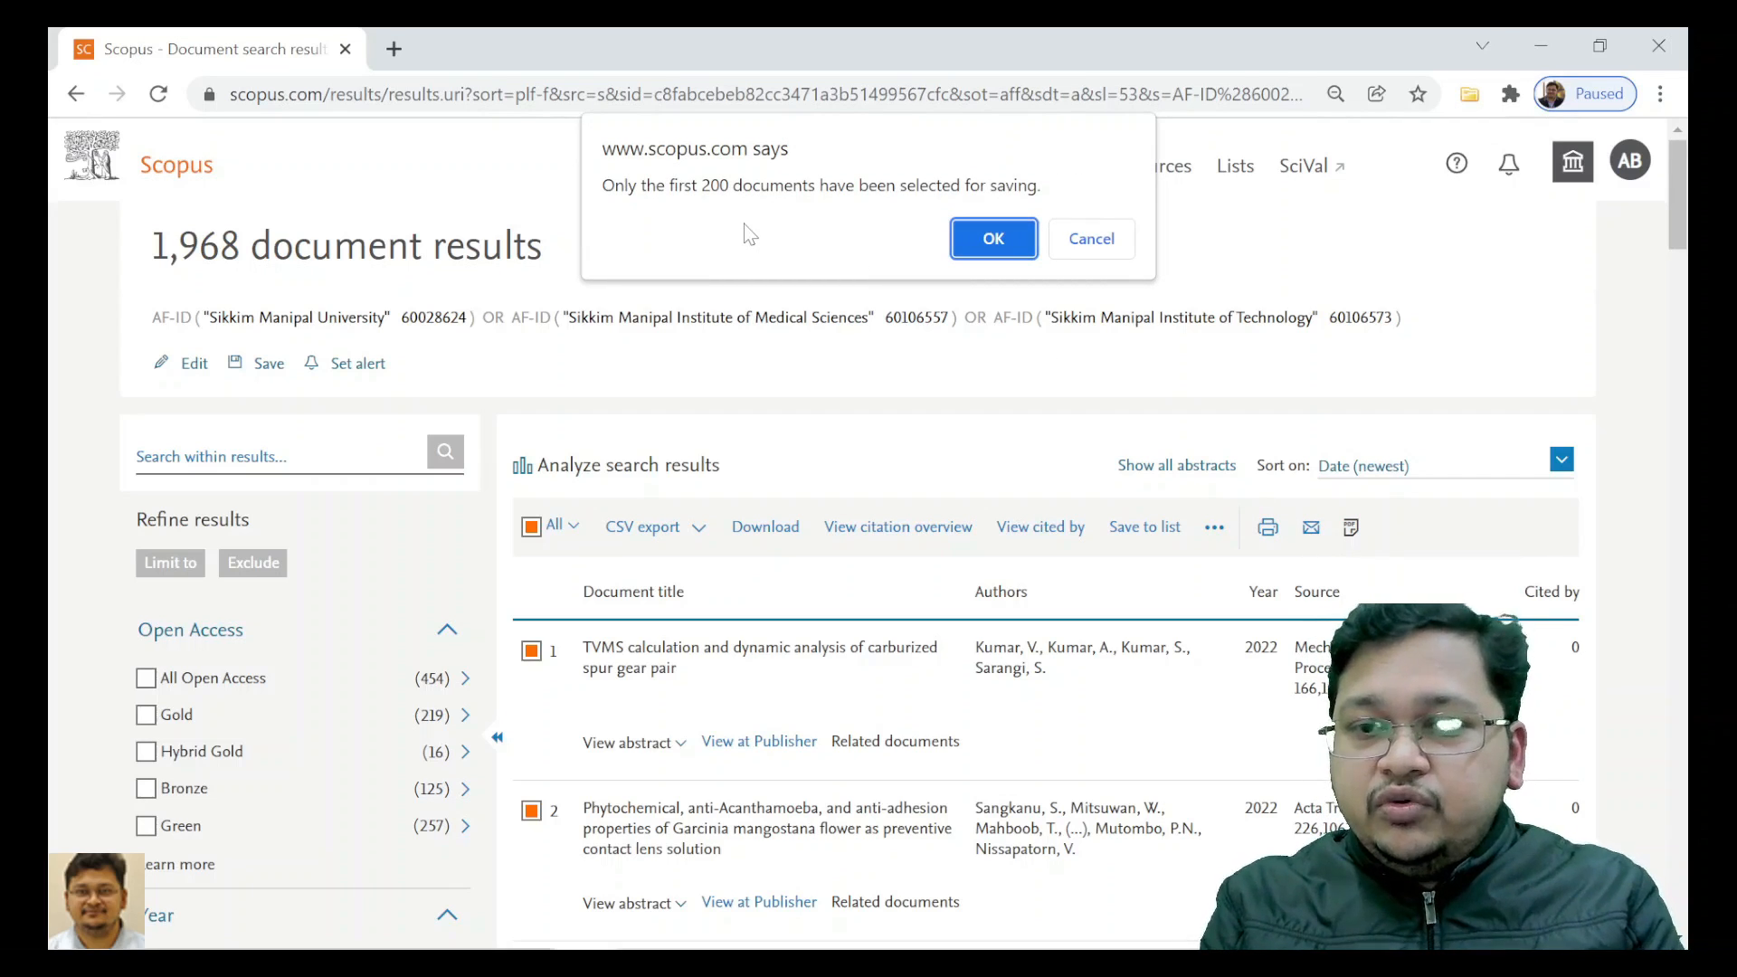
mouse_move(759, 426)
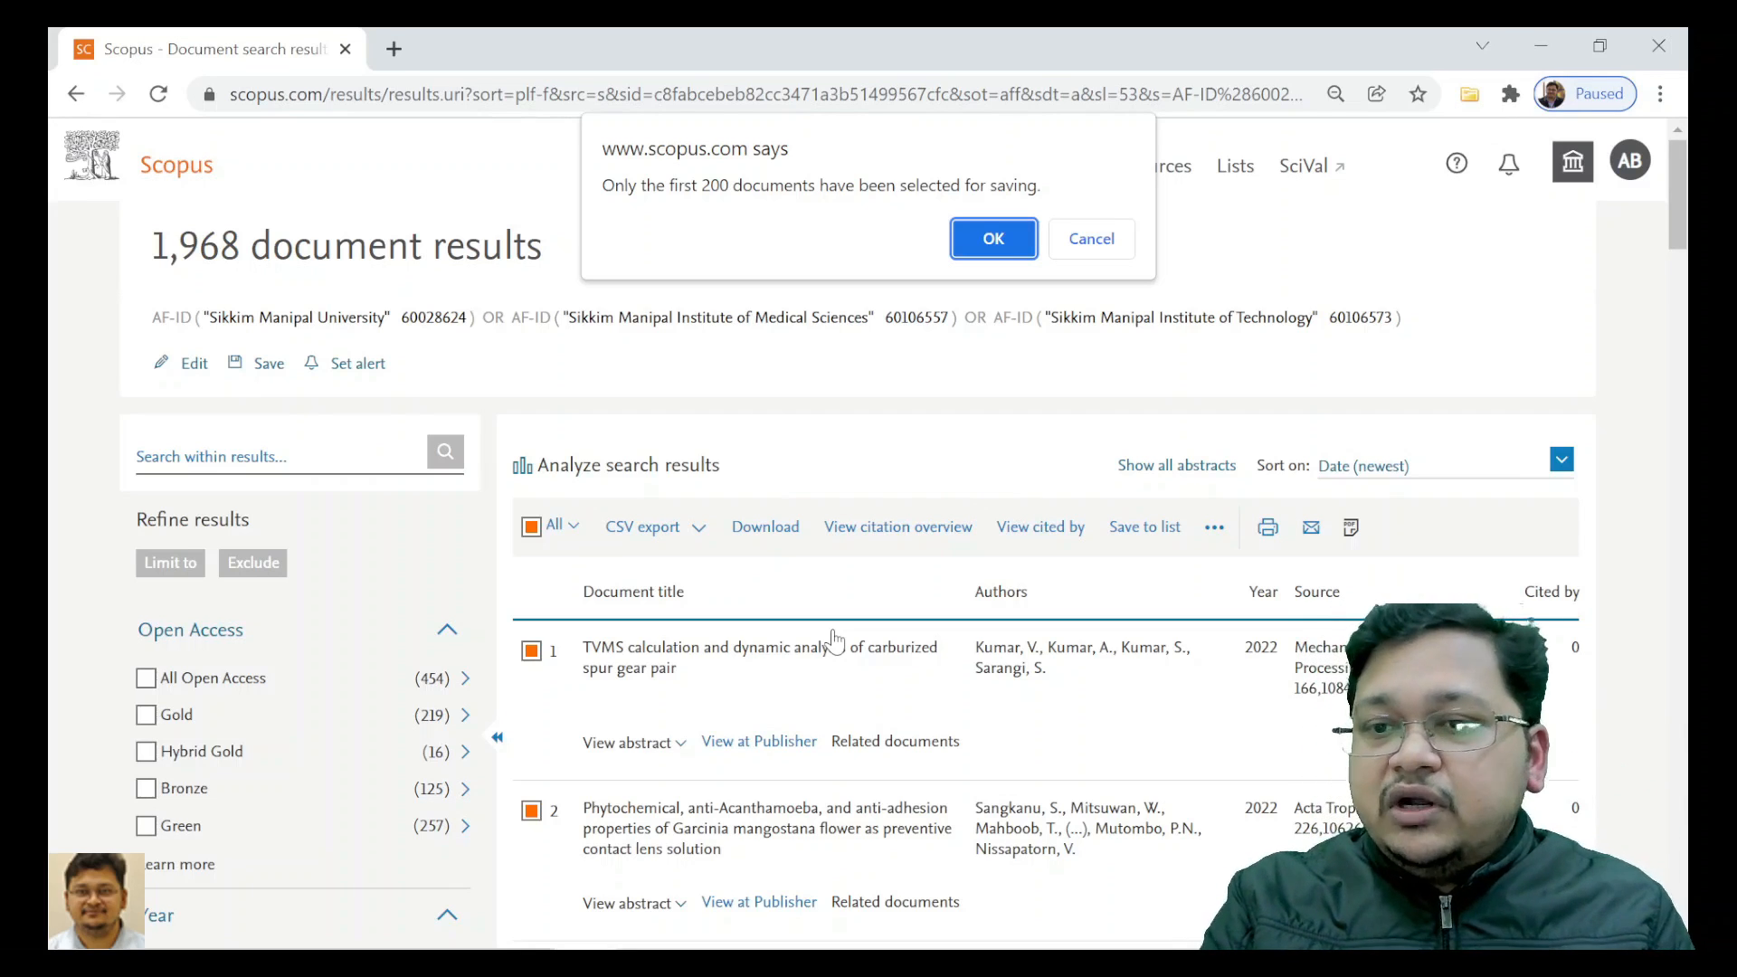
click(991, 238)
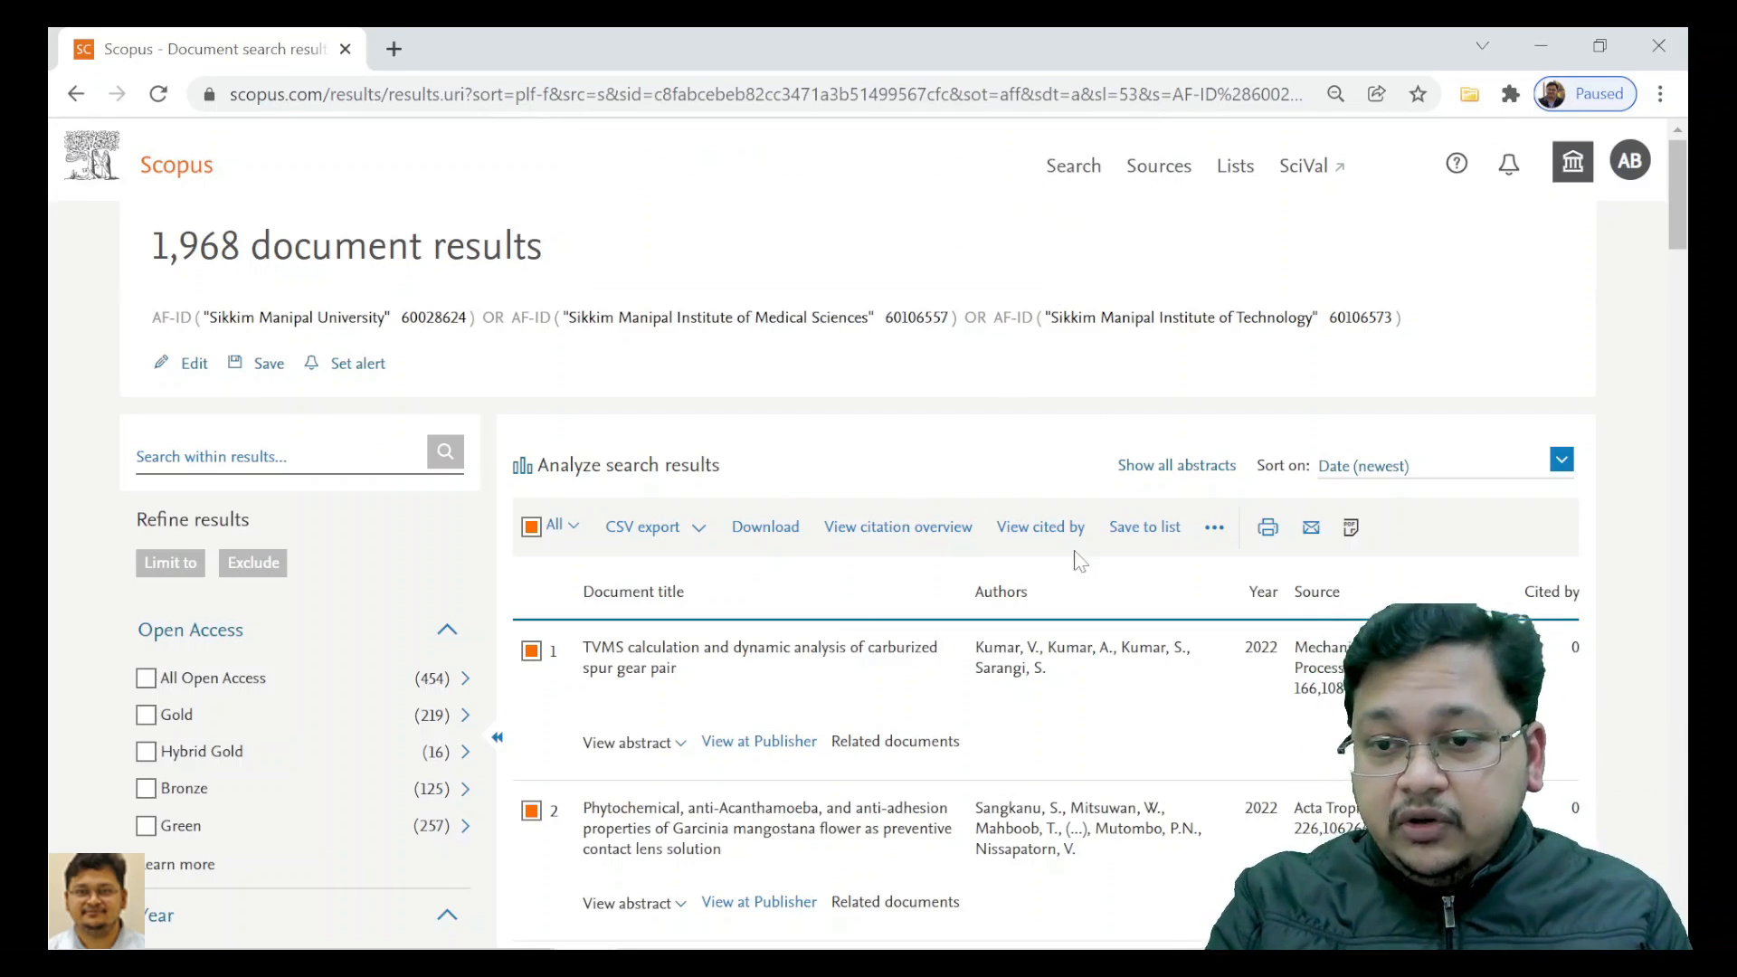